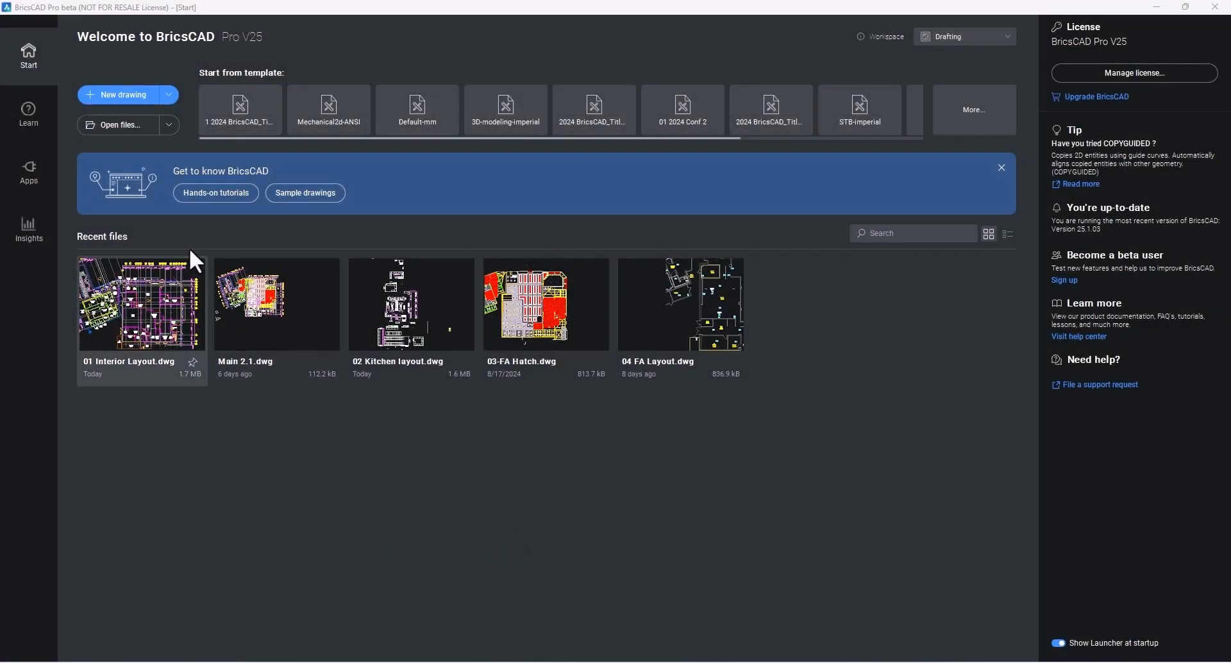
Step: Open Main 2.1.dwg from the DataSet folder via the Start page's Open files browser
left_click(168, 125)
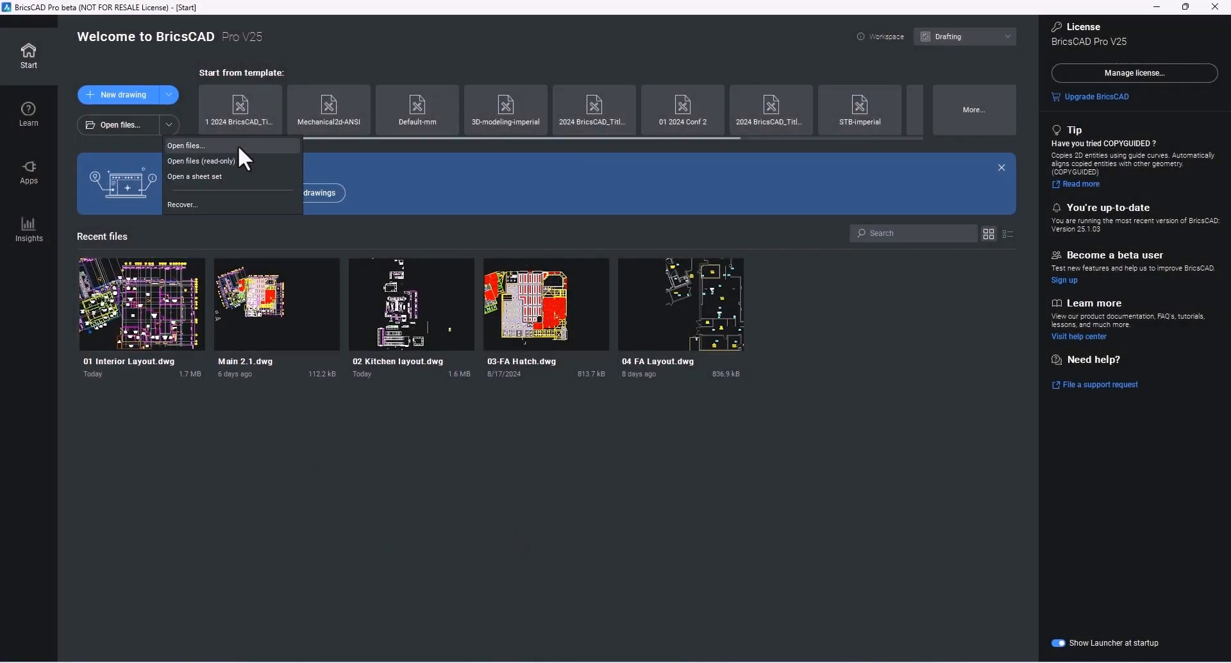
left_click(186, 146)
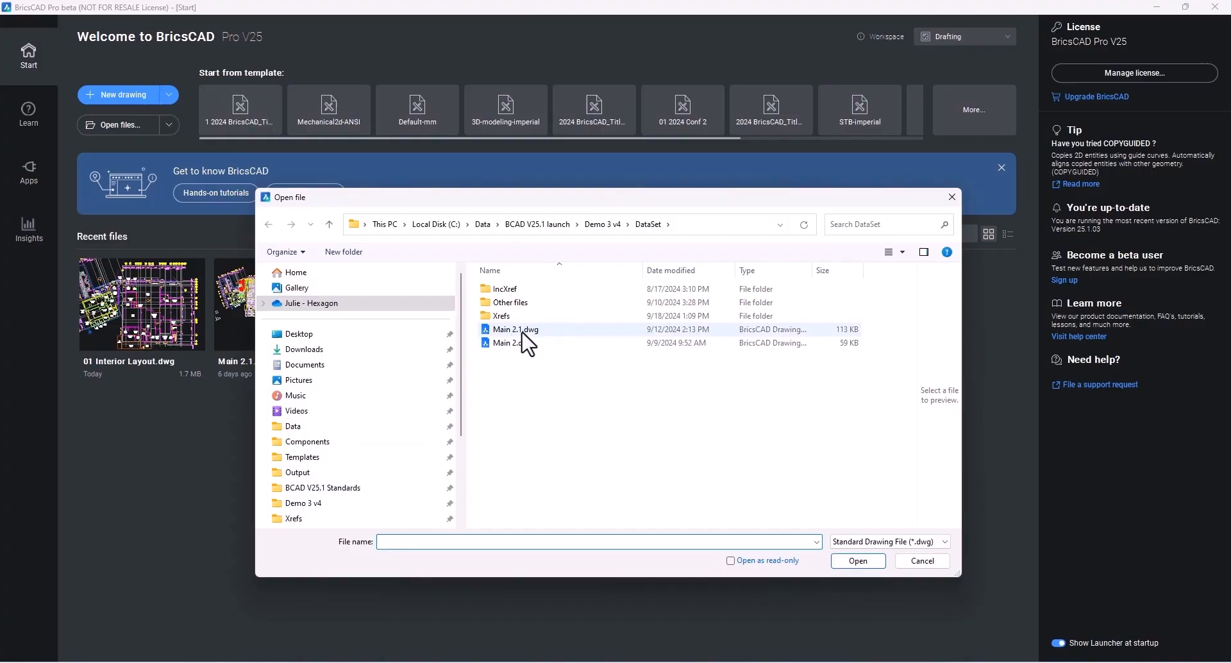
double_click(514, 328)
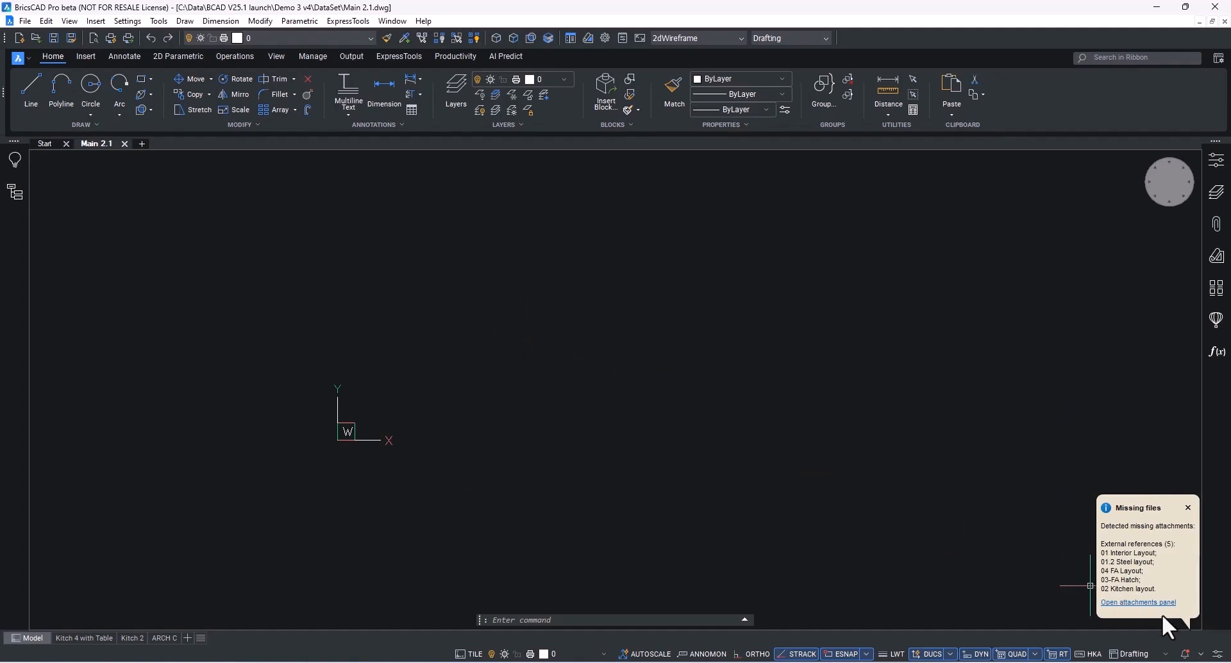
Step: Reload the missing xrefs from the Xrefs folder, applying that path to all of them
left_click(1138, 601)
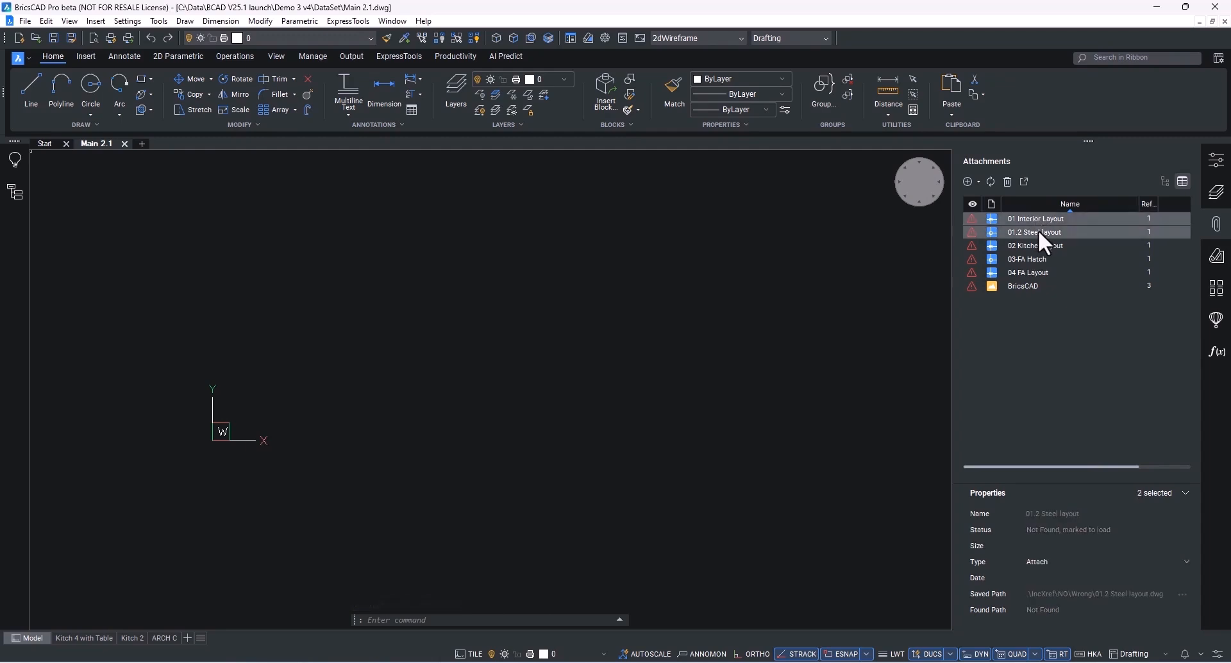
right_click(1035, 232)
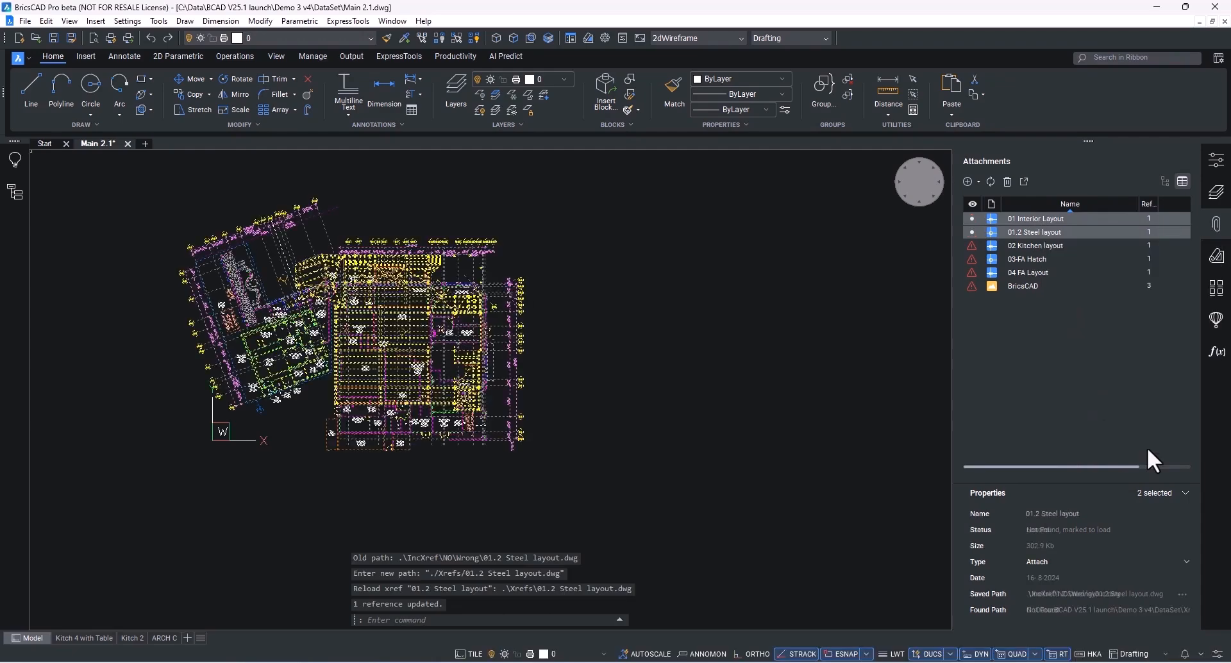
left_click(1037, 245)
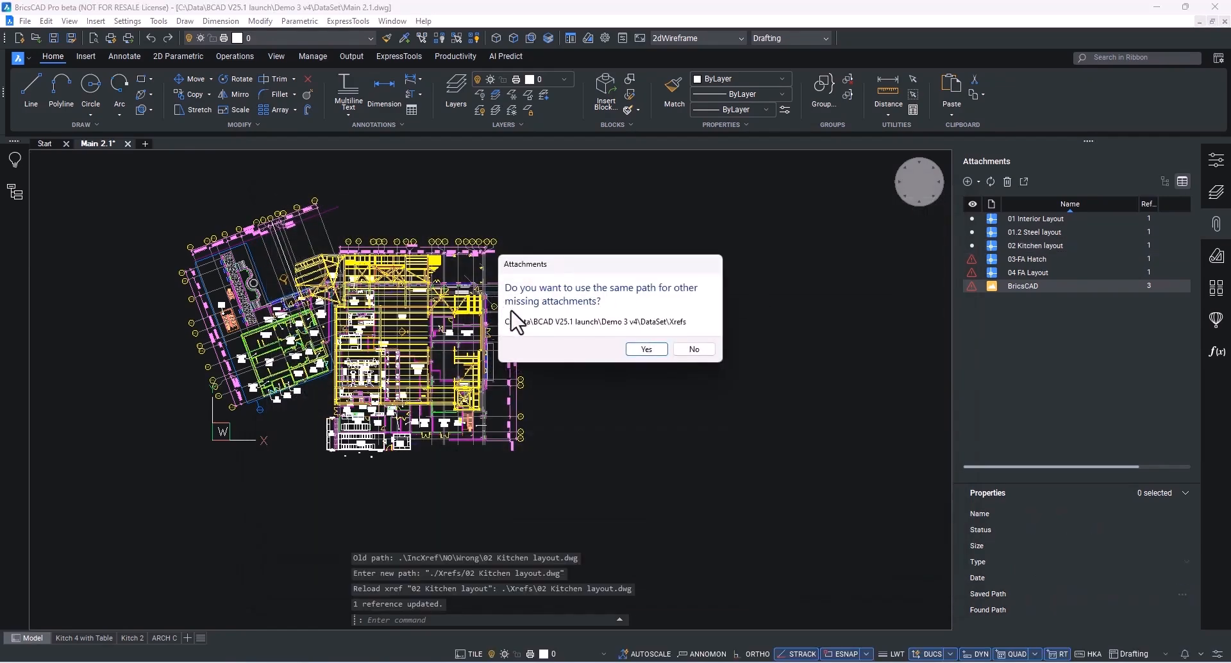
left_click(646, 349)
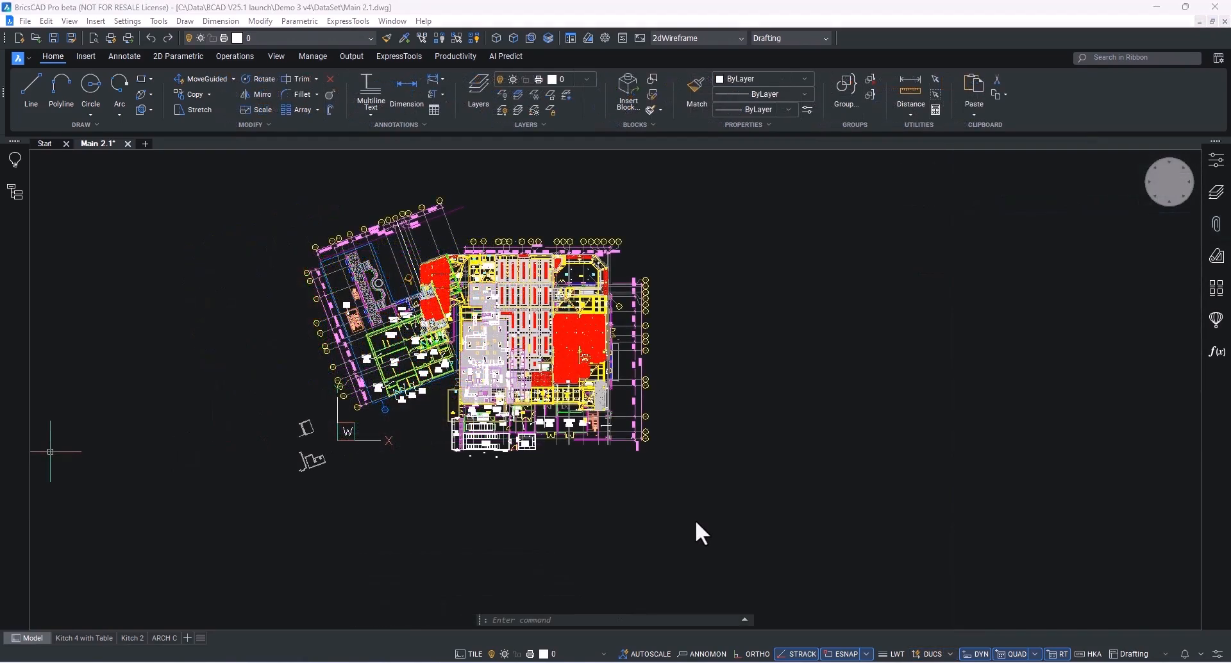
Step: Confirm all references resolve, close Attachments, and open the 01 Interior Layout xref tab
left_click(1216, 224)
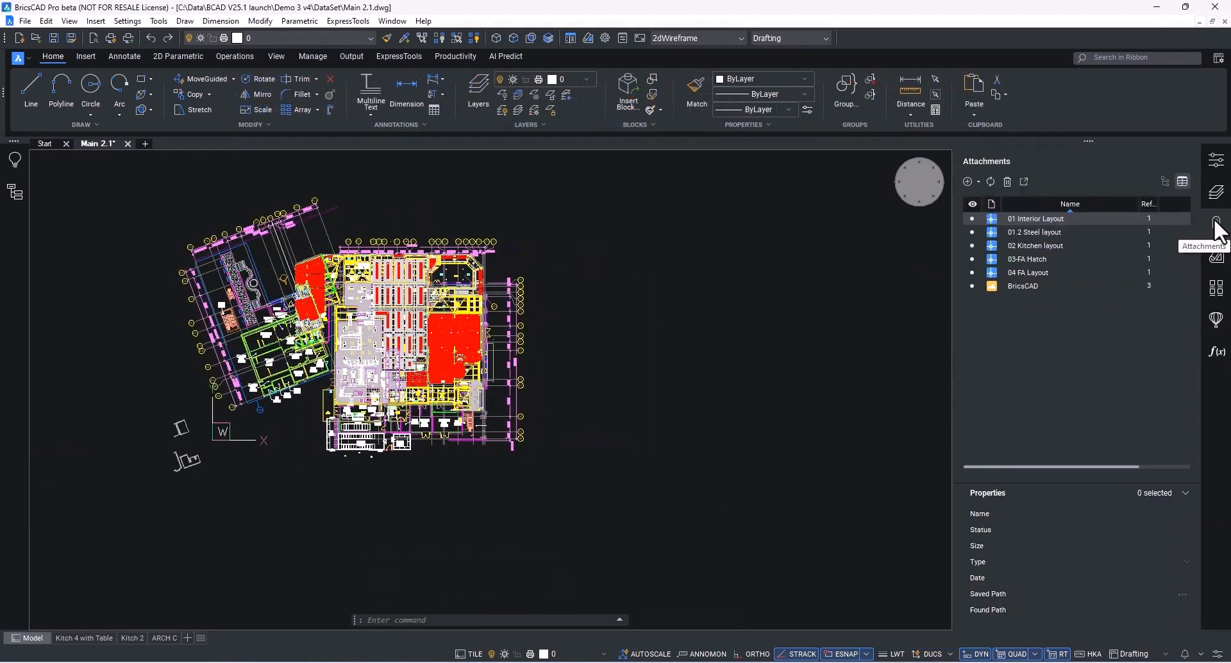
left_click(1036, 219)
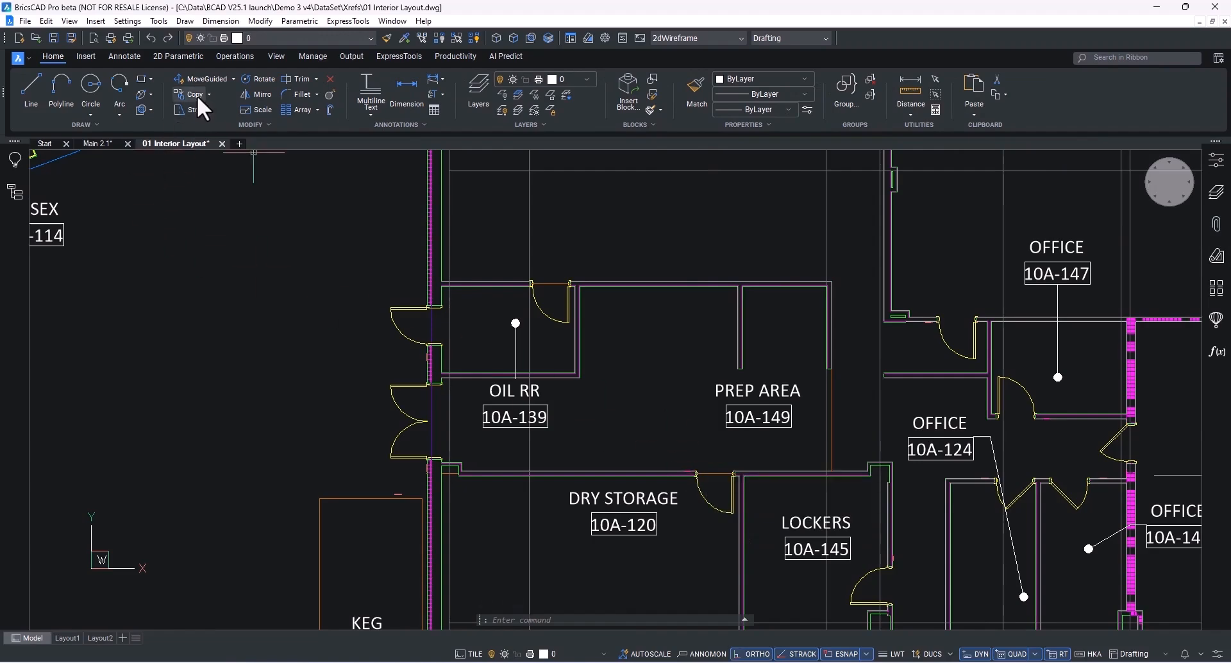
left_click(196, 94)
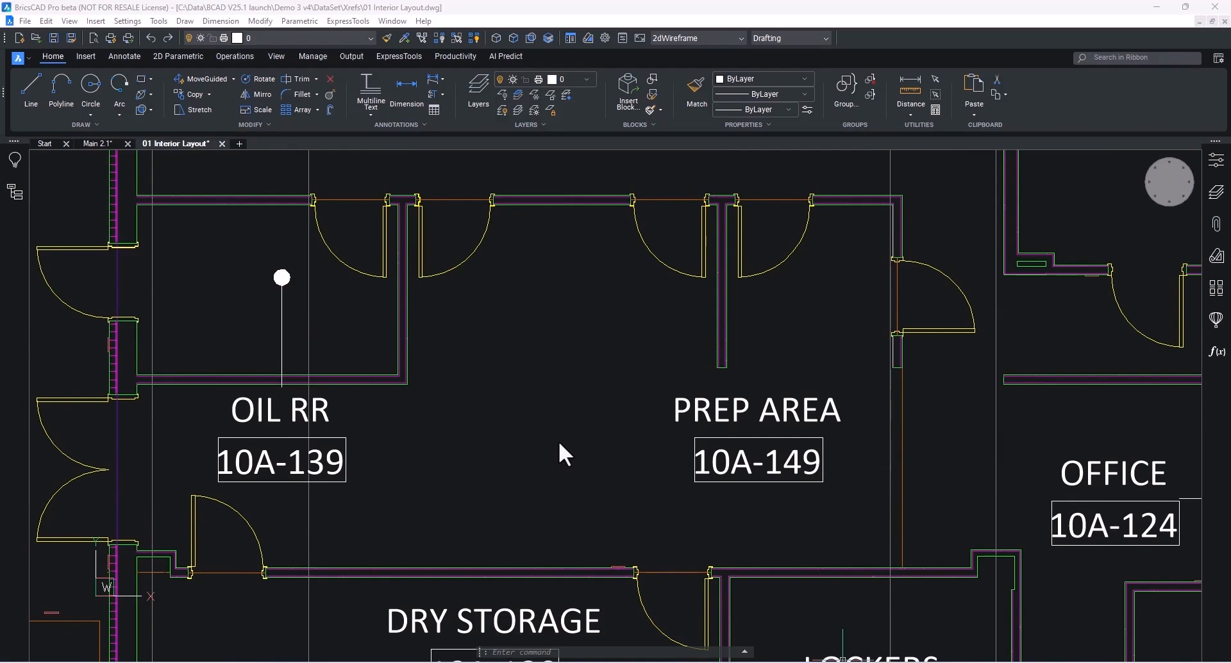
mouse_move(234, 91)
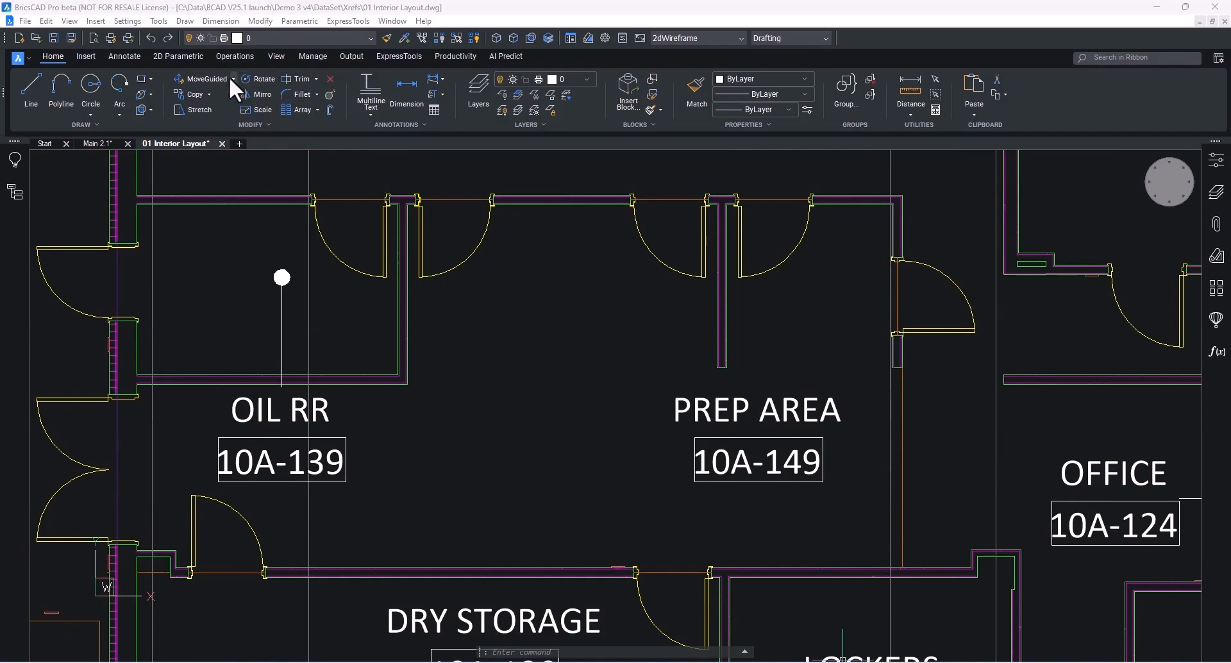
Step: Move the door and wall section near OIL RR to its new position with MoveGuided
left_click(207, 79)
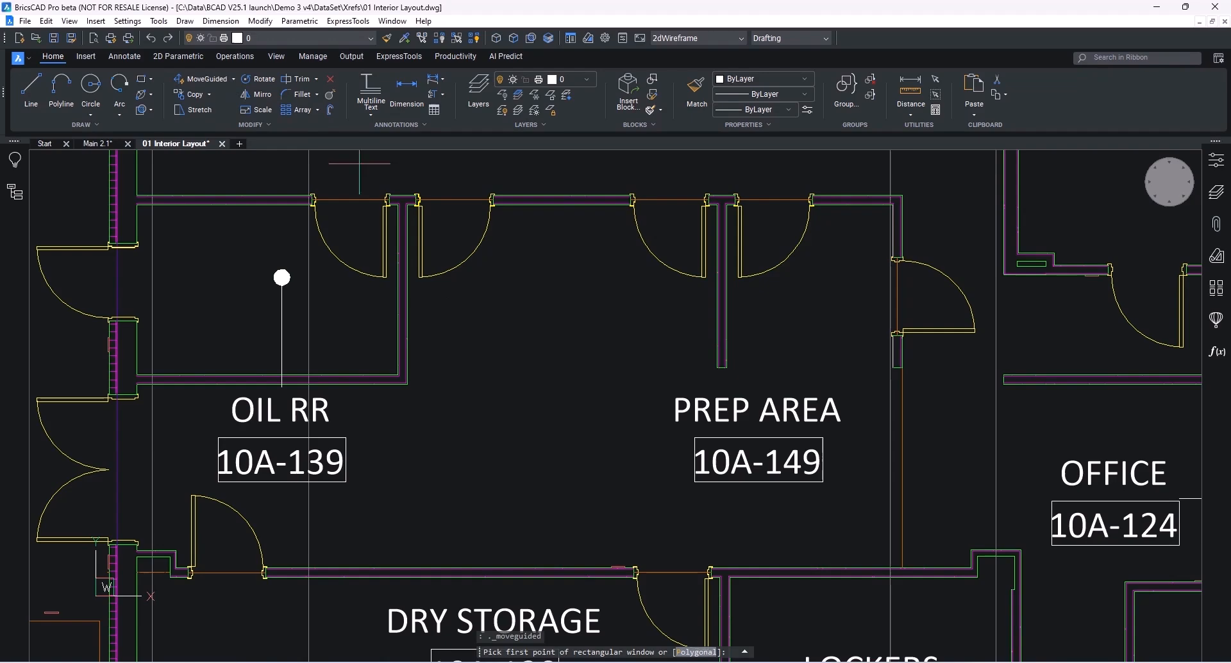
left_click(407, 195)
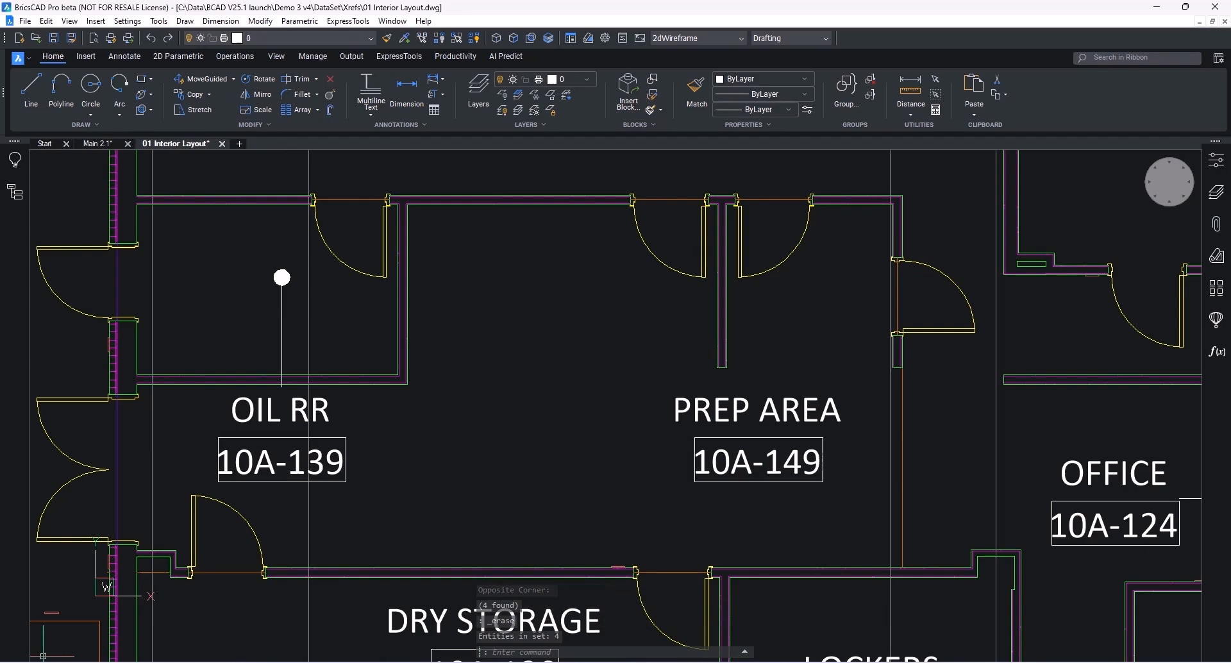
left_click(270, 143)
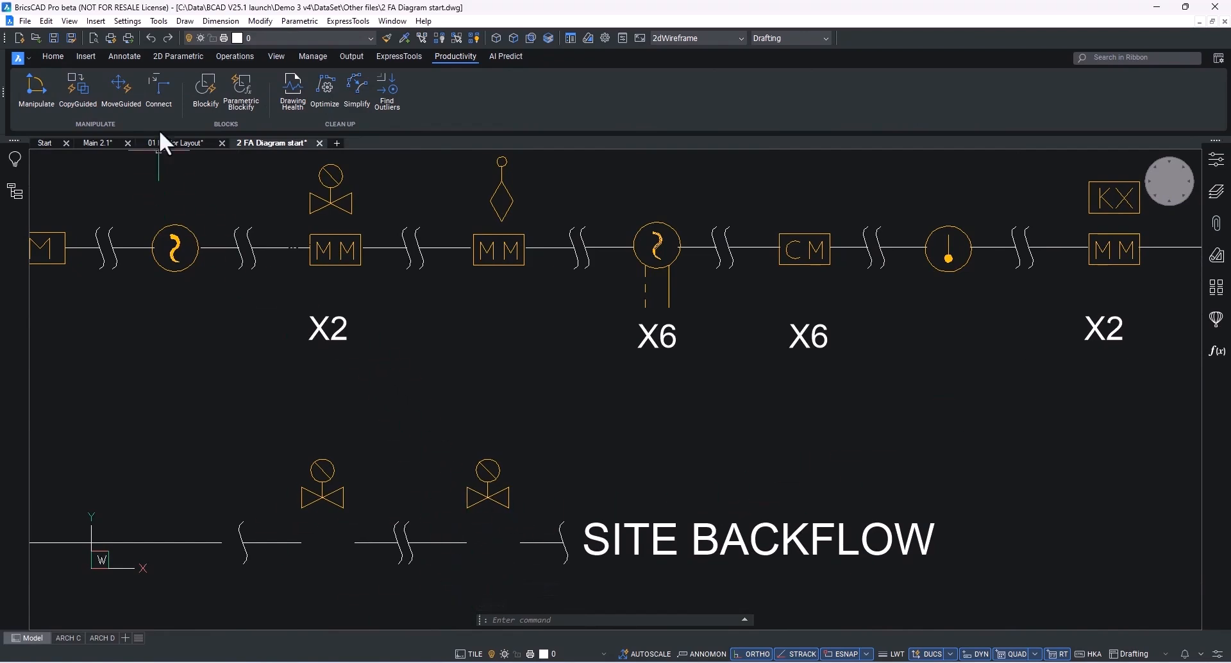
mouse_move(78, 91)
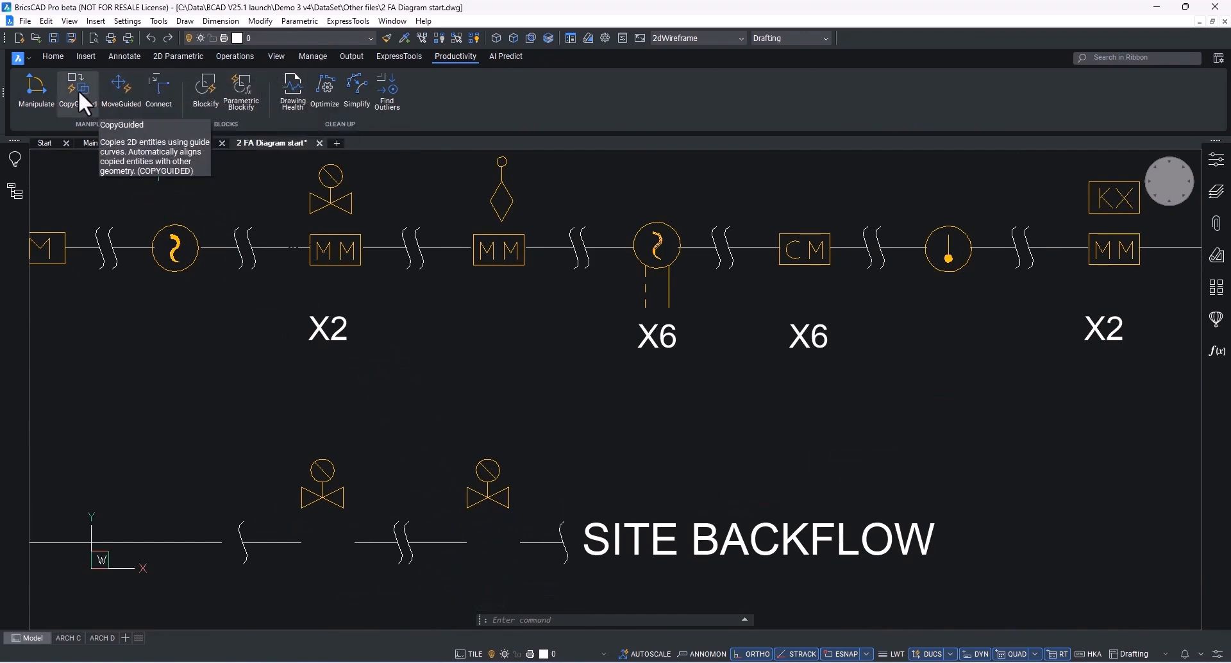
Step: Switch to the 2 FA Diagram start drawing tab
left_click(77, 89)
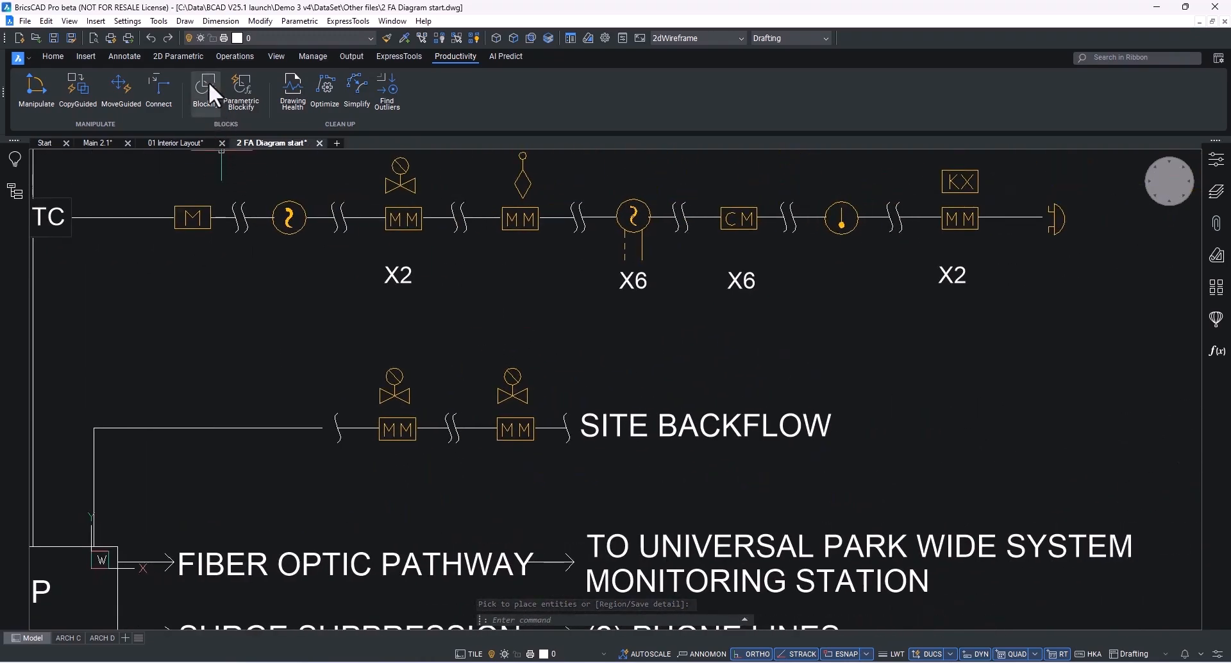
Step: Start Blockify and set it to detect matches with existing block definitions
left_click(204, 90)
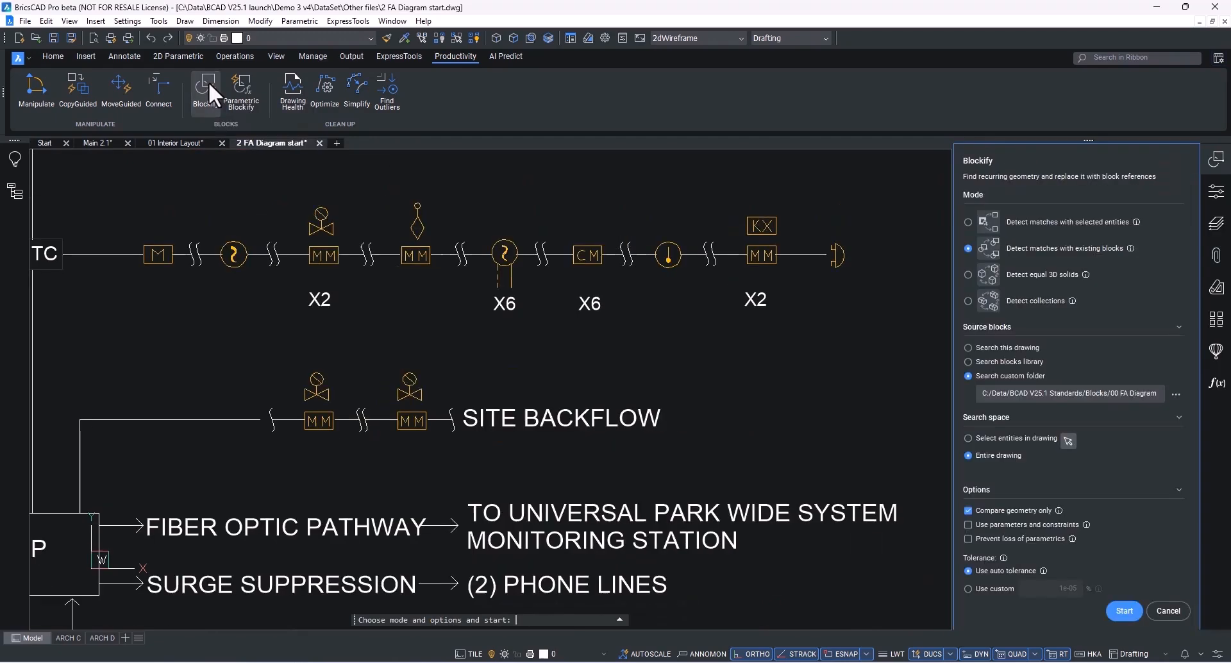
left_click(968, 221)
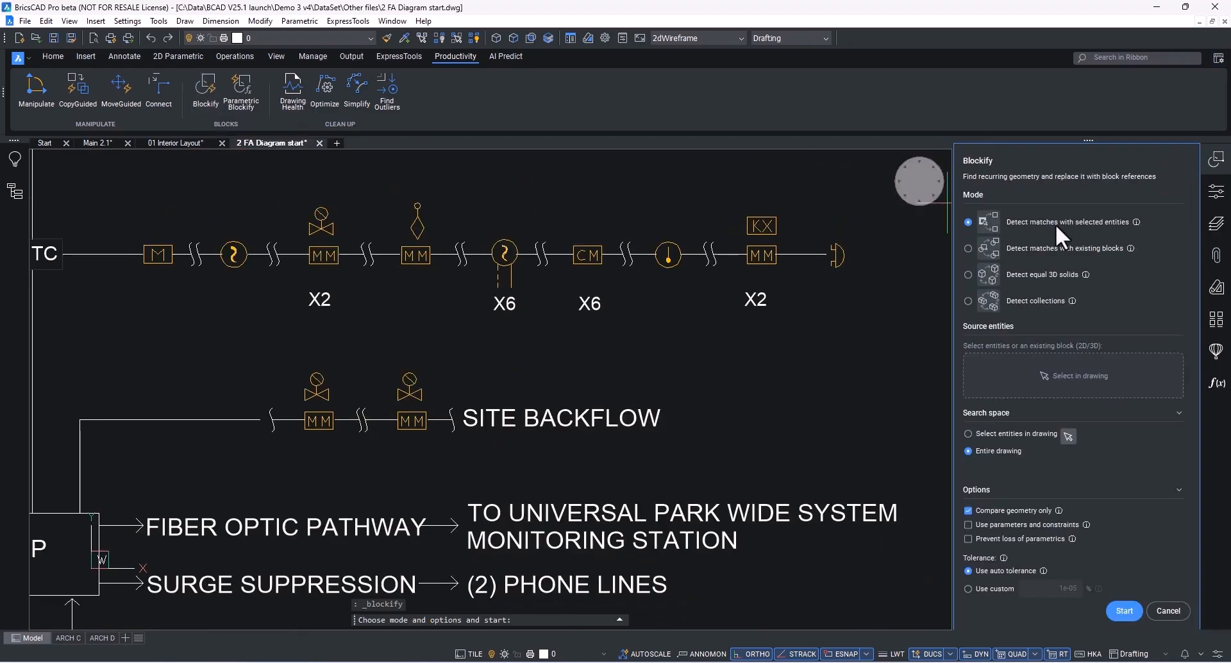
left_click(968, 248)
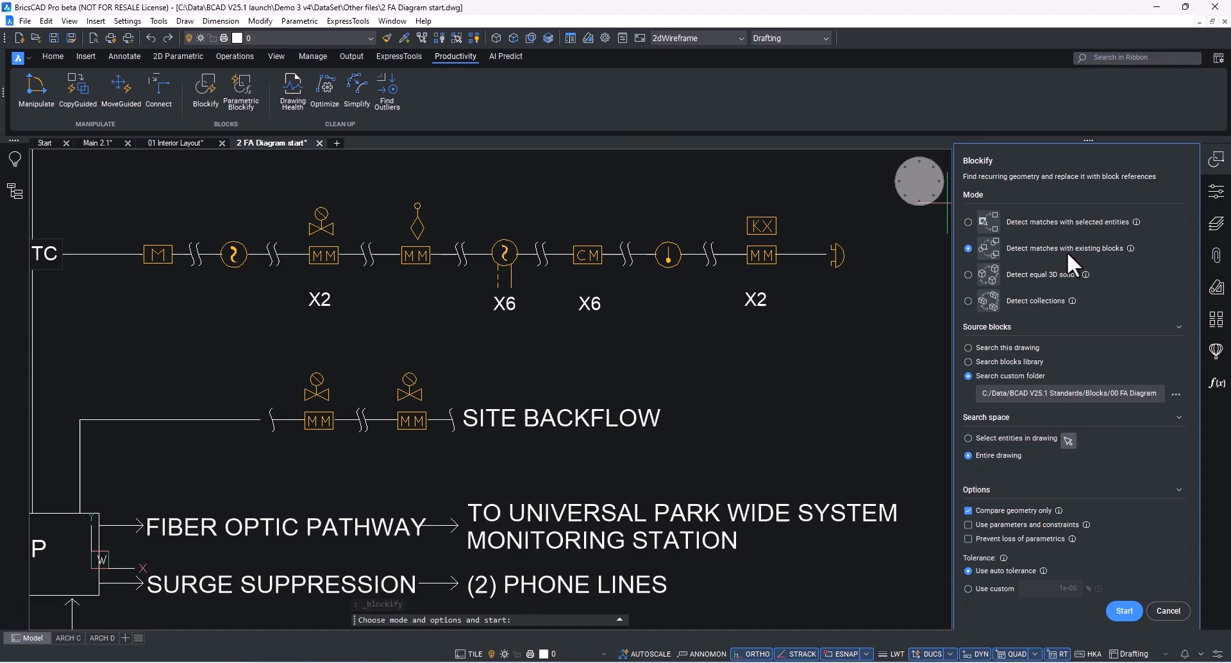
left_click(968, 275)
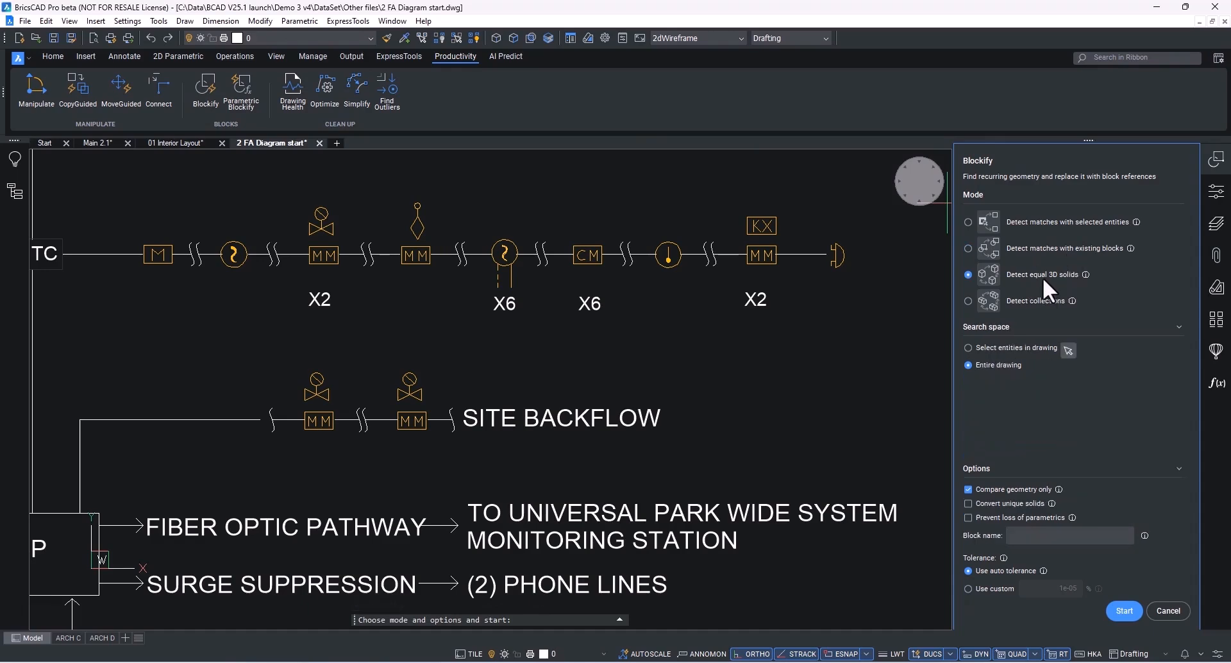
left_click(968, 248)
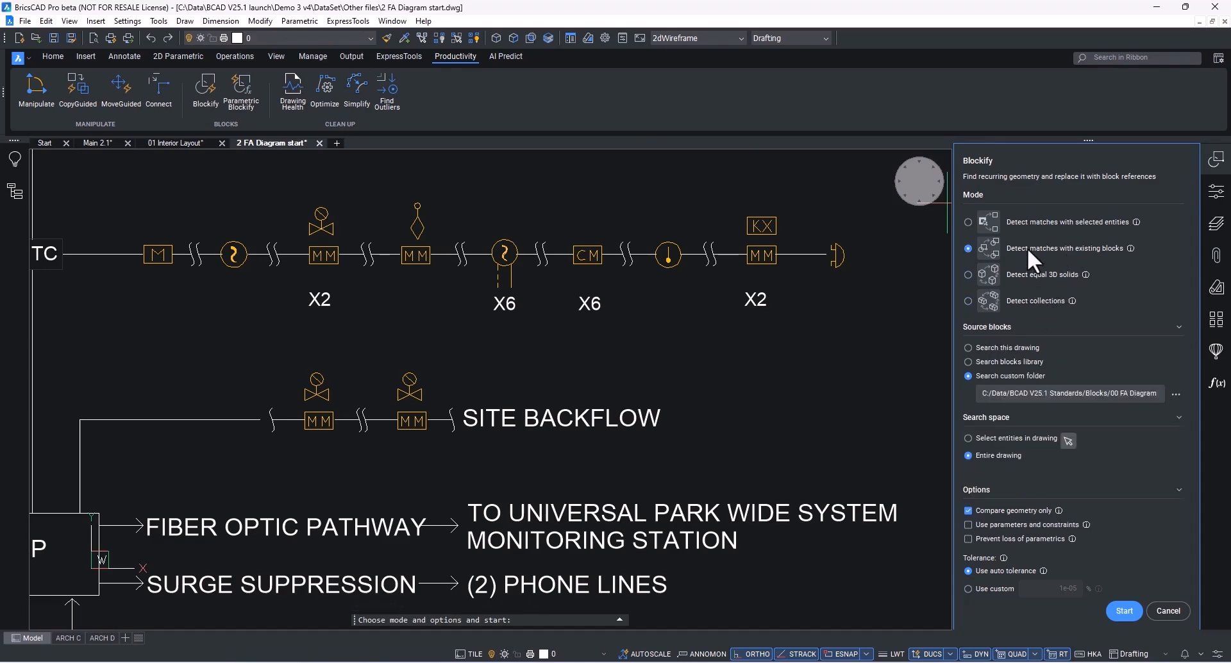
Step: Set the source blocks to the custom folder '00 FA Diagram start'
left_click(969, 348)
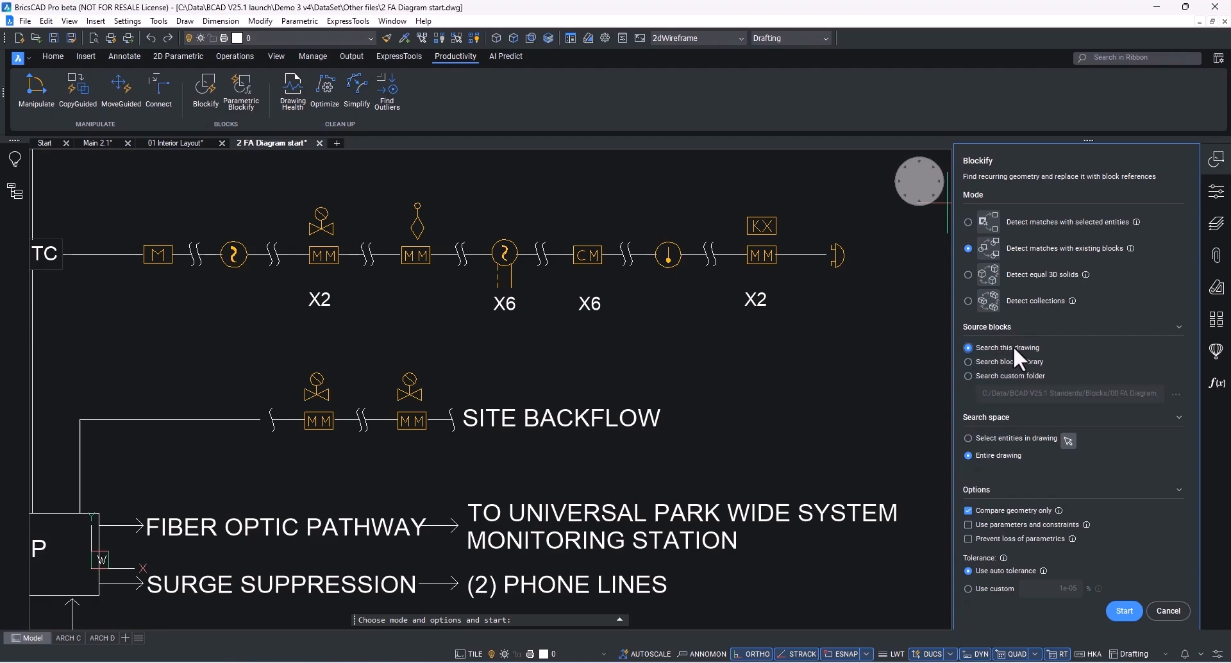
left_click(969, 361)
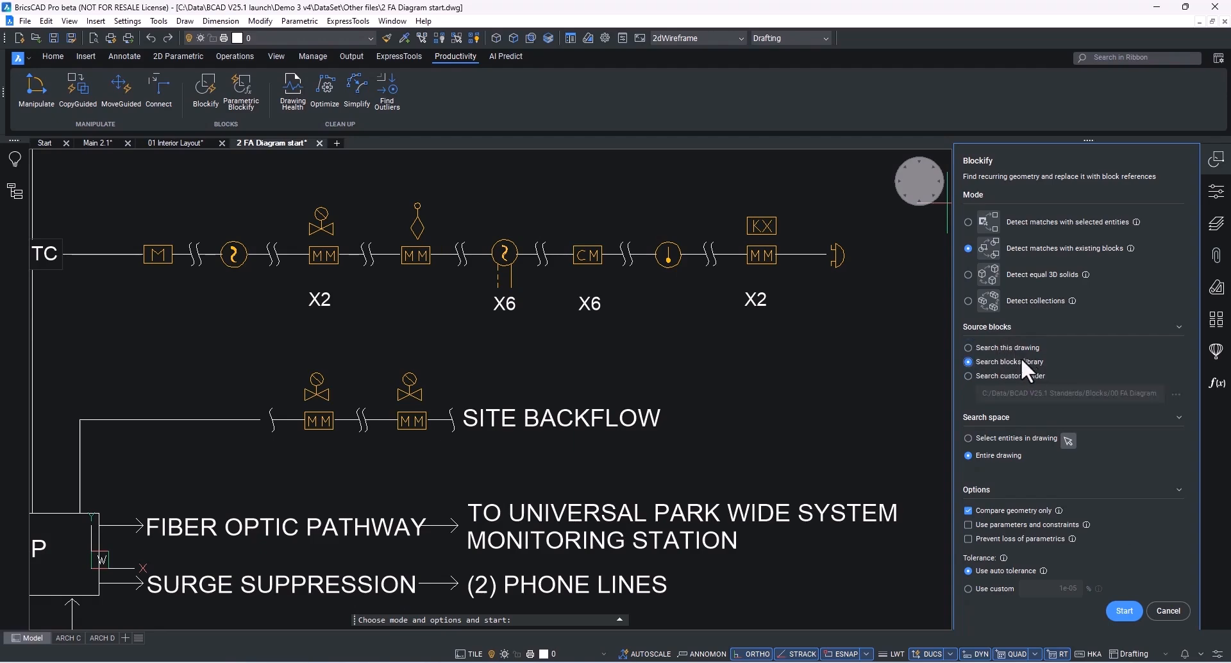
left_click(969, 375)
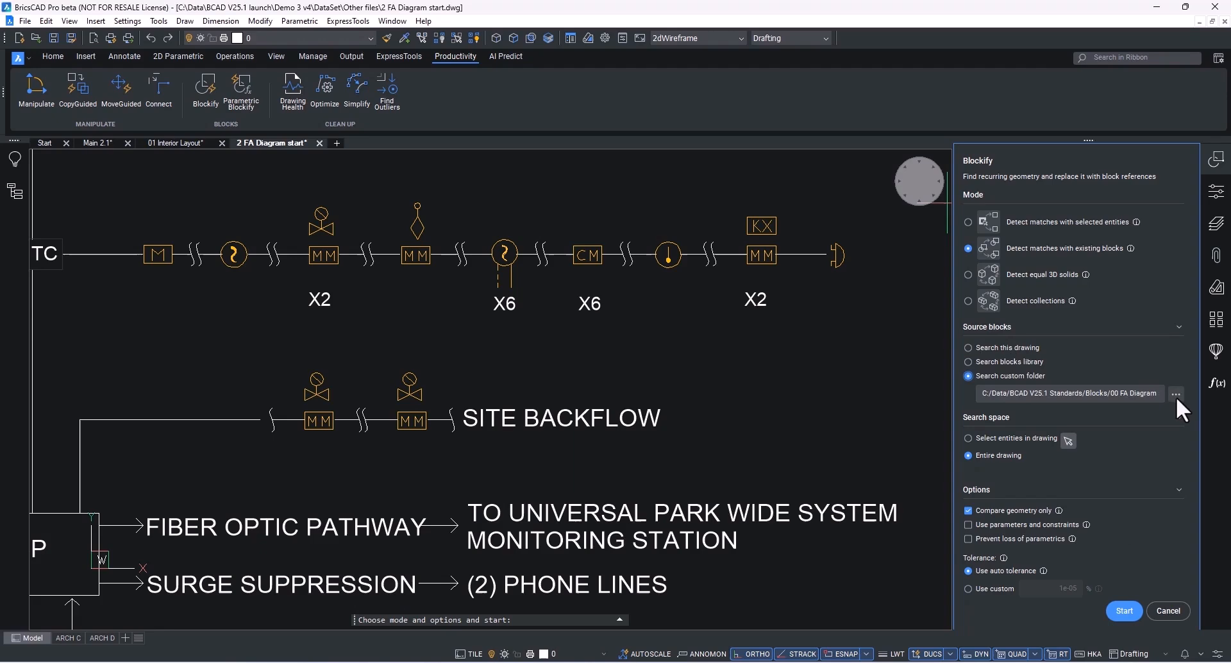
mouse_move(1175, 393)
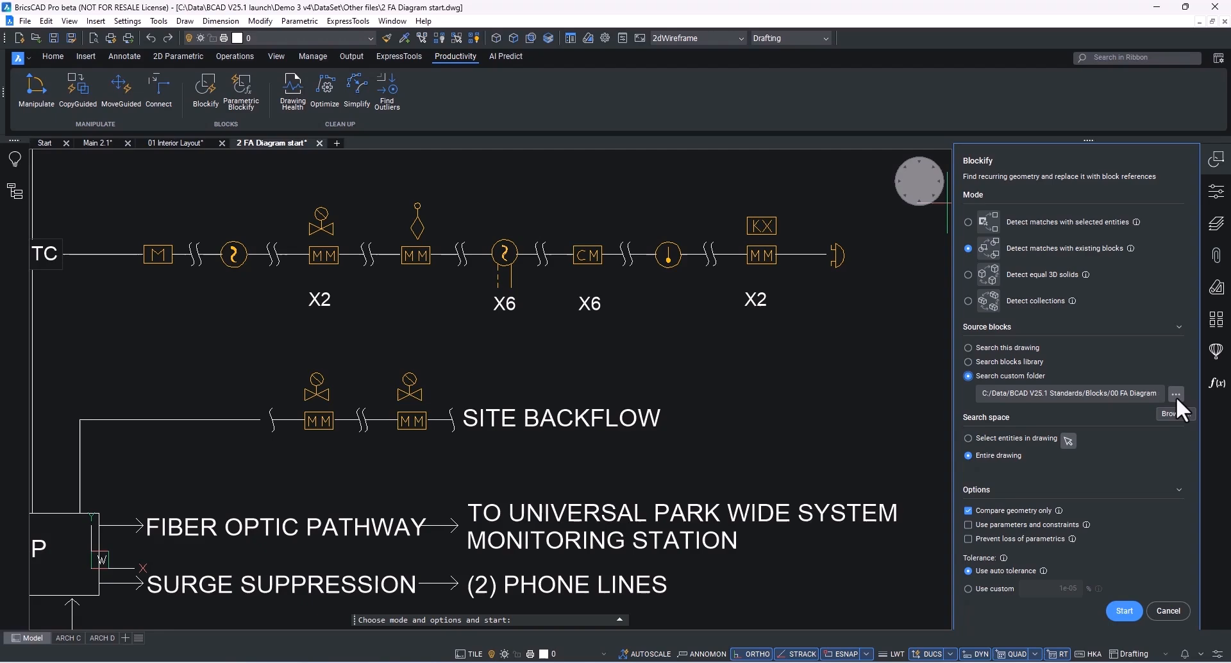
left_click(1175, 393)
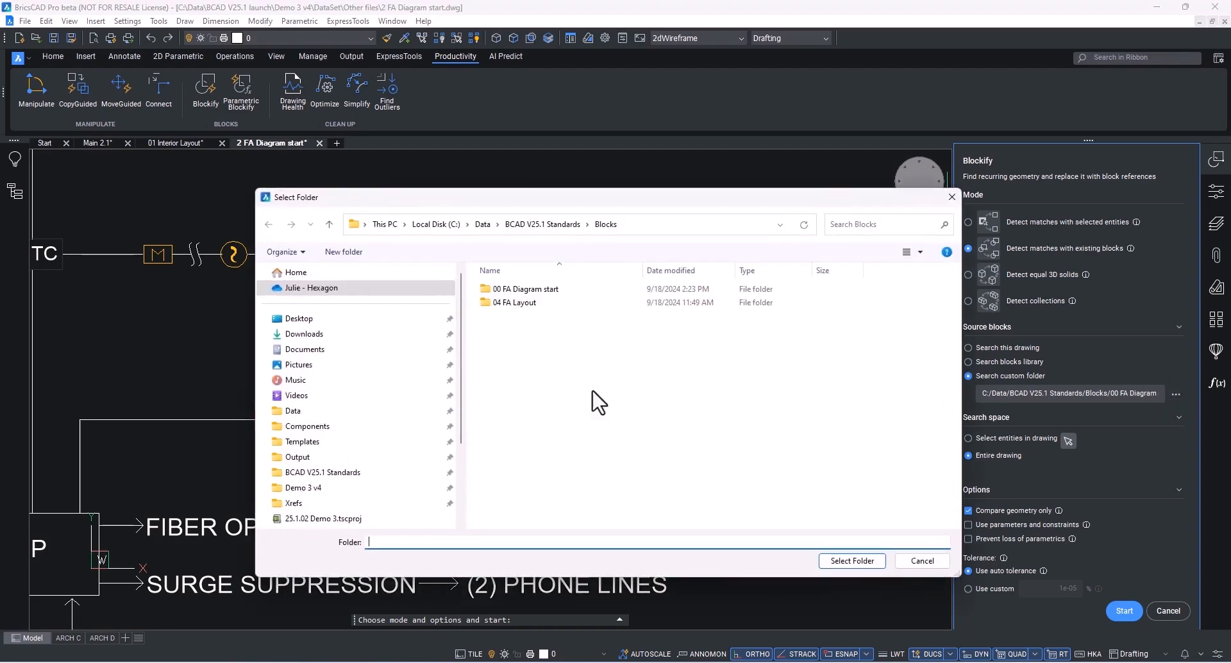
left_click(524, 289)
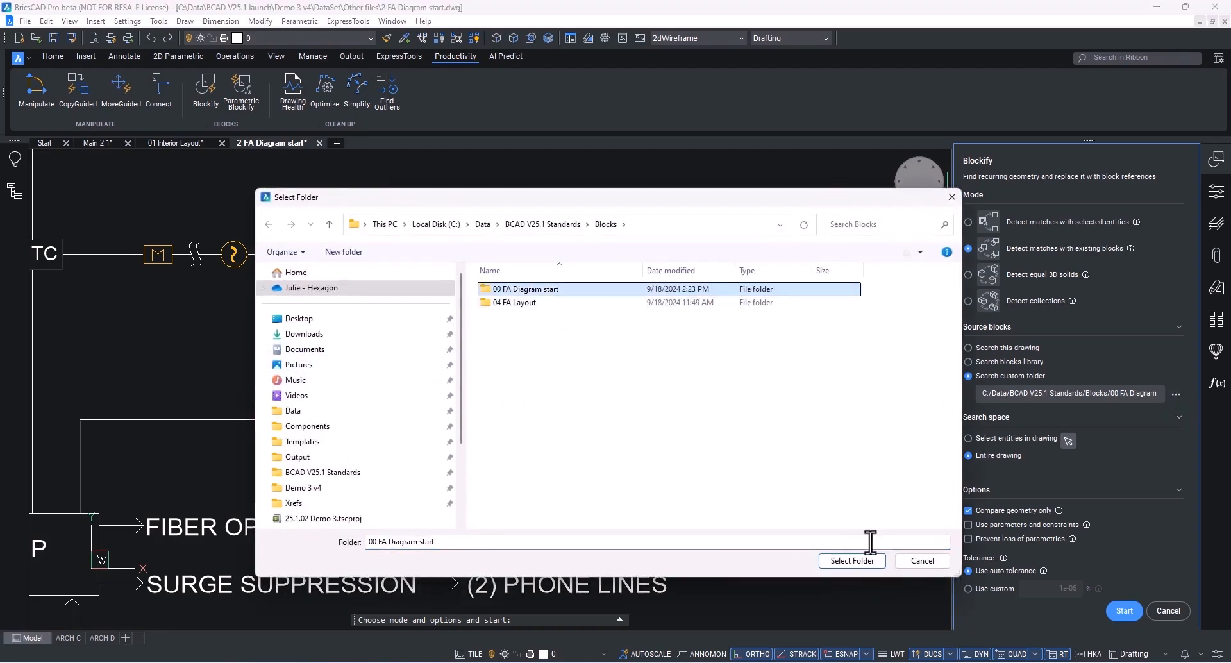
left_click(851, 561)
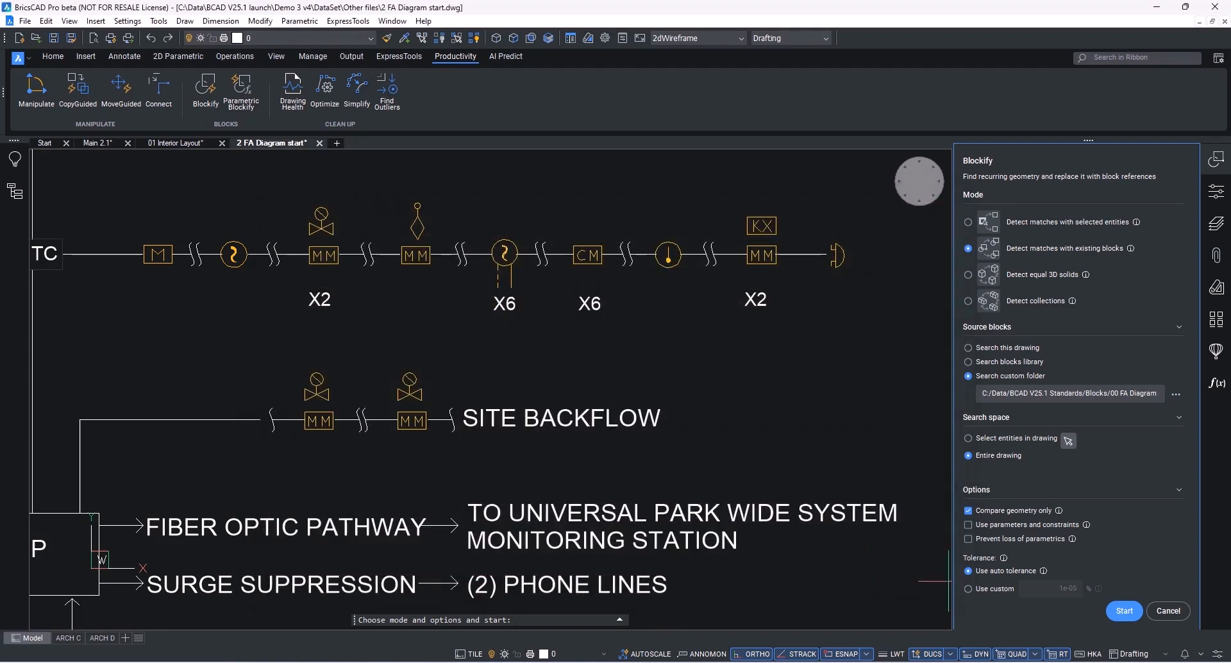
Step: Detect the five MM matches and replace all of them with MMblock references
left_click(1122, 611)
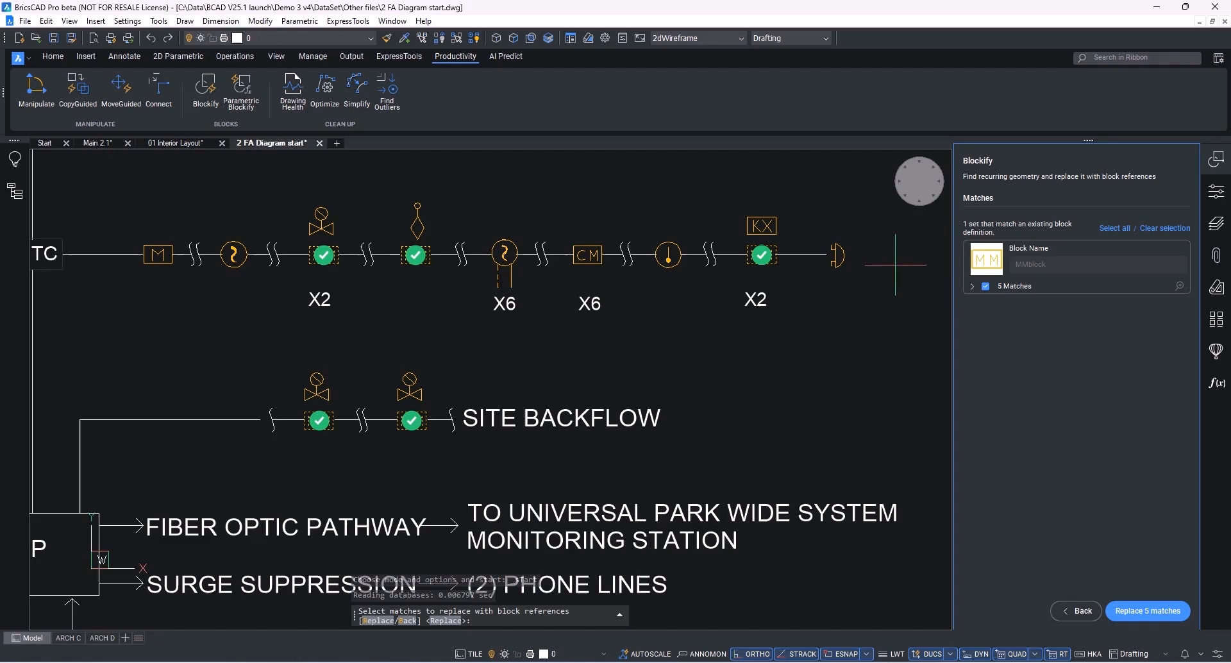
left_click(973, 286)
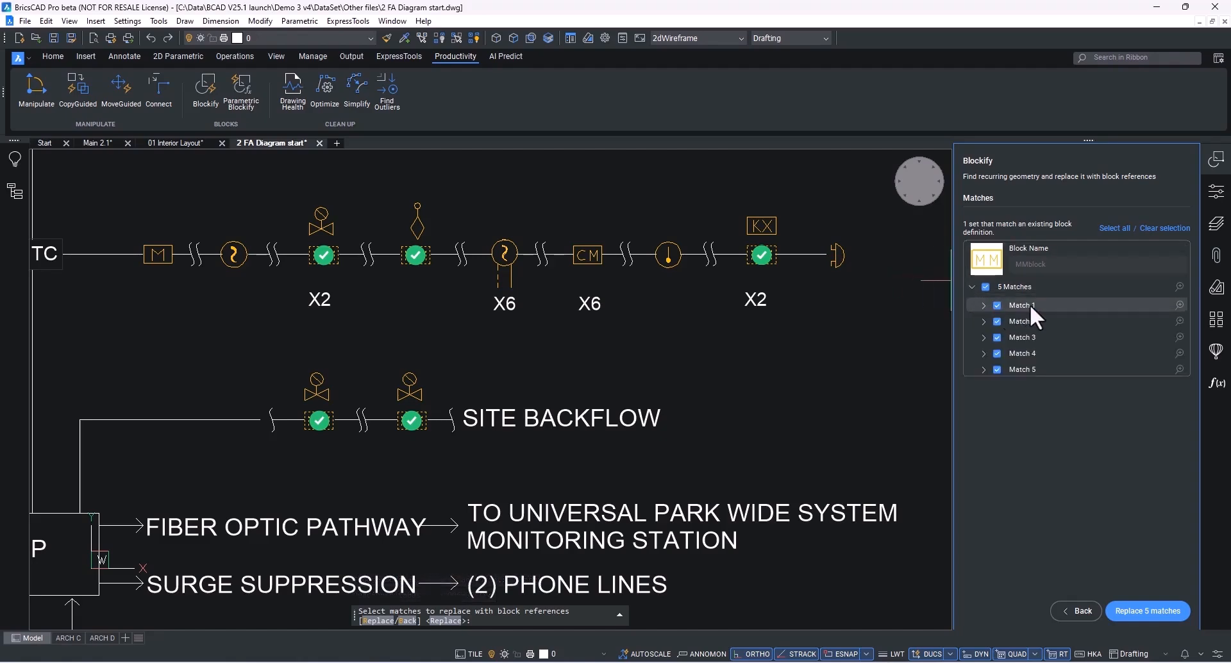
left_click(997, 306)
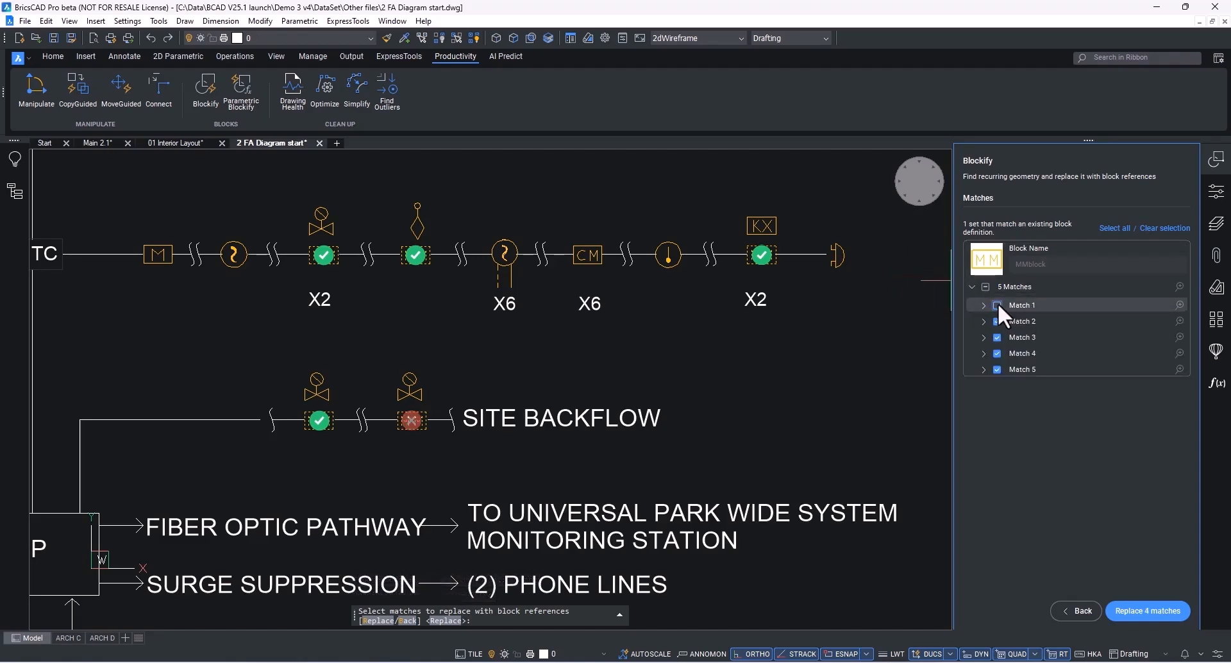
left_click(997, 304)
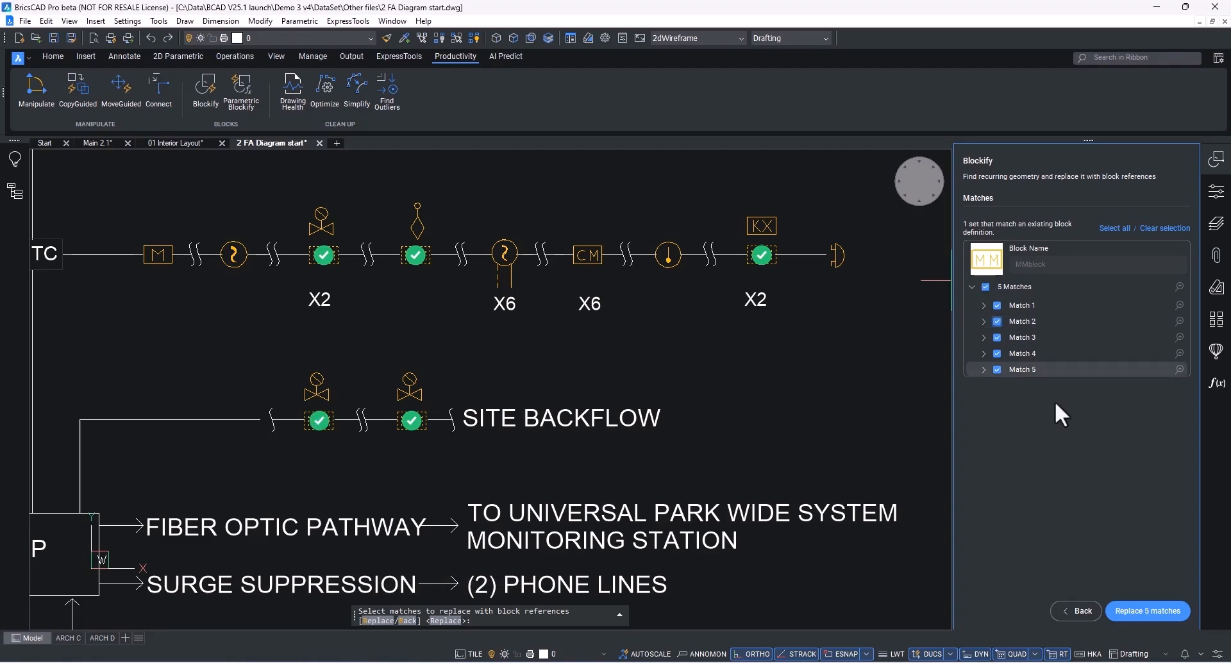
left_click(1146, 610)
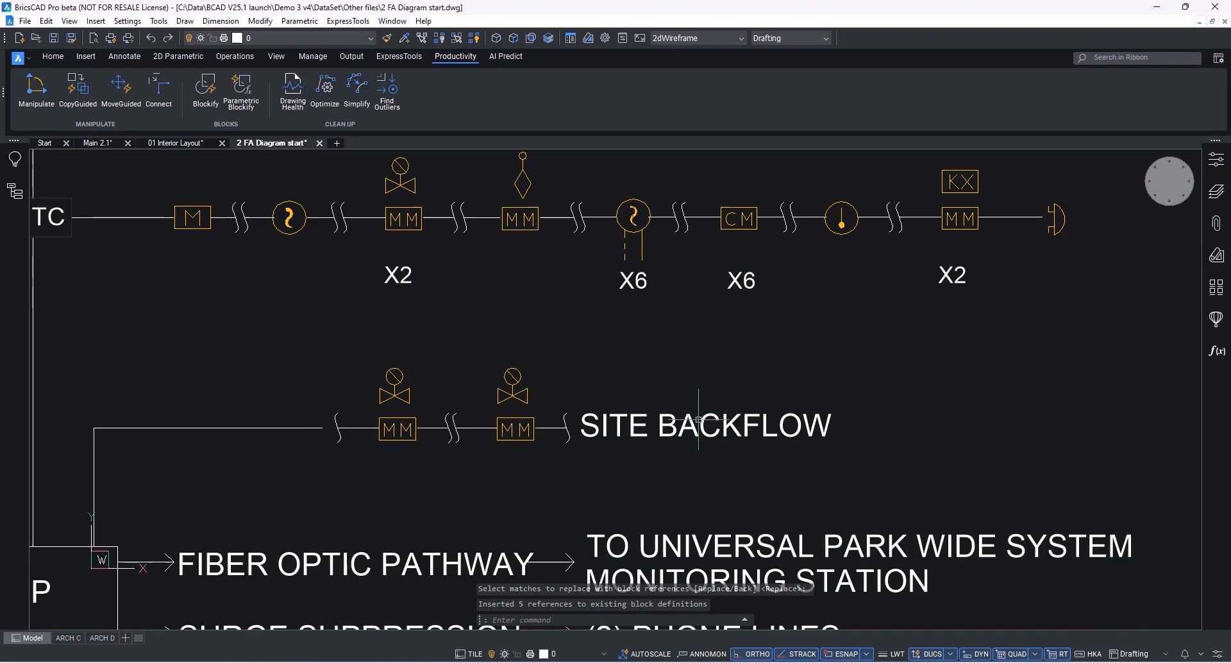
left_click(98, 143)
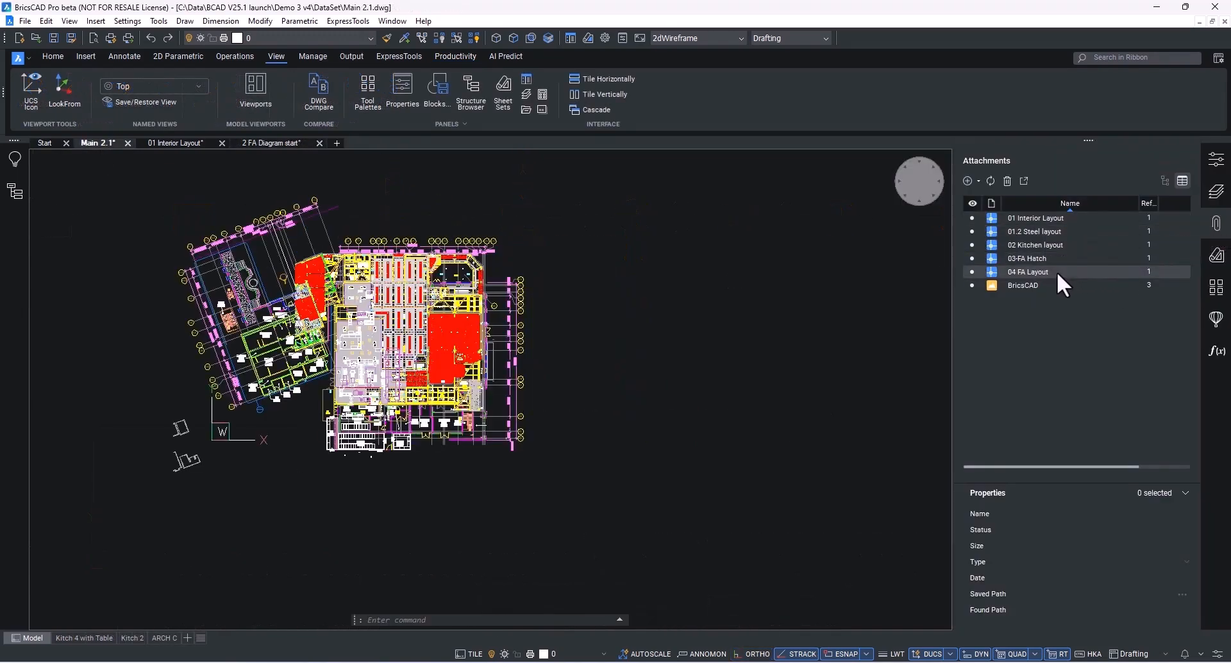
Step: Open the 04 FA Layout attachment's drawing file from the Attachments panel
left_click(1028, 272)
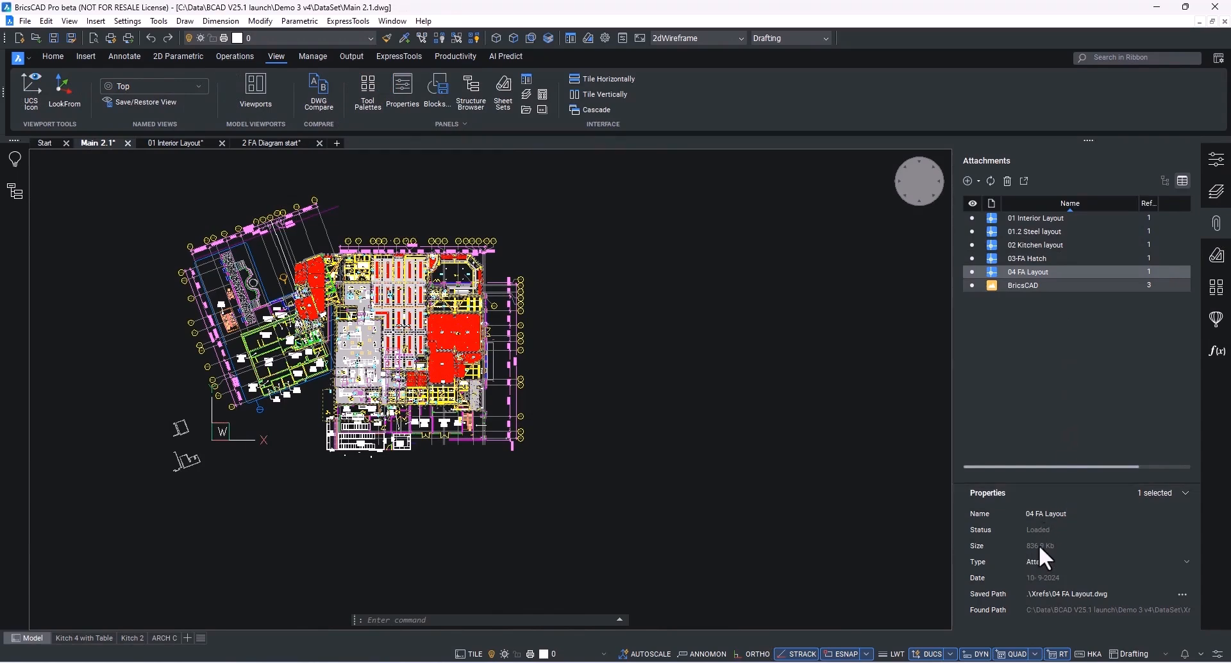
right_click(1028, 272)
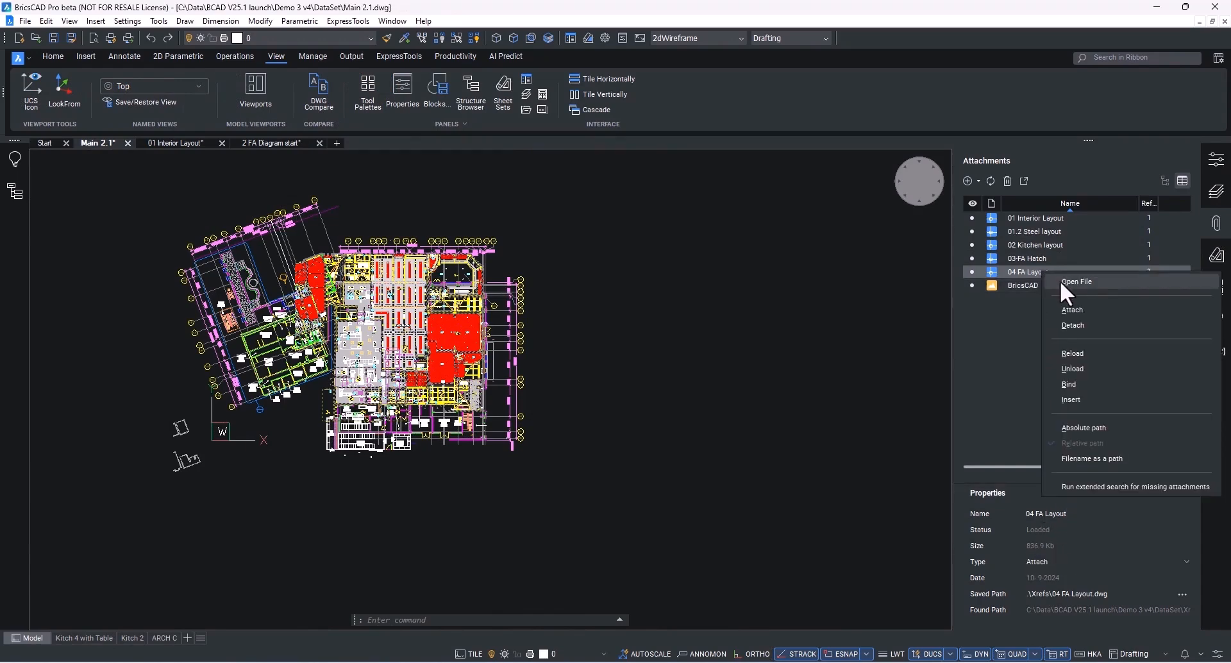
left_click(1076, 281)
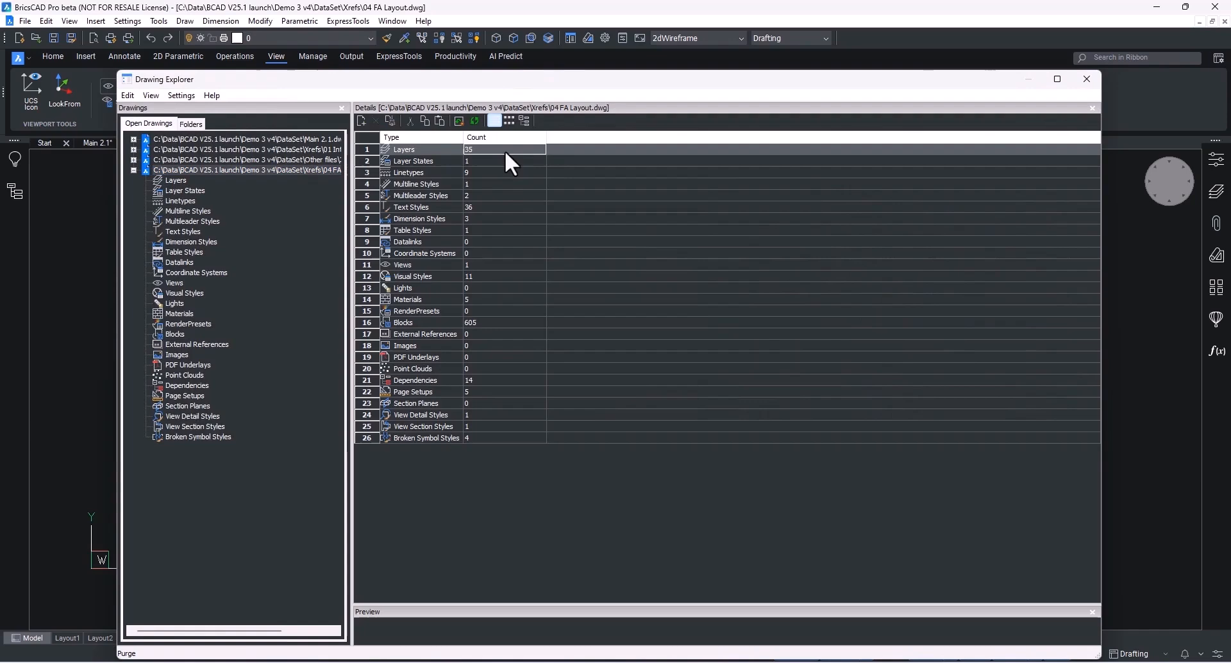
Step: List the 04 FA Layout text styles and block definitions in Drawing Explorer
left_click(411, 206)
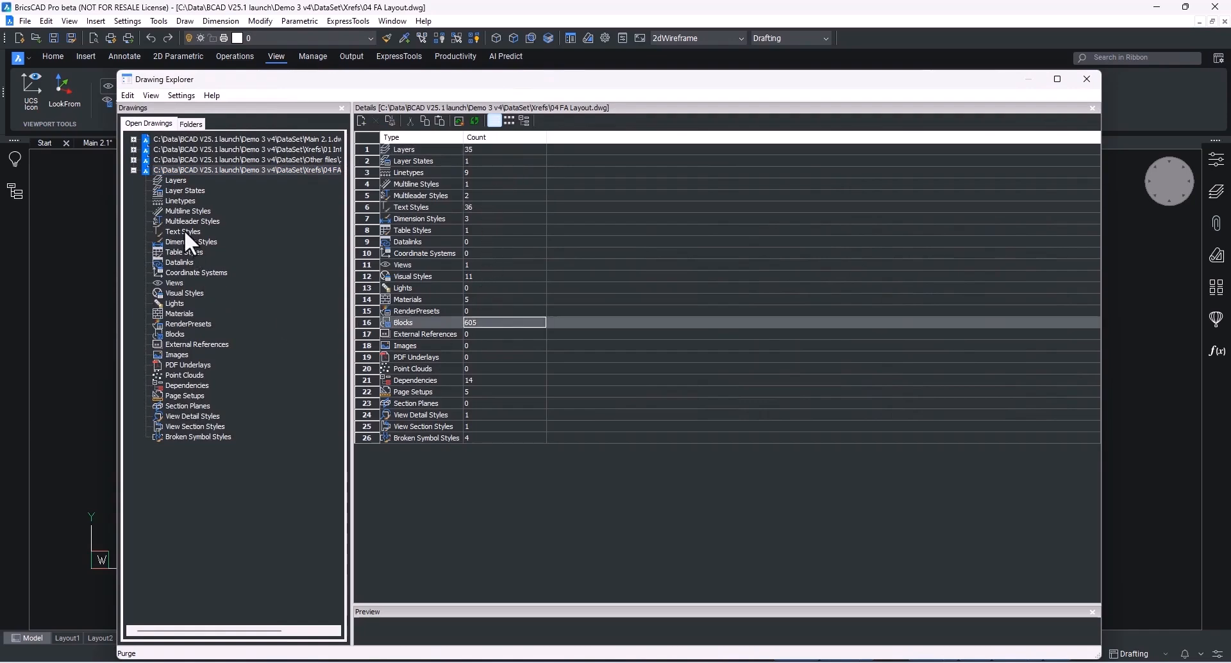
left_click(182, 231)
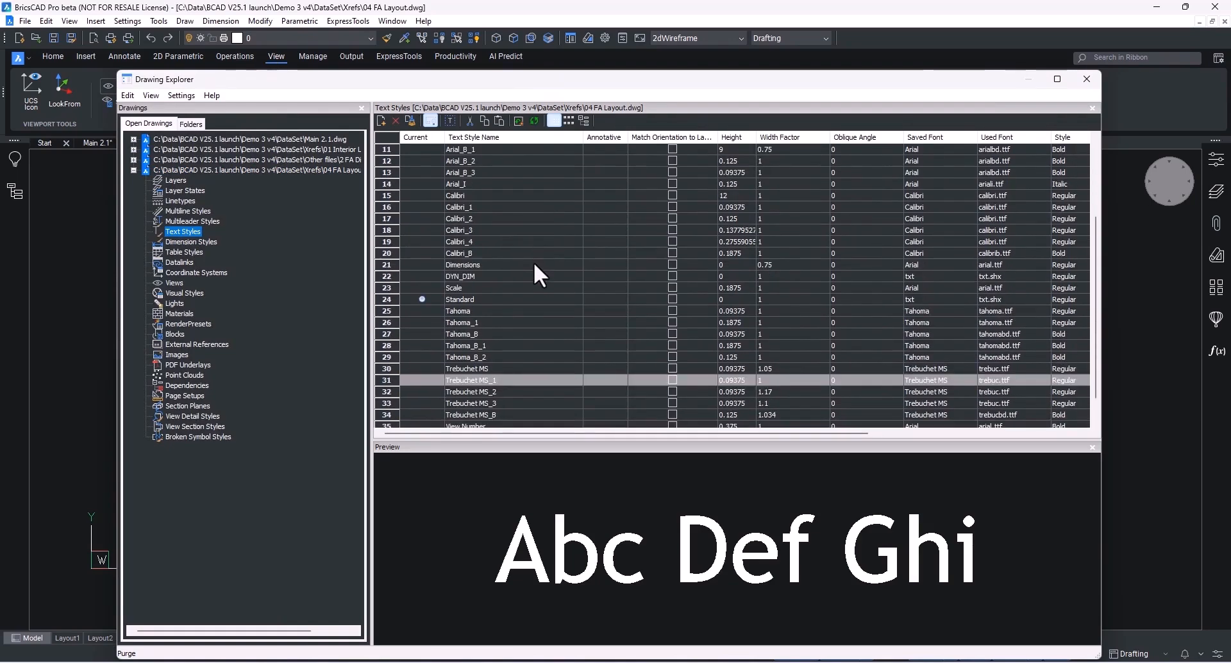
left_click(174, 334)
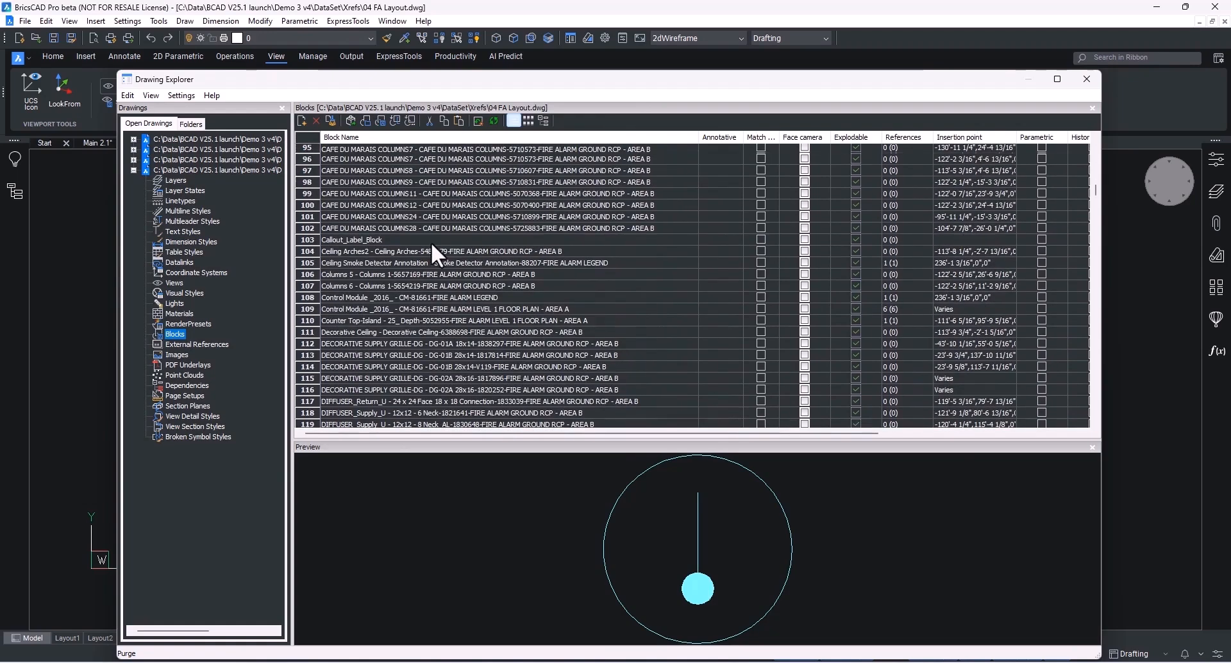
Step: Preview the FA SpSt LITE and FA Speaker Strobe Wall Mount block definitions
scroll("down", 3)
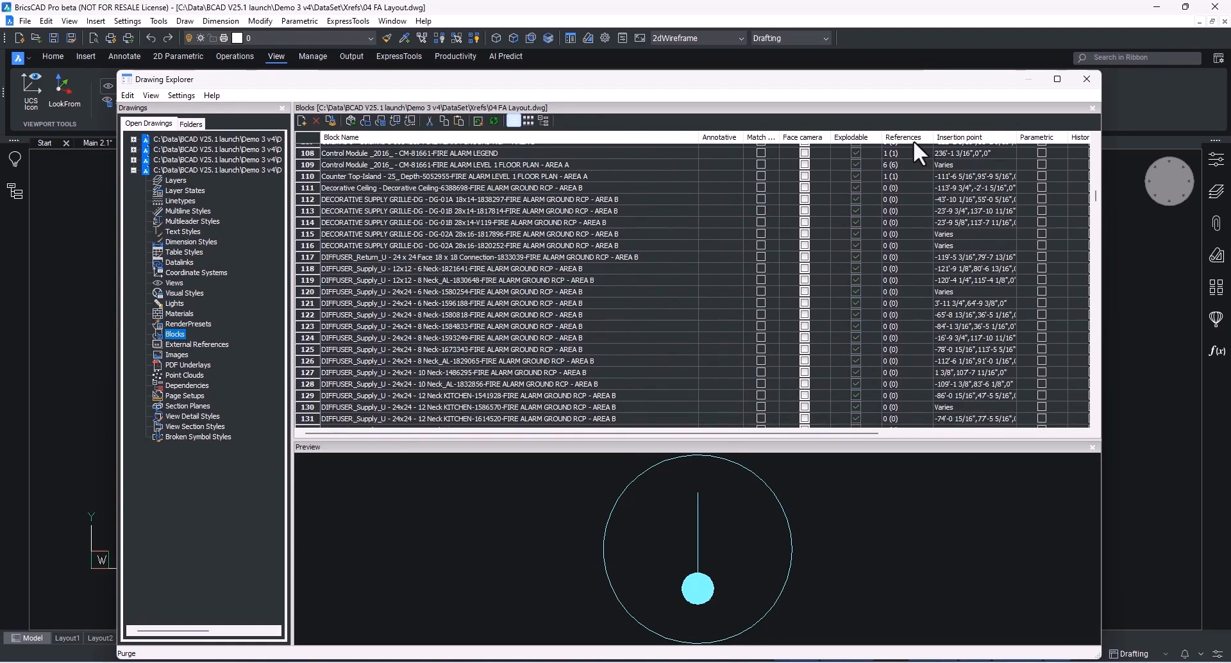
scroll("down", 3)
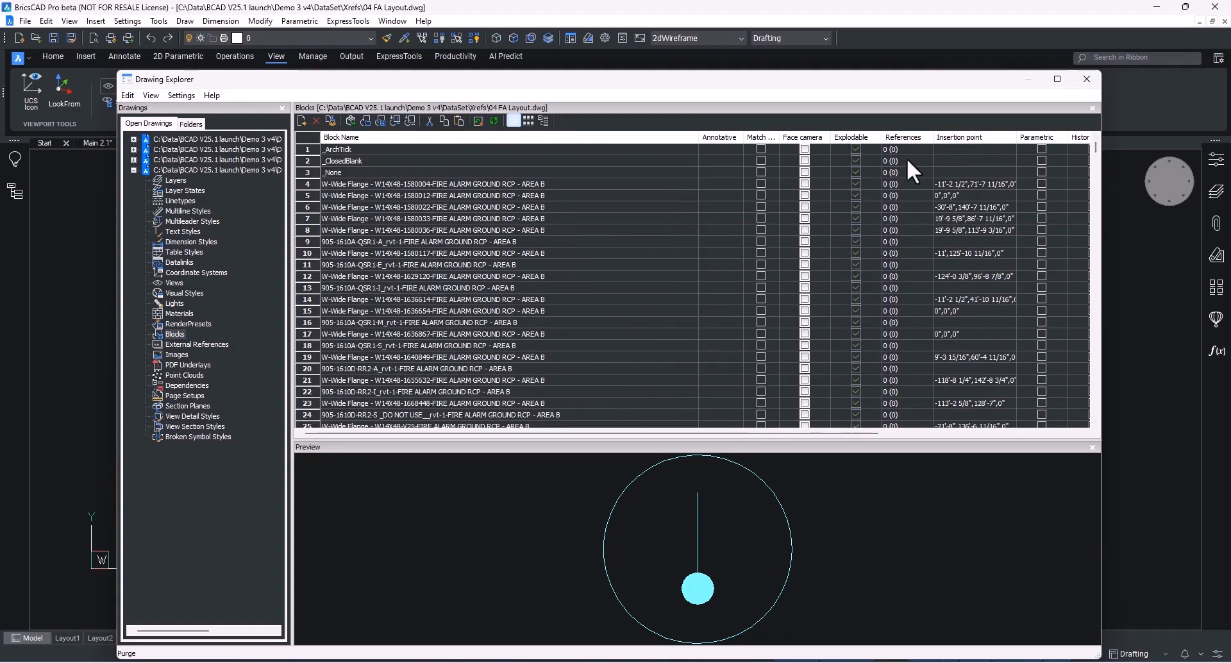
scroll("down", 3)
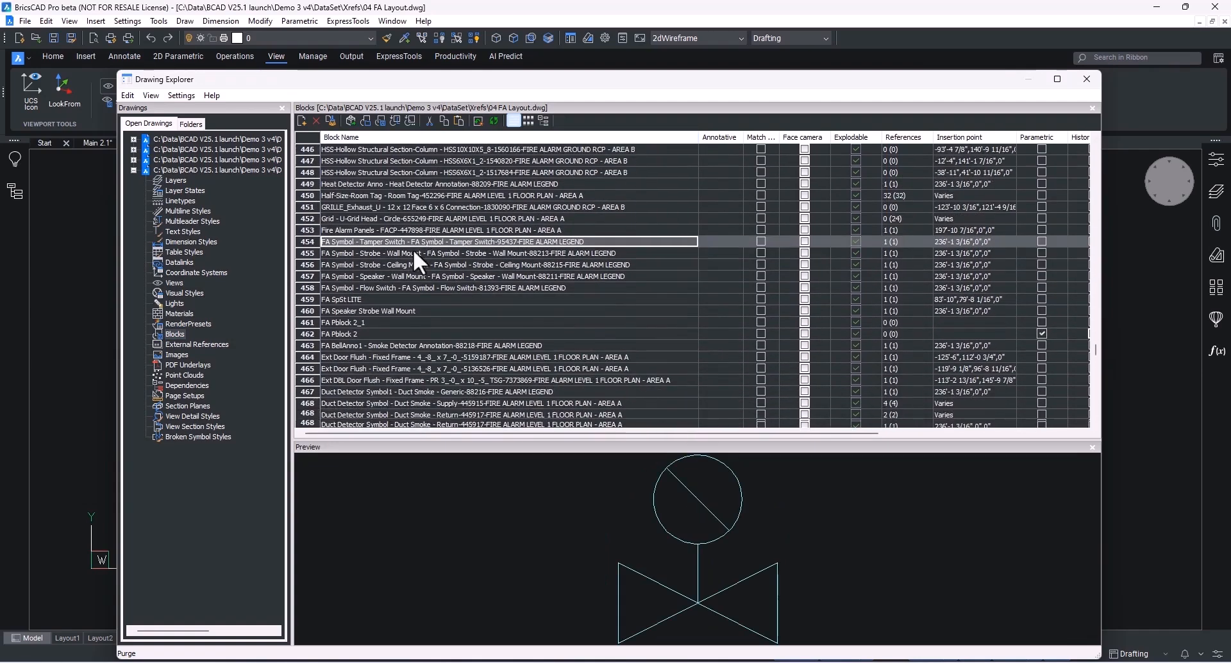
left_click(361, 289)
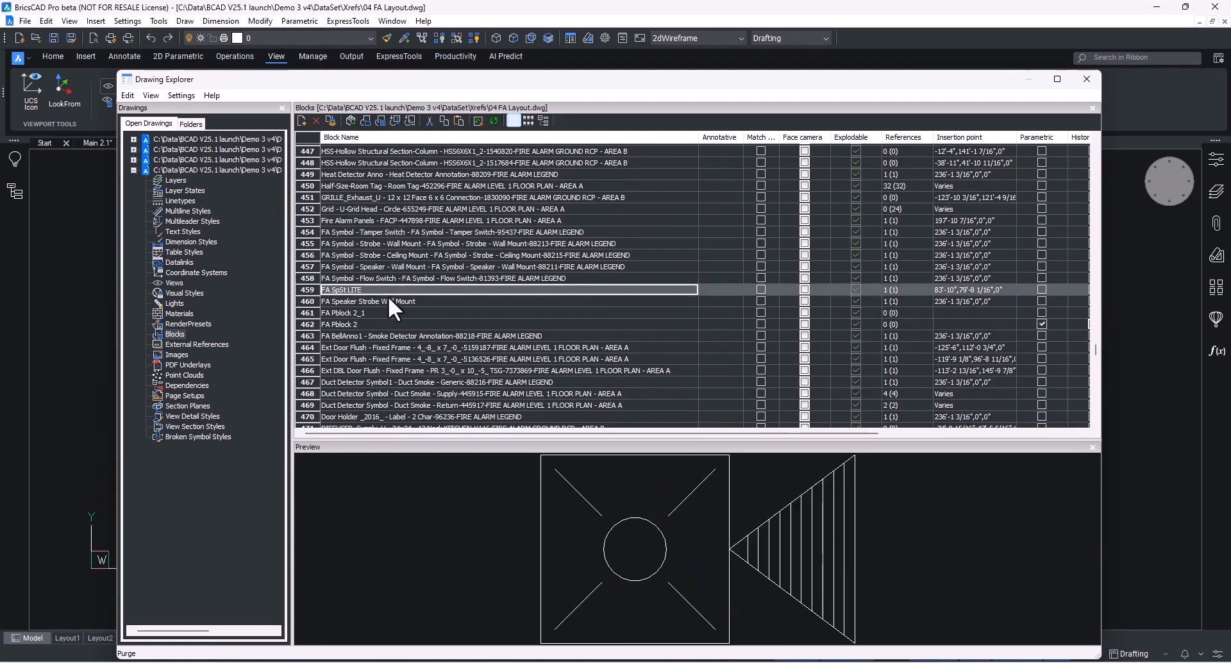
left_click(392, 300)
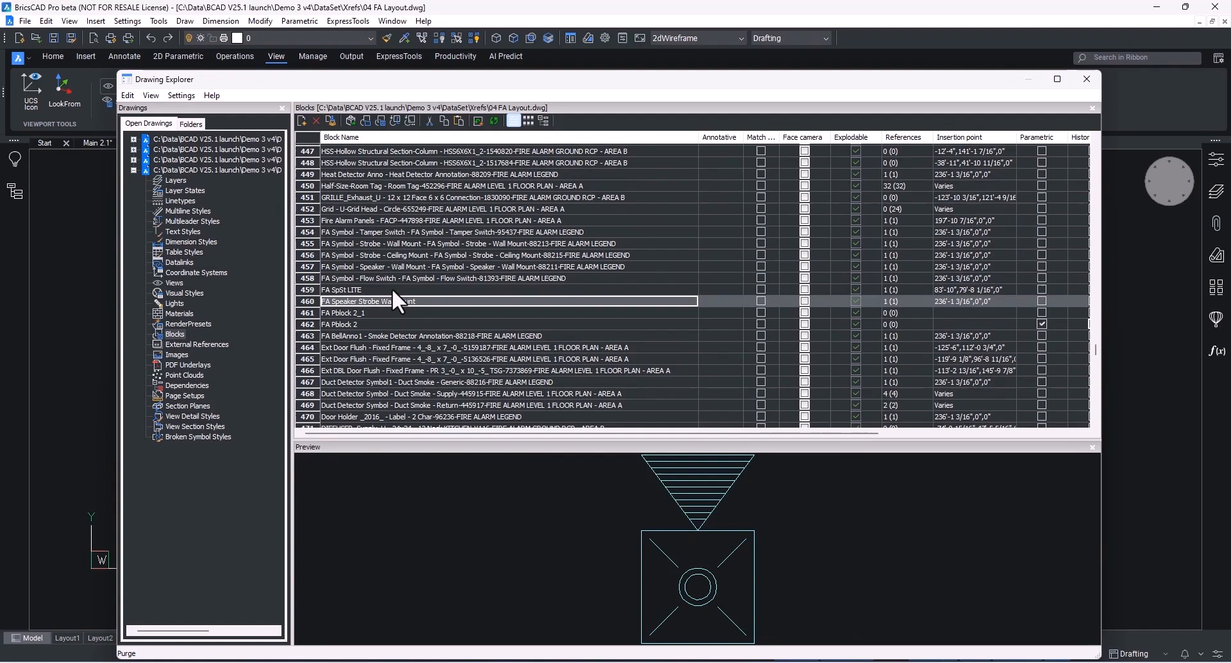
left_click(341, 290)
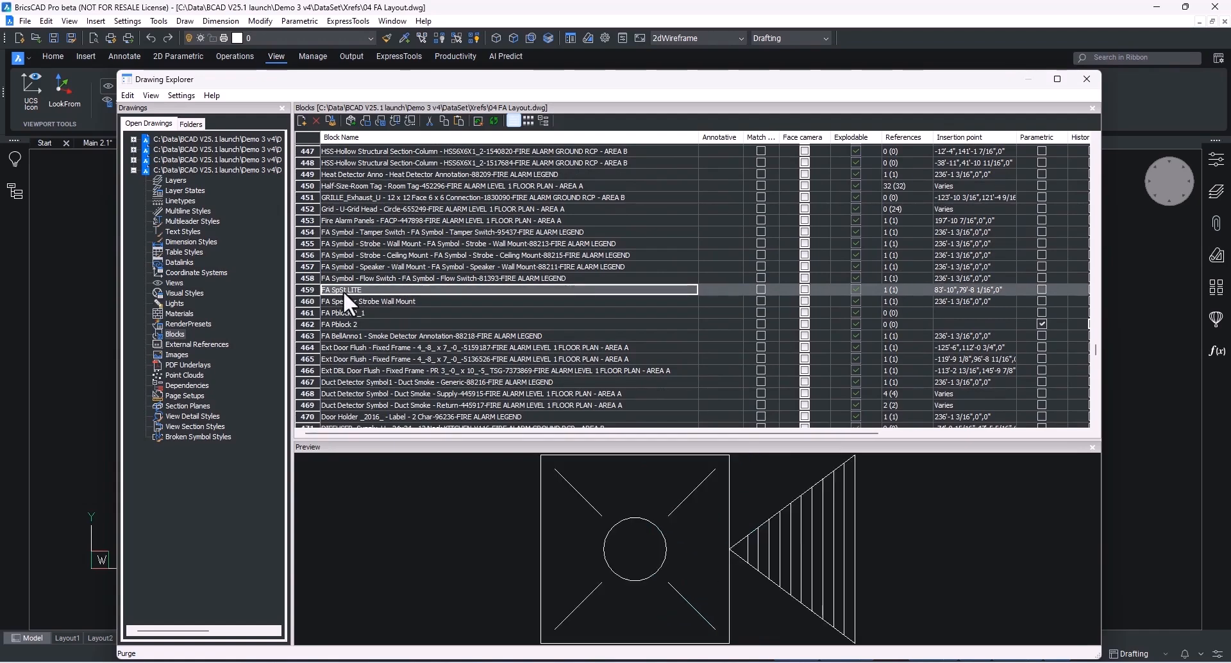
mouse_move(393, 303)
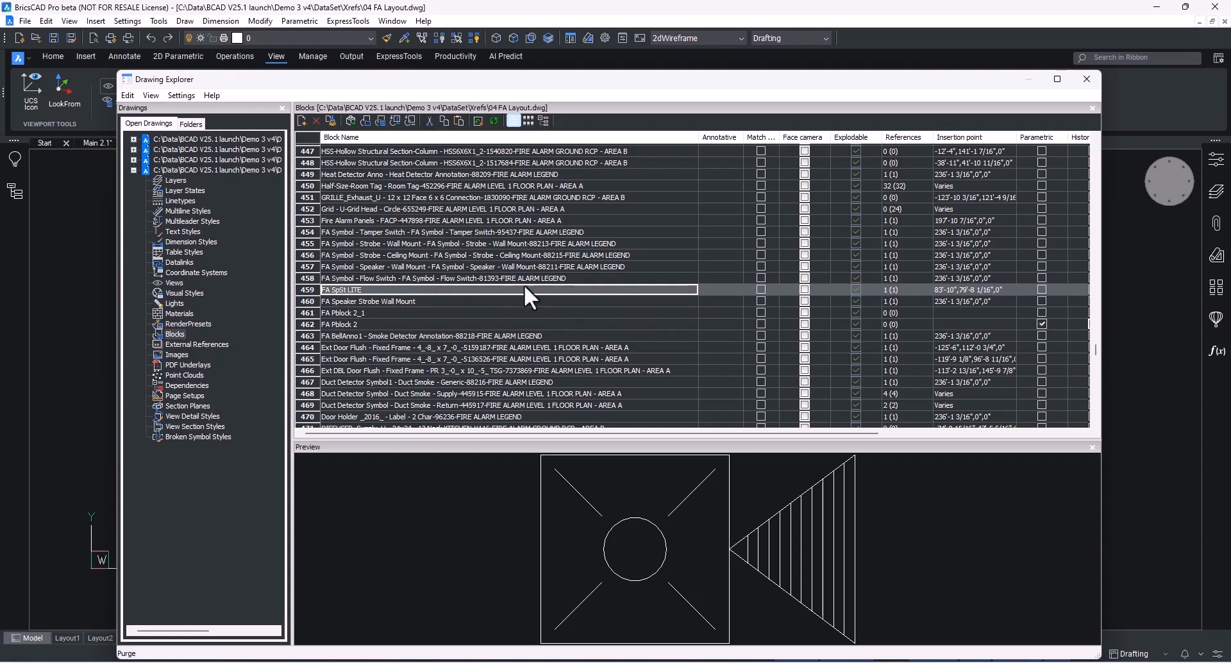
mouse_move(870, 304)
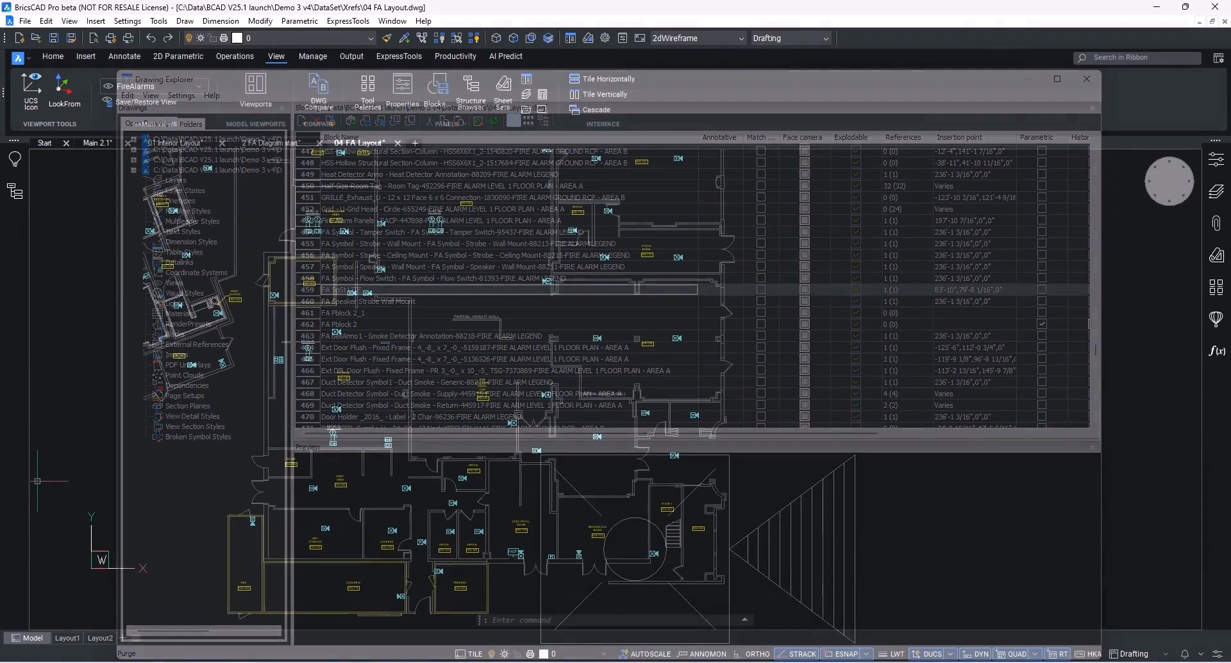
Step: Load the SORT BY BLOCK configuration into the Structure panel's tree
left_click(1087, 78)
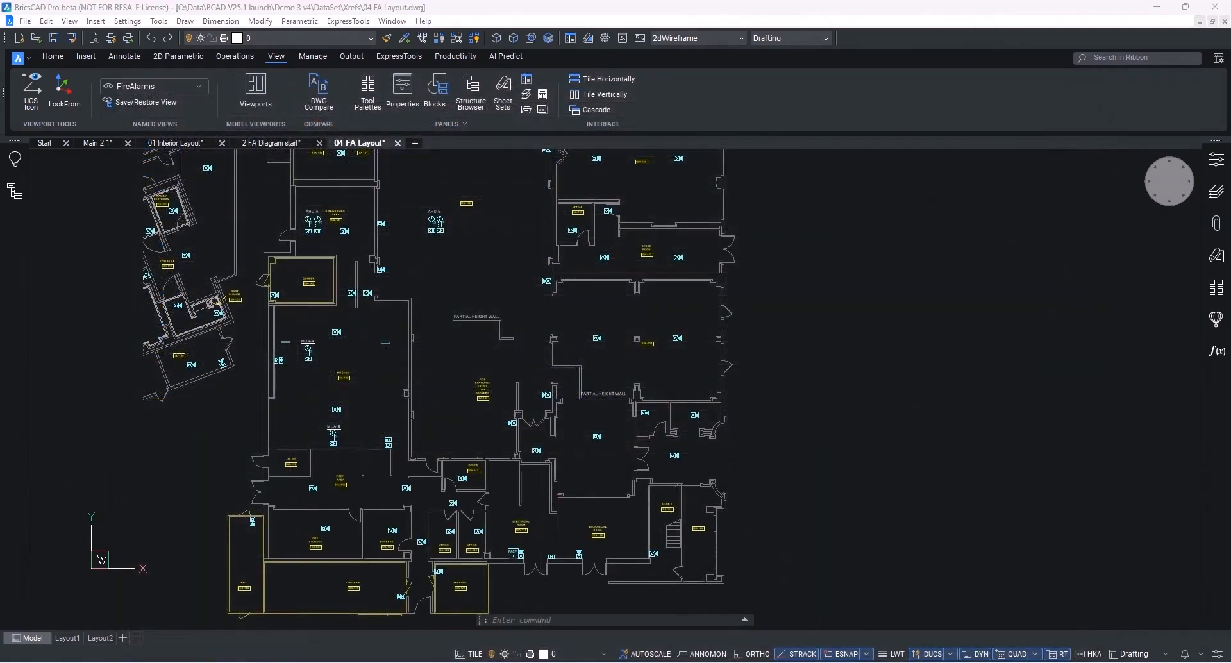
mouse_move(14, 190)
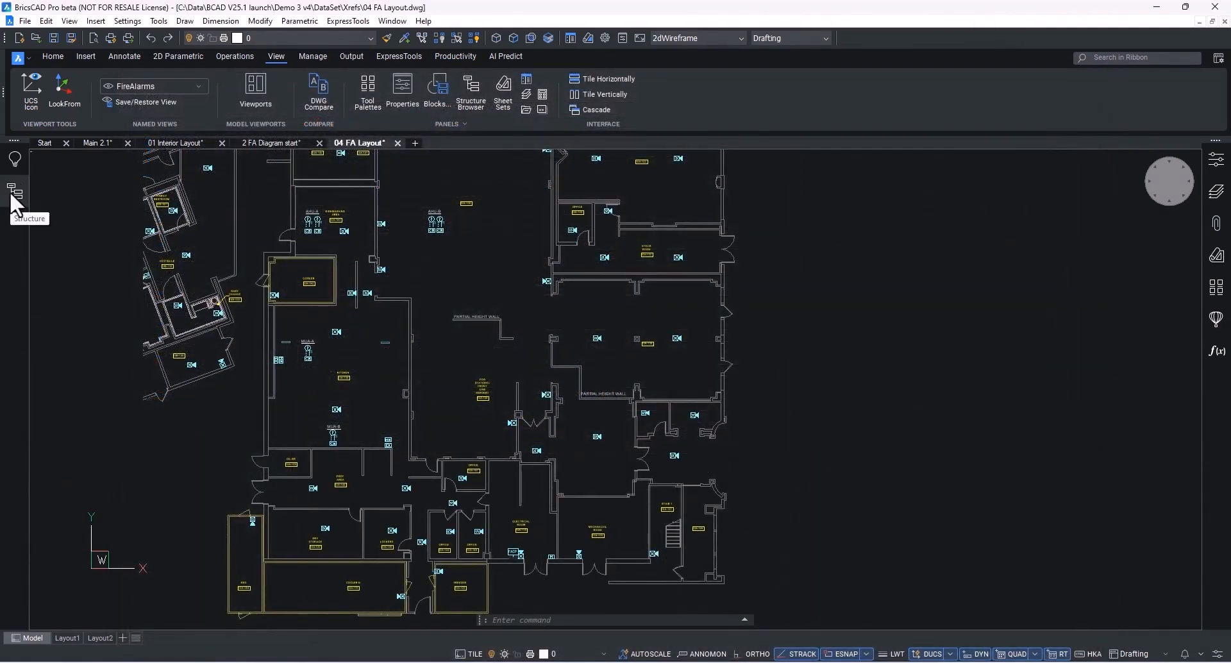
left_click(13, 191)
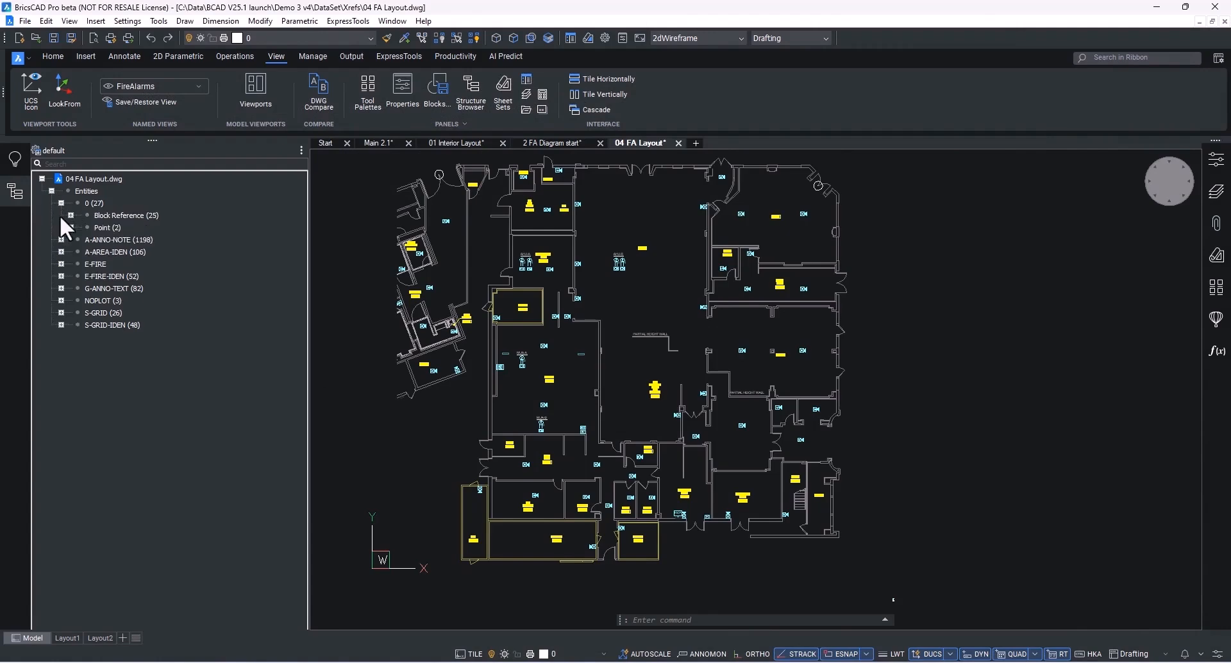
left_click(71, 216)
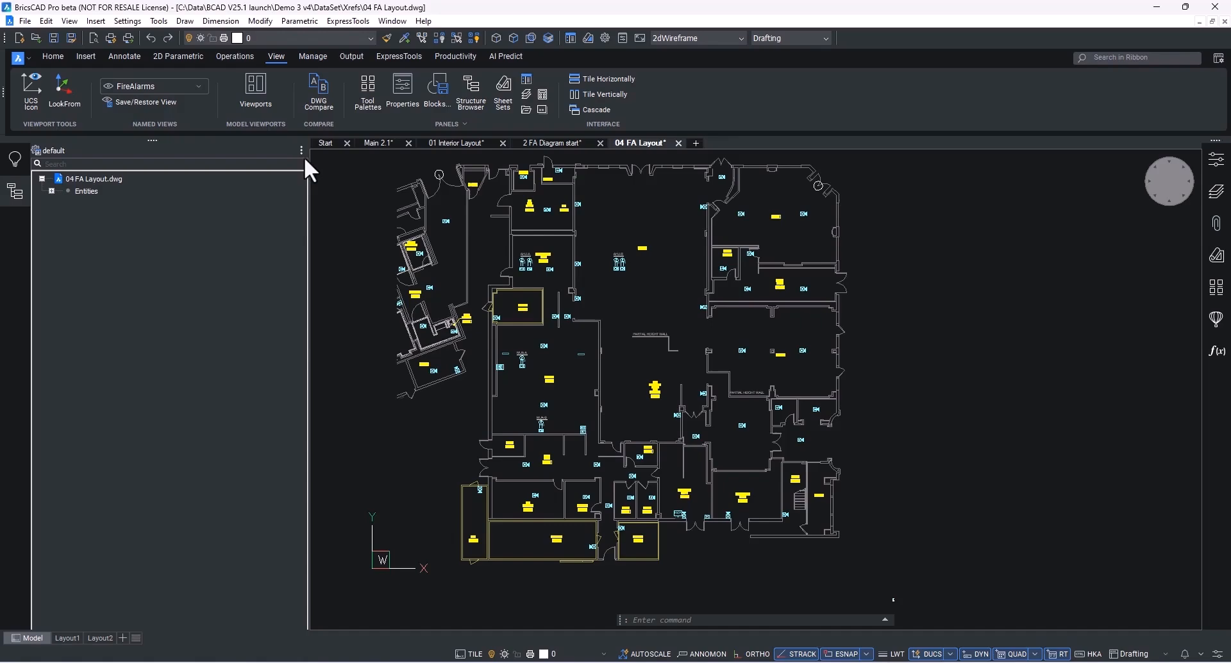
left_click(301, 150)
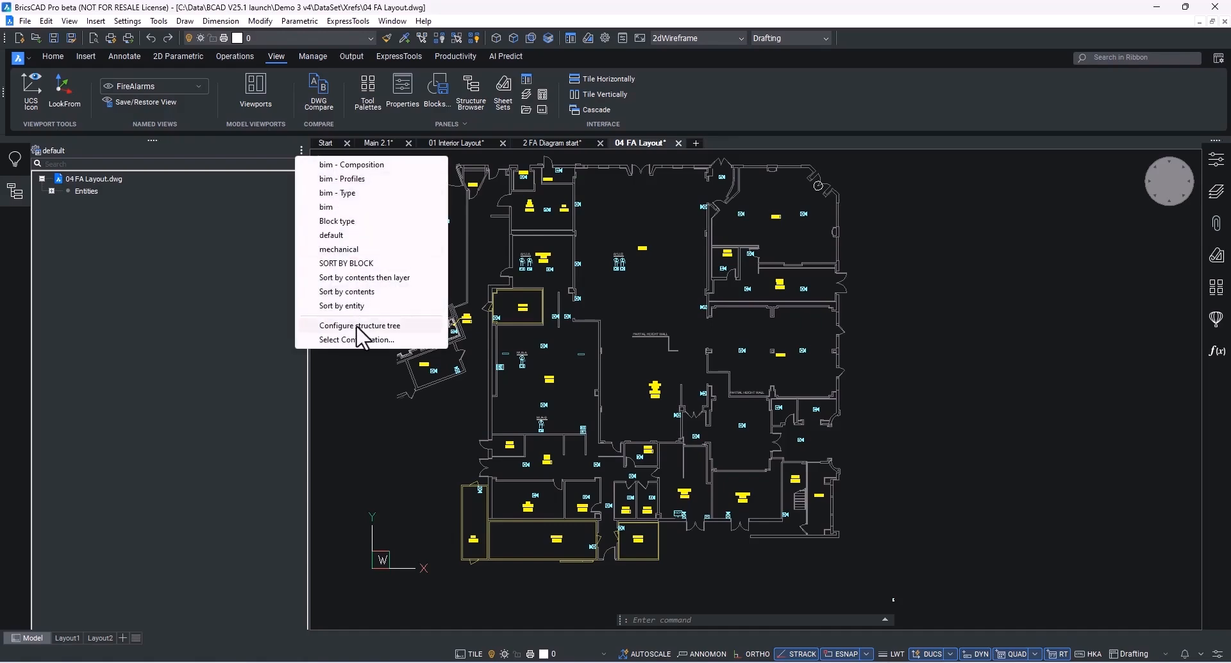
left_click(360, 325)
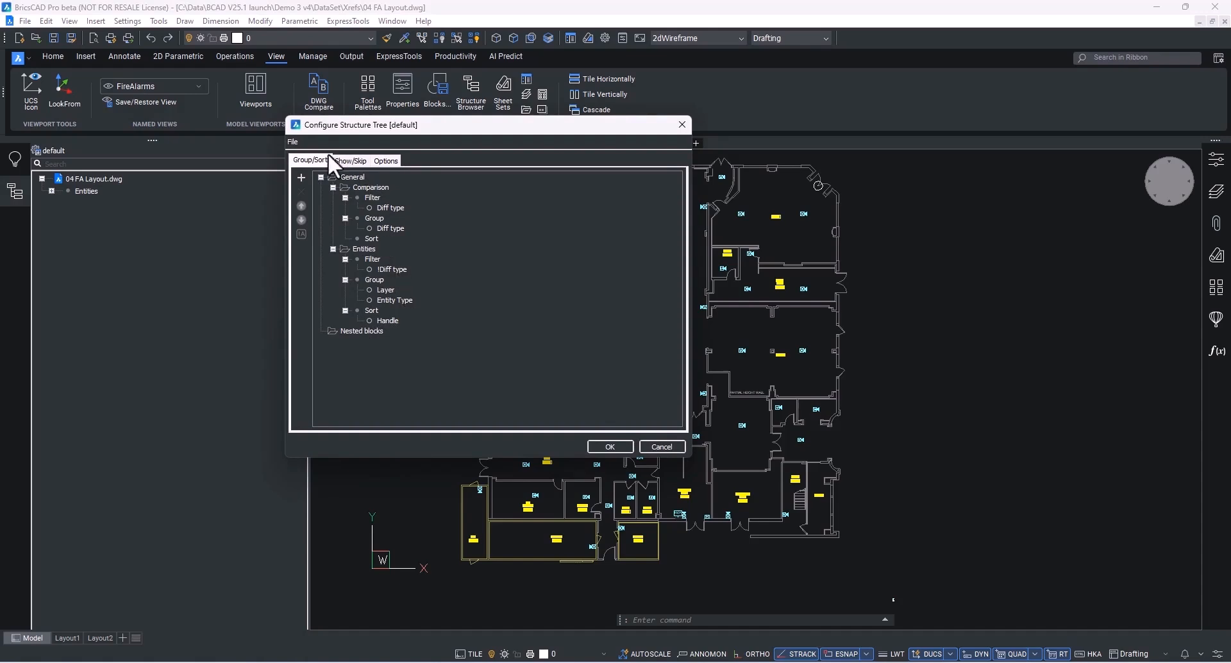
mouse_move(361, 165)
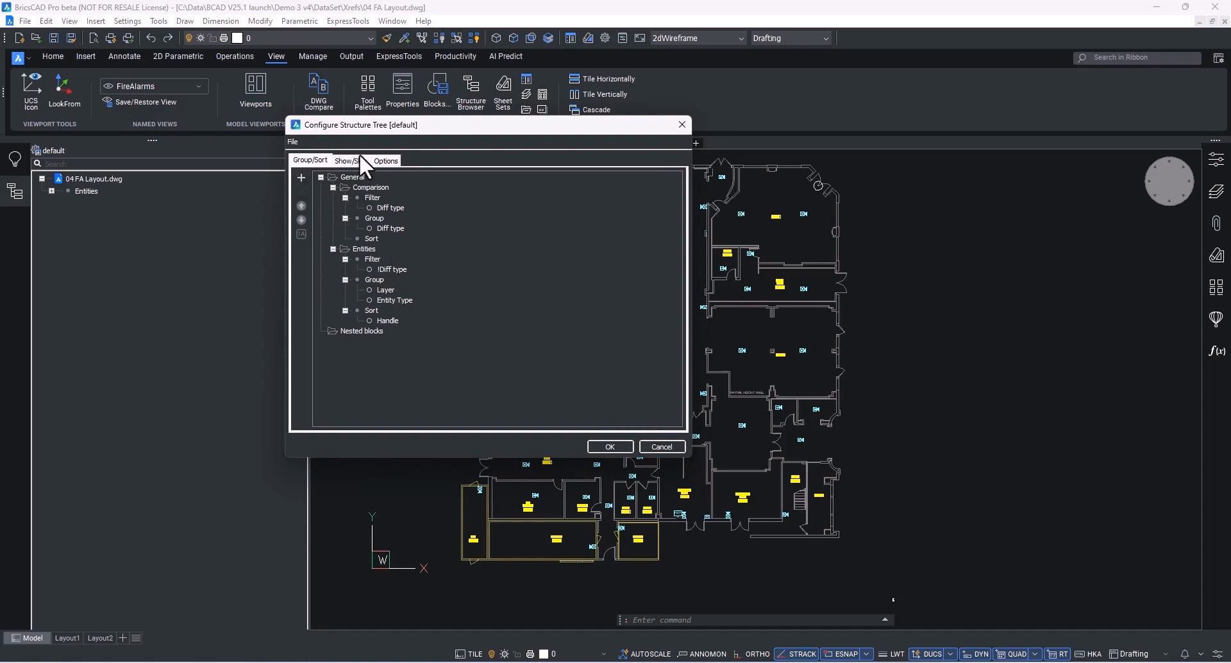
left_click(293, 141)
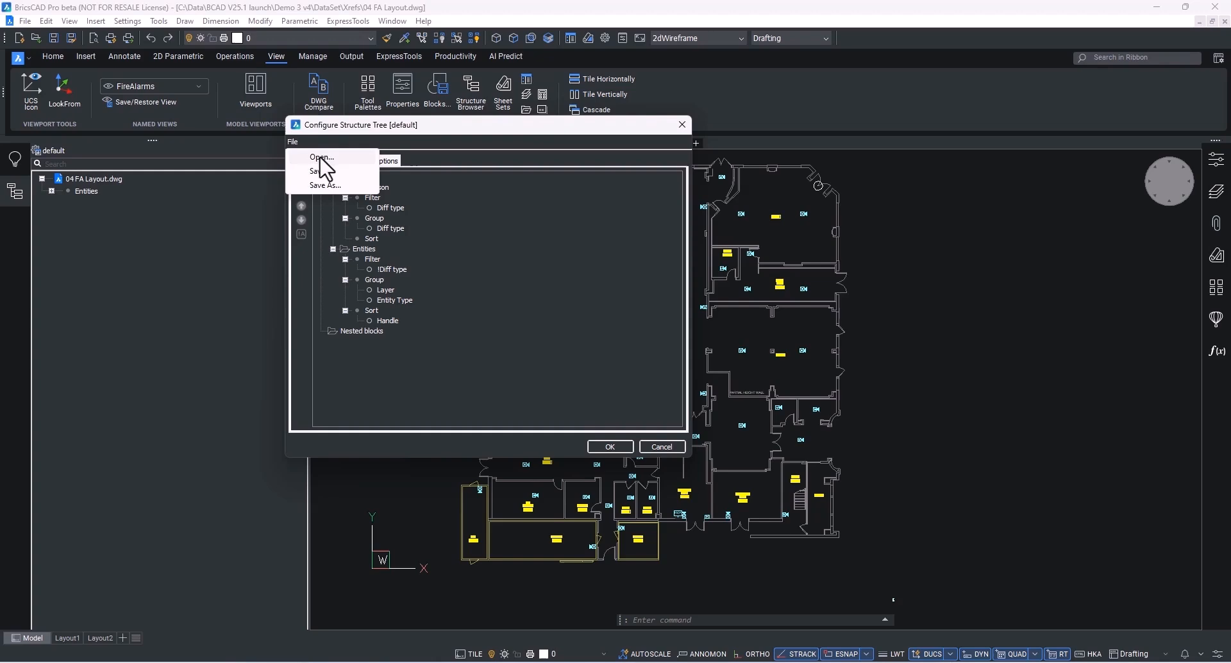
left_click(321, 157)
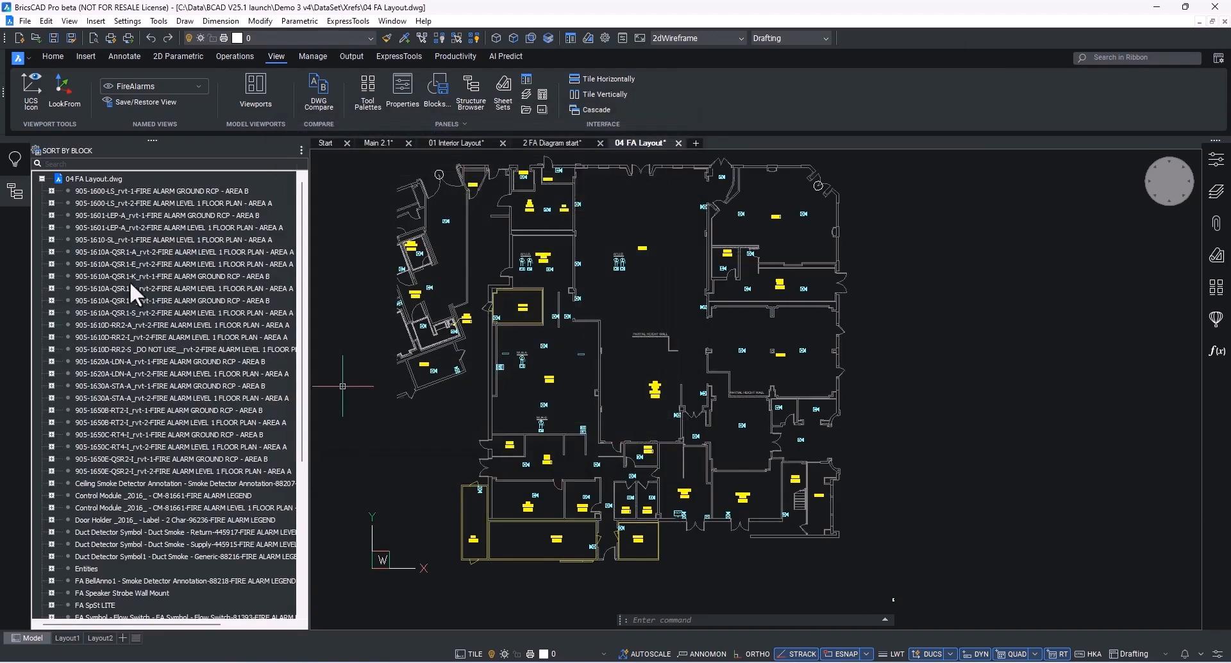
Step: Filter the structure tree for 'fa', inspect the FA SpSt LITE block's parts, then close the tree
type("fa")
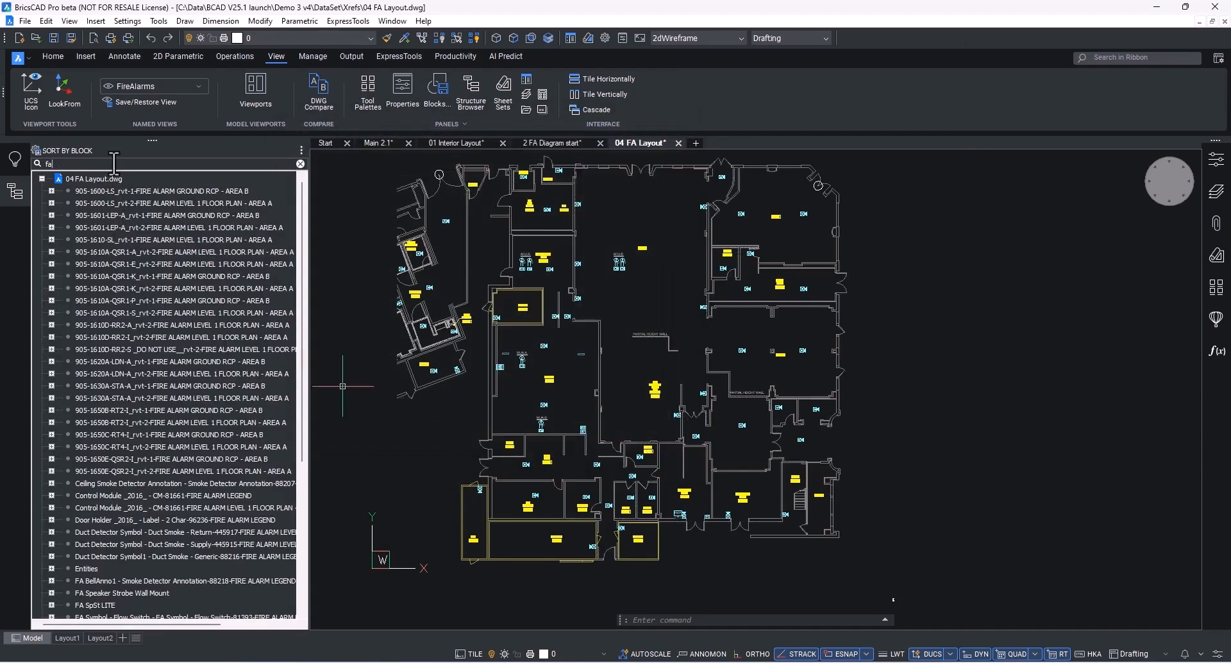
left_click(95, 227)
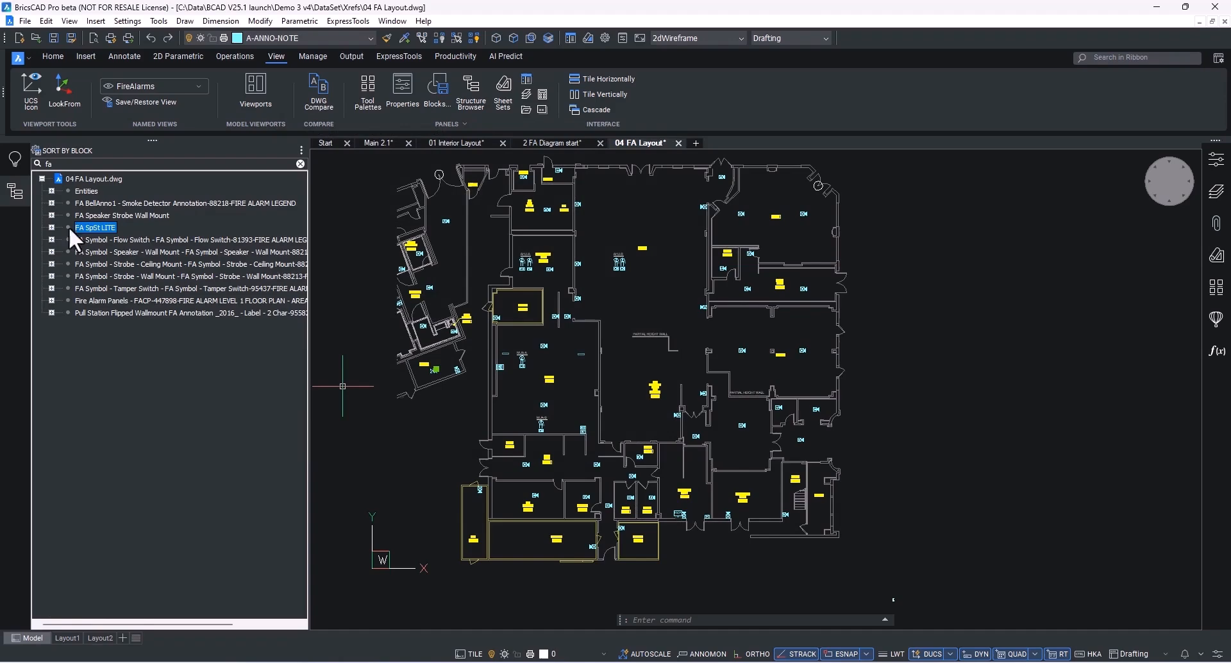
left_click(52, 227)
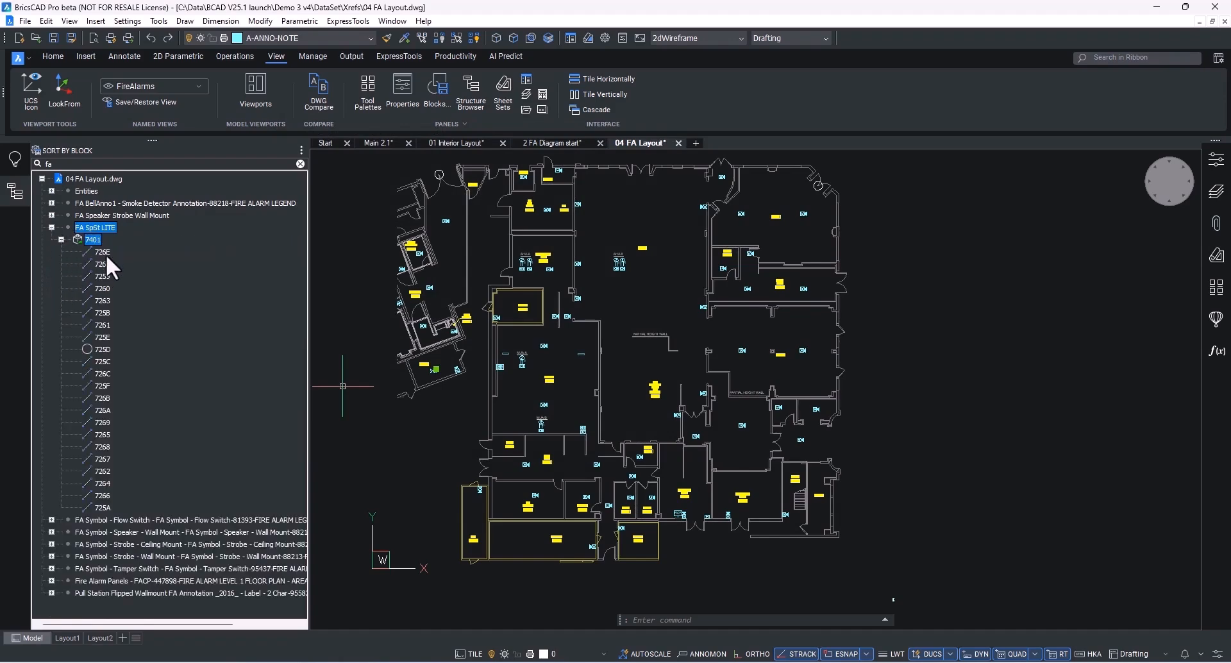
right_click(93, 240)
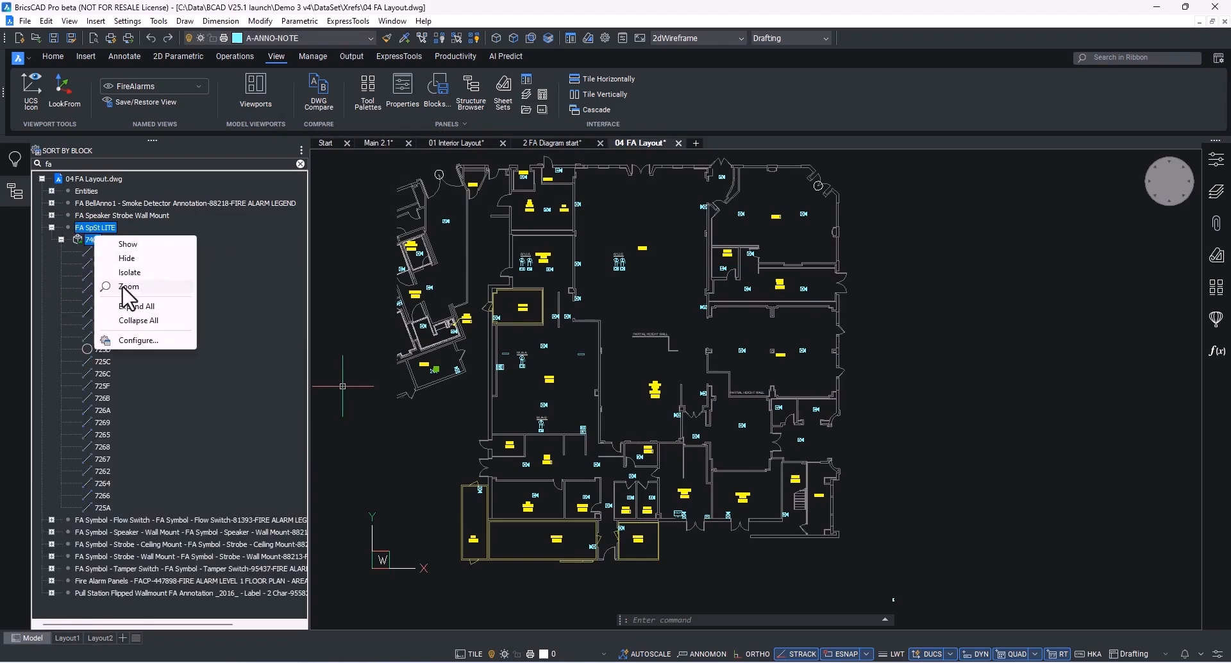
left_click(128, 285)
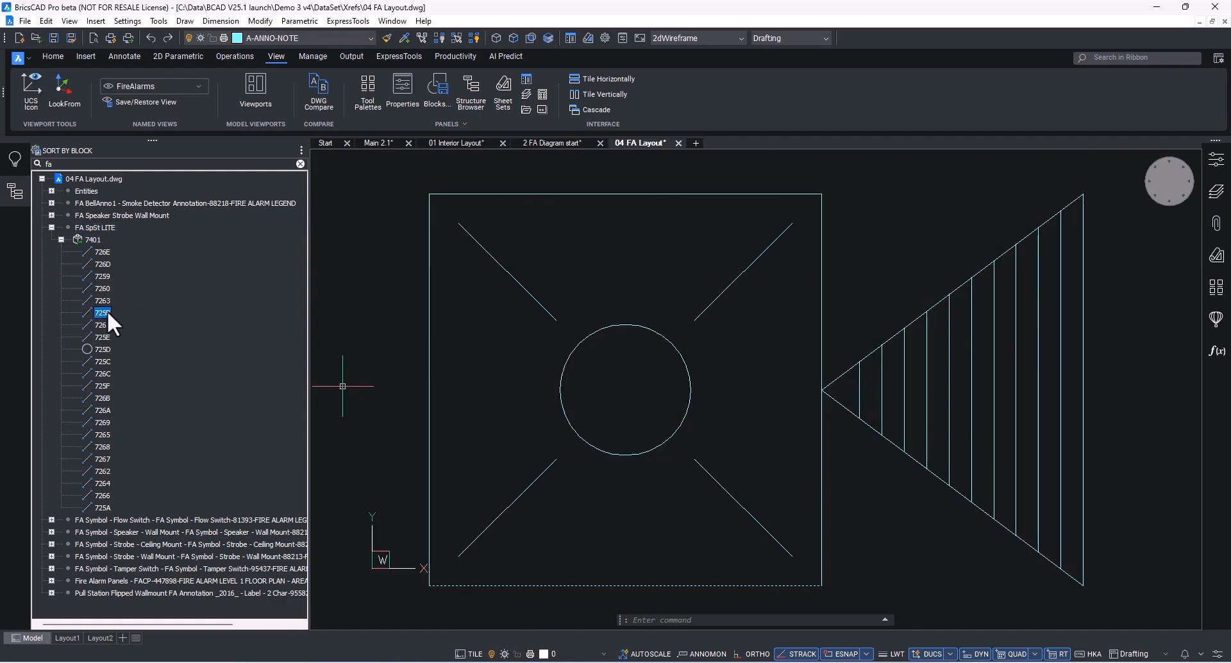
left_click(102, 349)
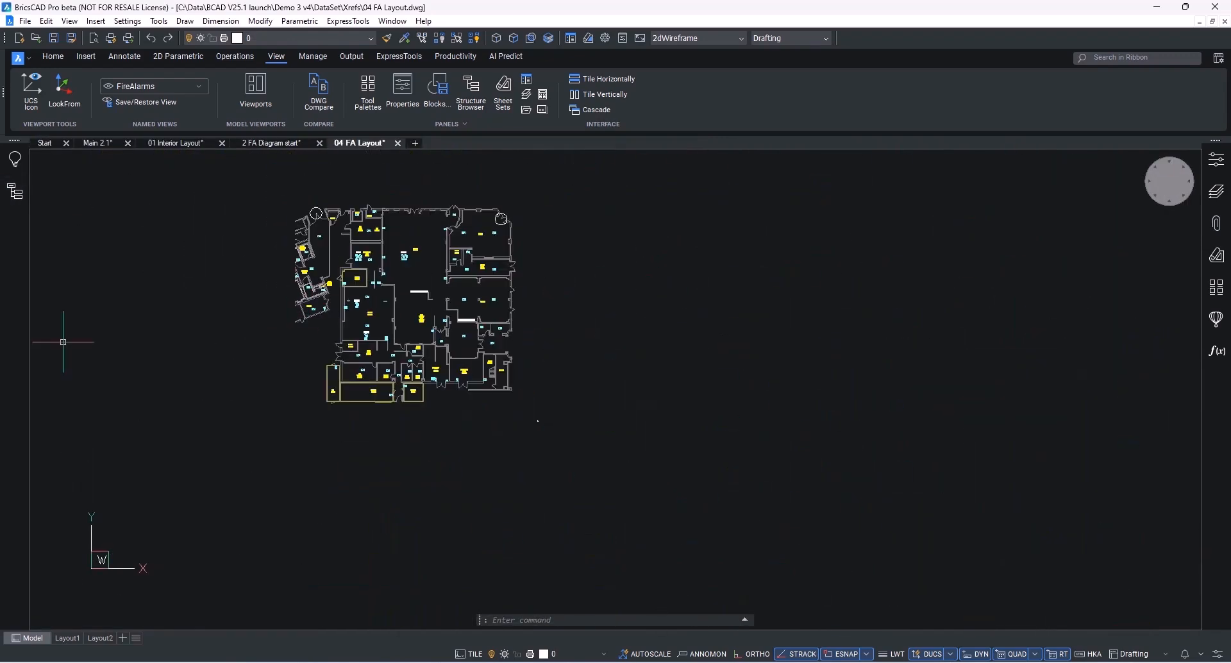
left_click(453, 56)
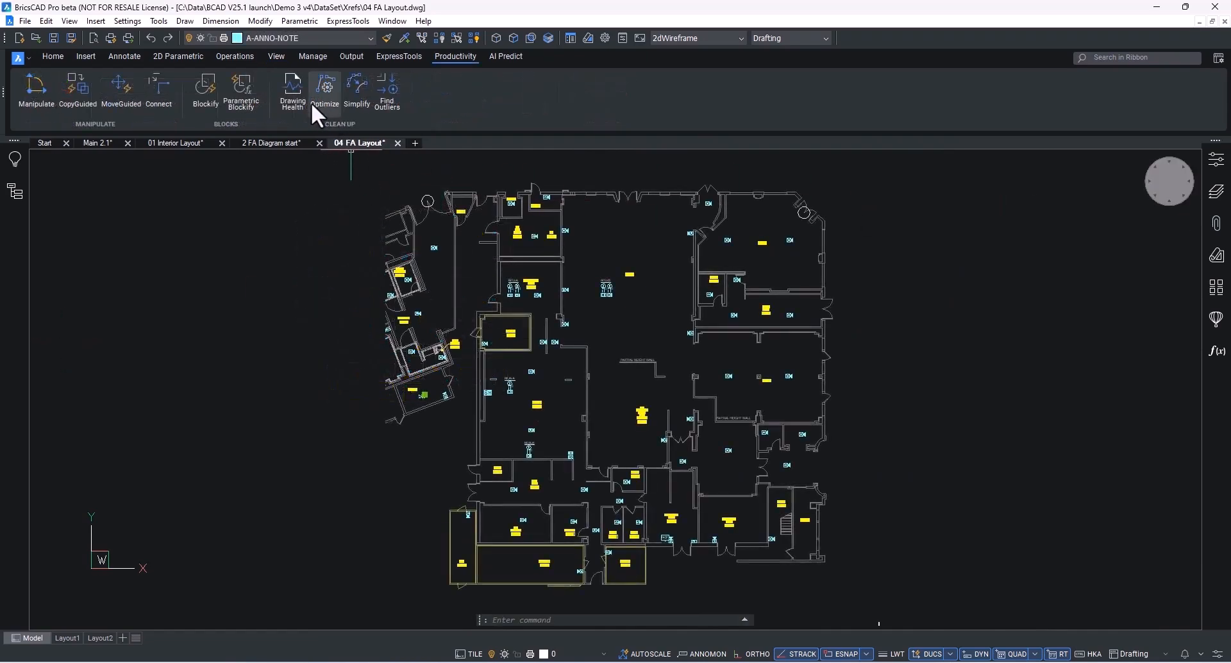
Step: Start the 2D Cleanup V25 Drawing Health routine with Interactive mode on
left_click(291, 90)
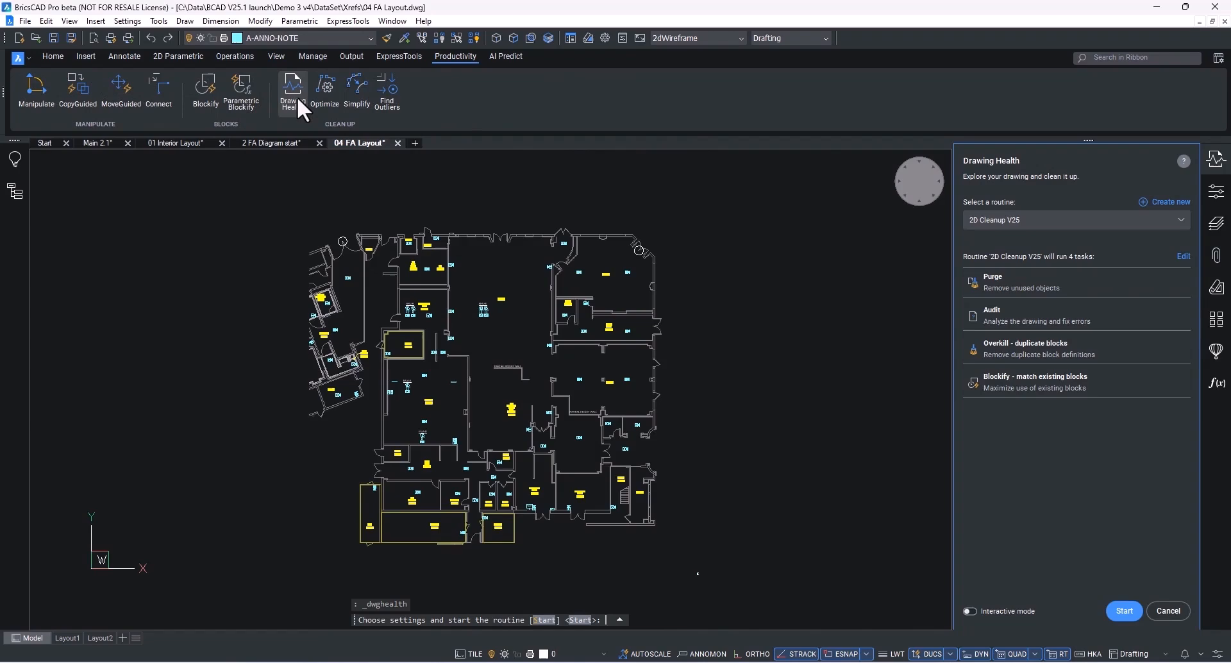
mouse_move(698, 161)
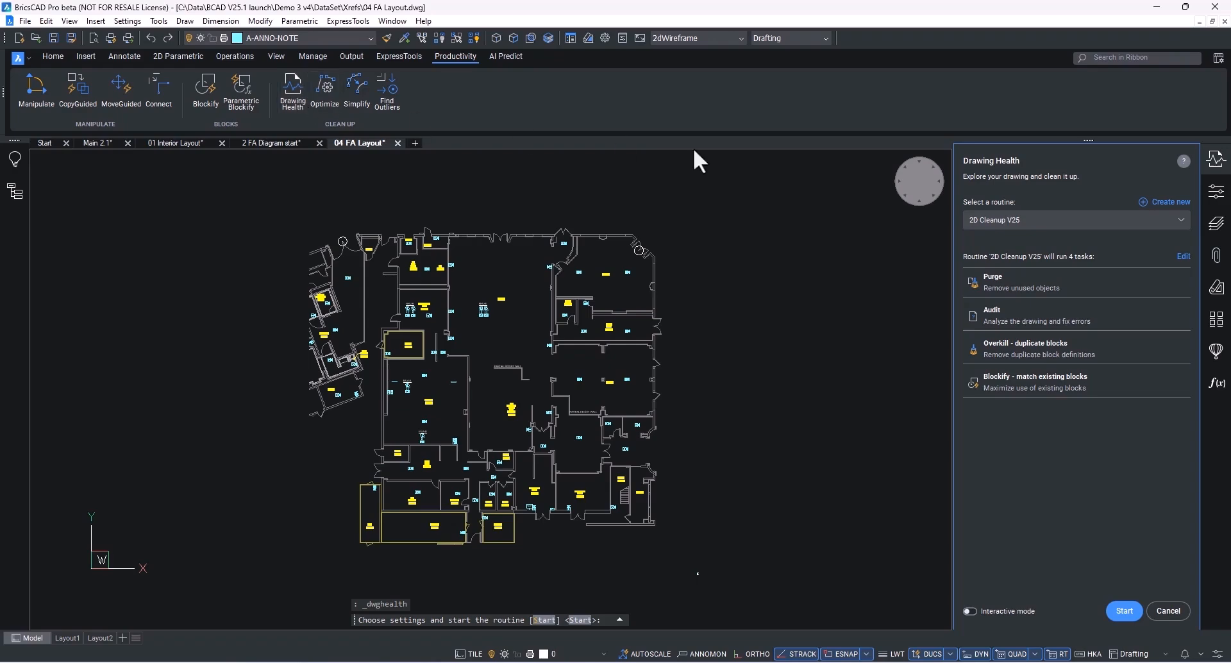
mouse_move(1192, 263)
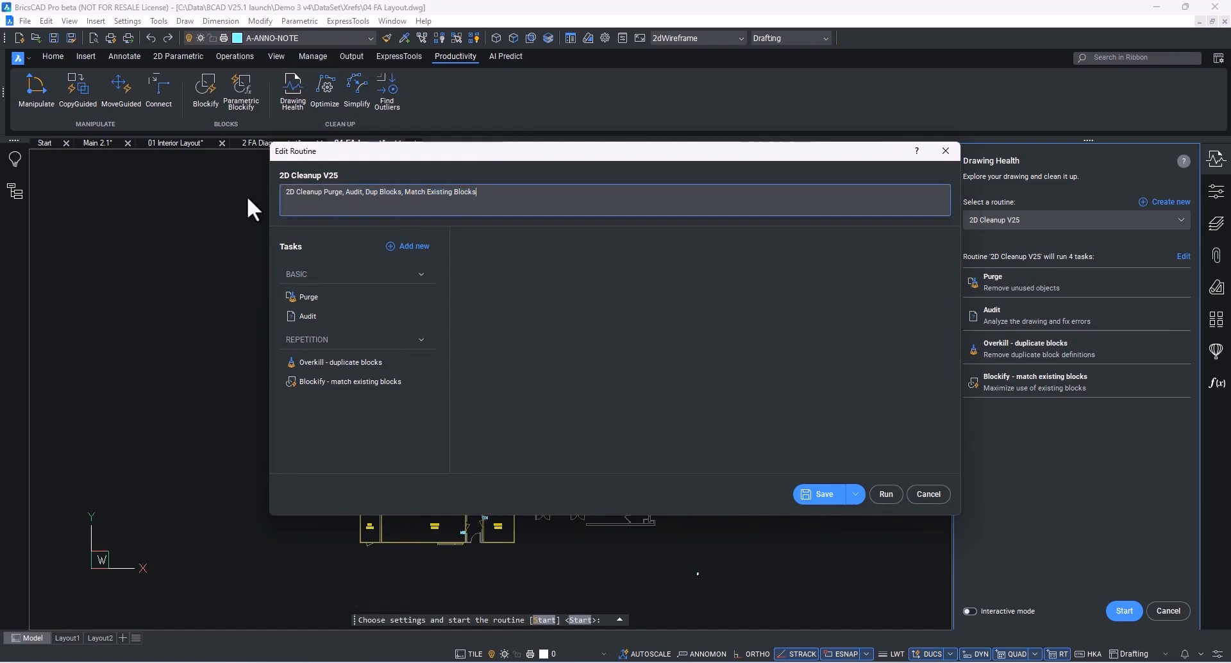
left_click(927, 493)
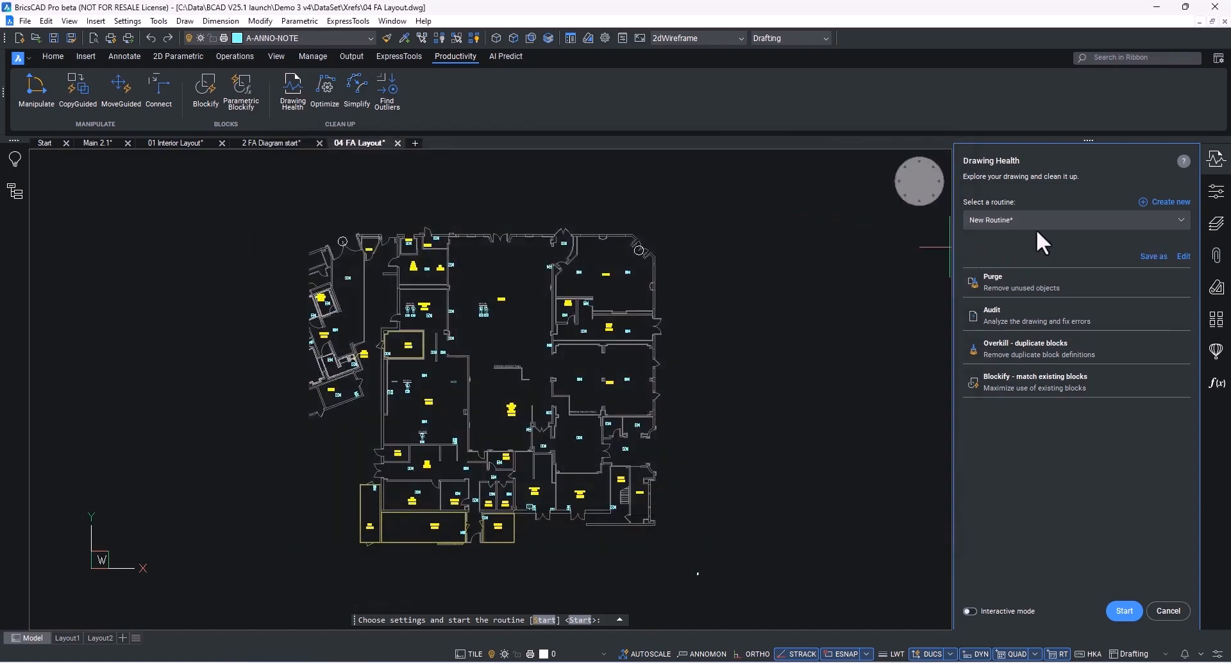
left_click(1073, 220)
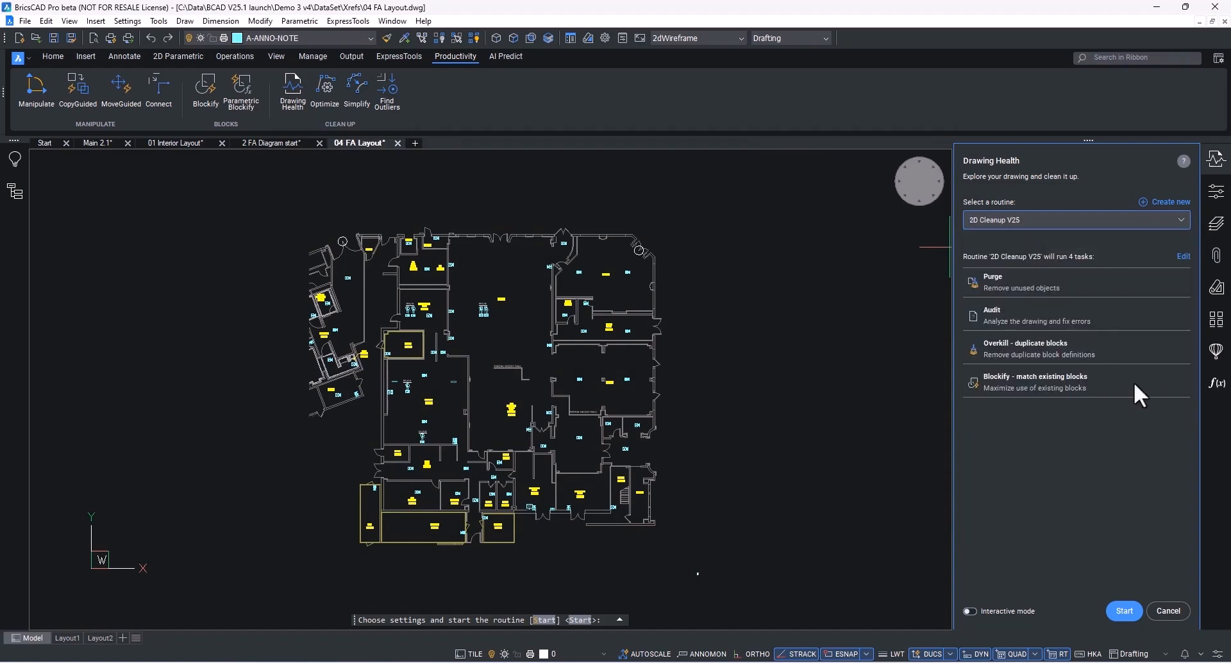
left_click(970, 611)
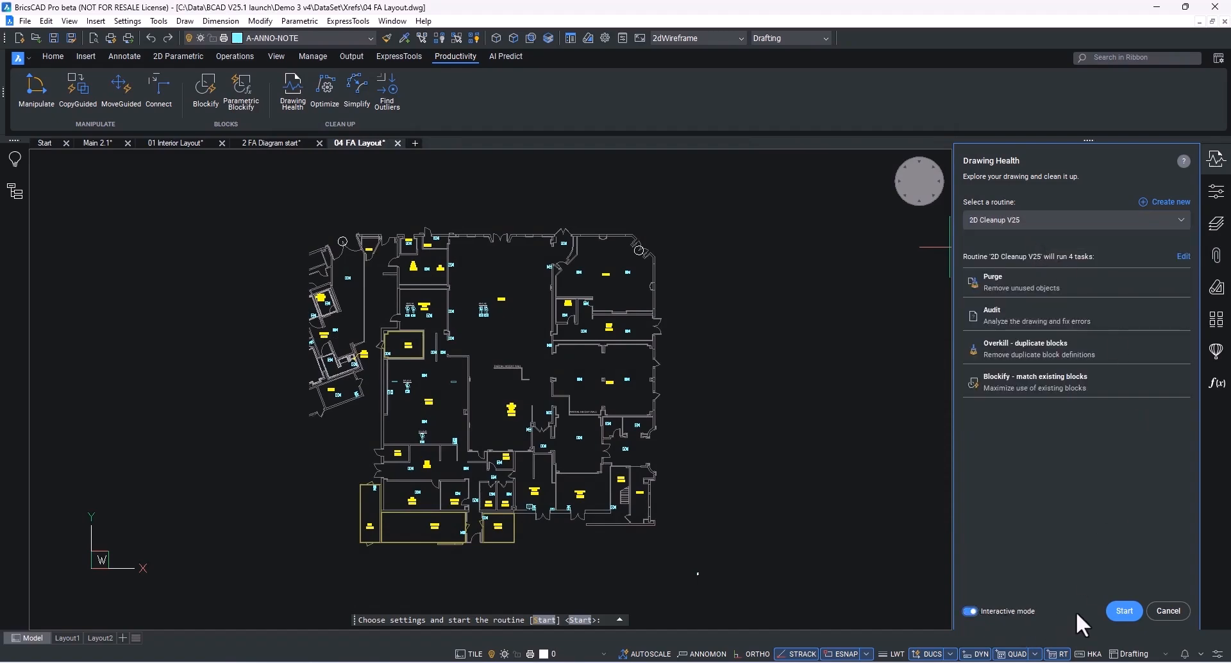
mouse_move(1142, 585)
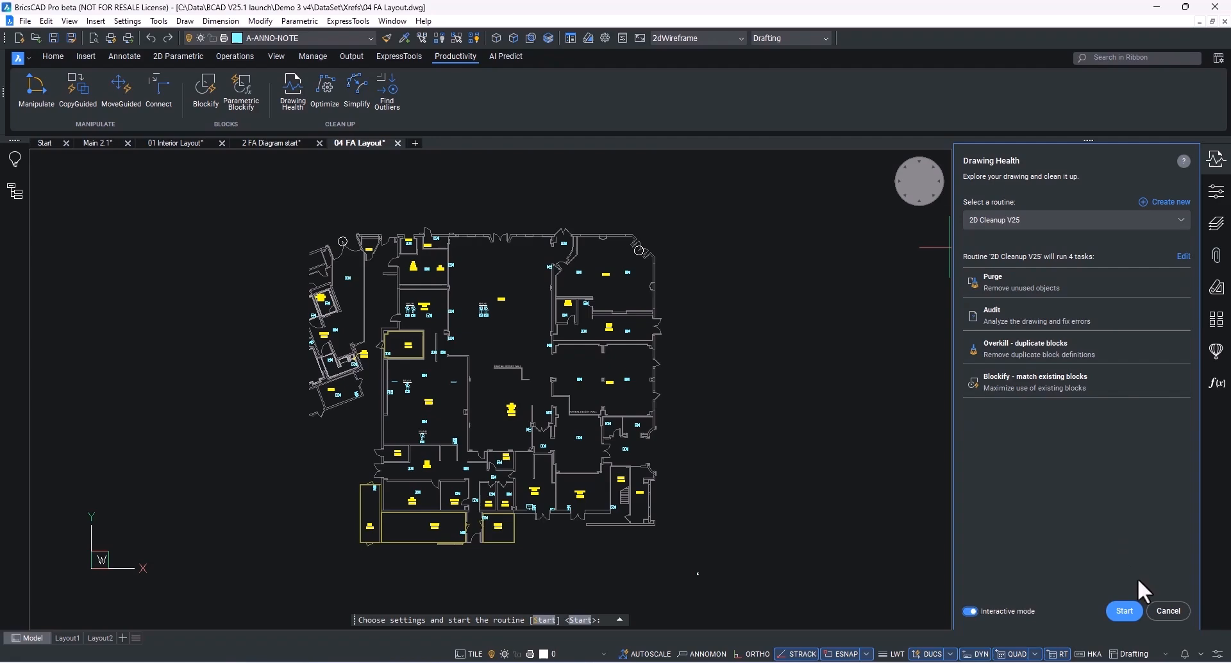
left_click(1122, 611)
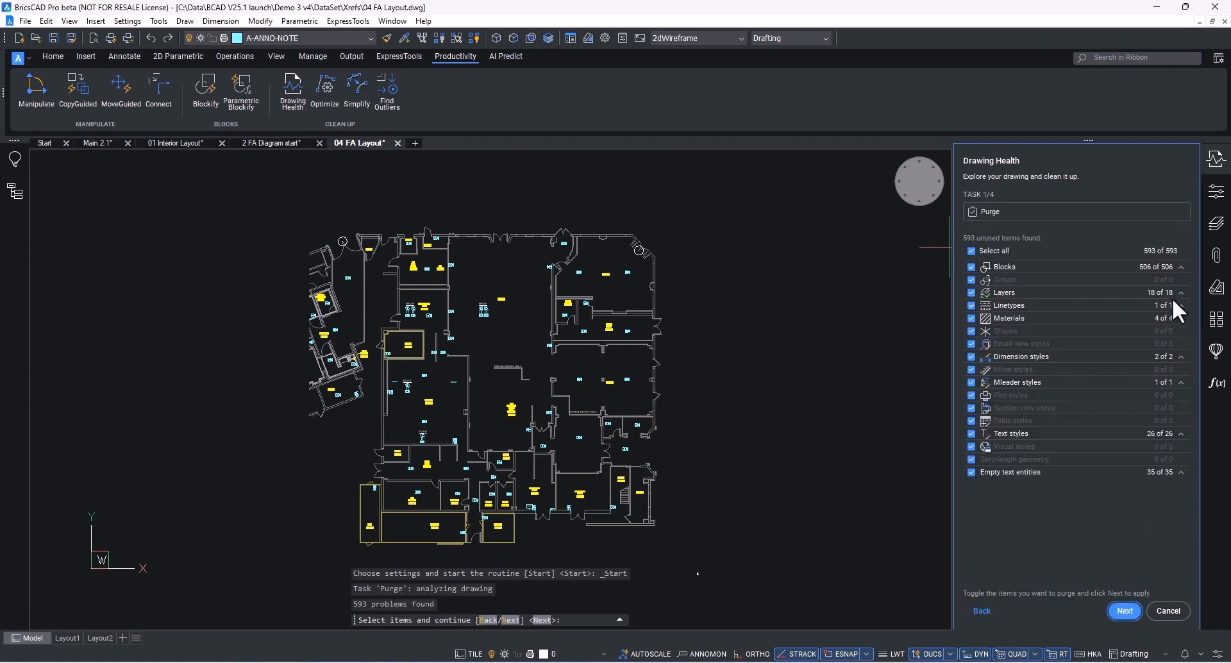
Step: Review the unused Blocks list, keep everything checked and purge all 593 unused items
left_click(1179, 266)
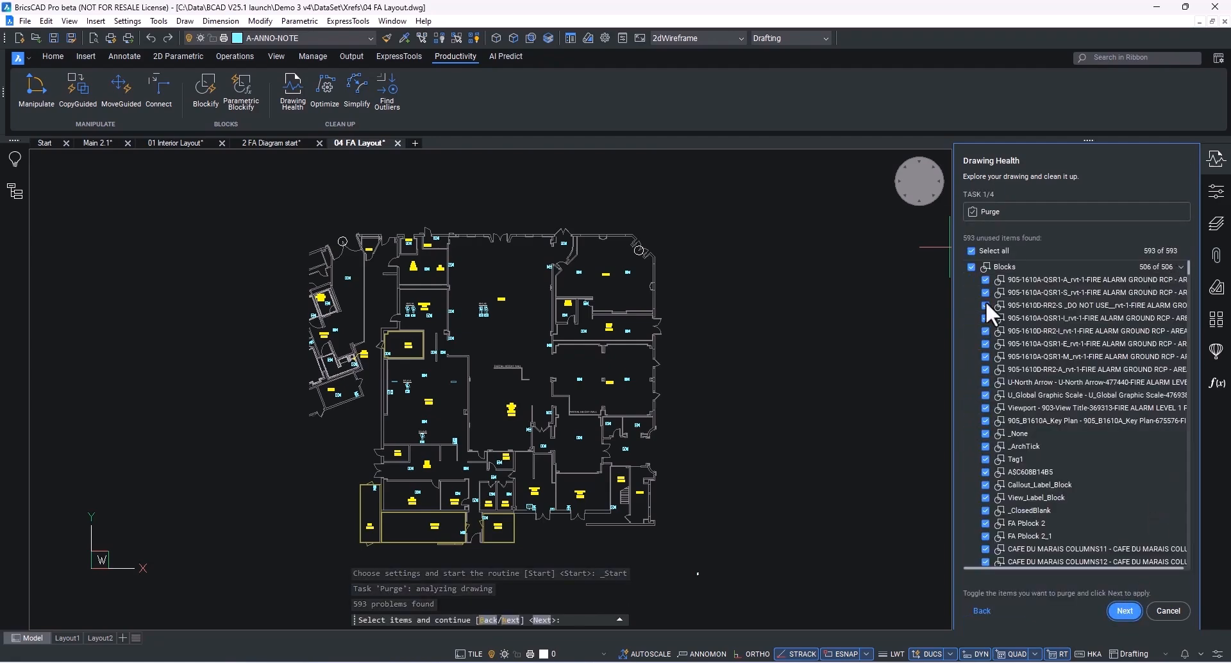
left_click(986, 305)
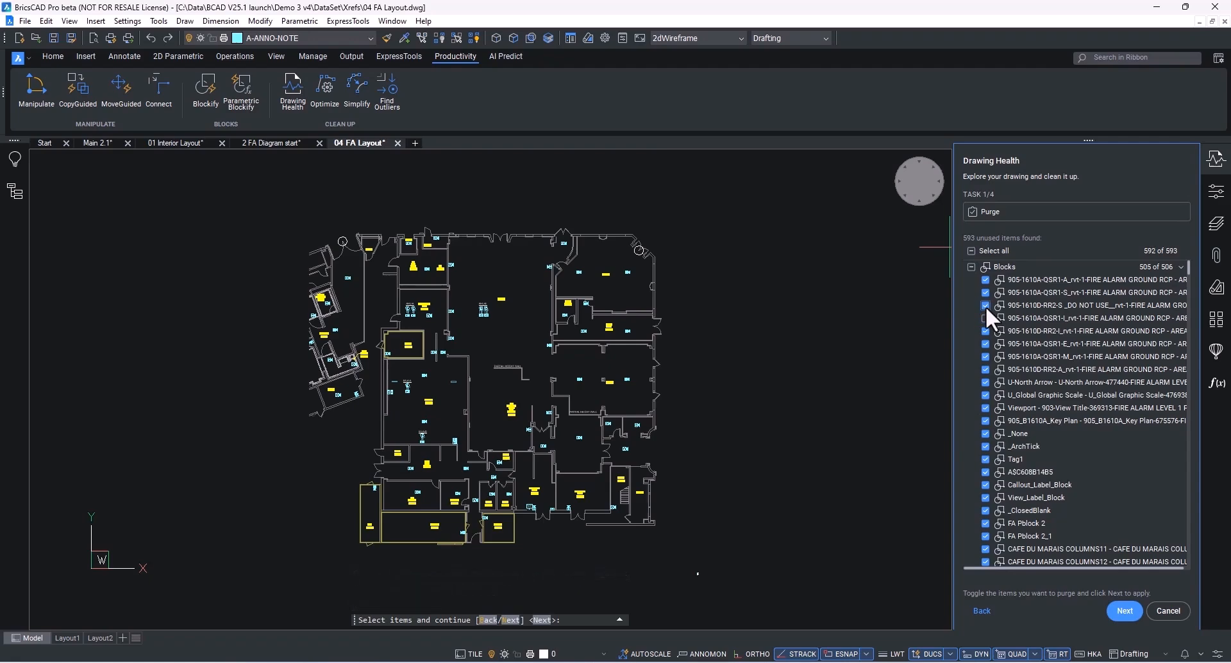
left_click(986, 318)
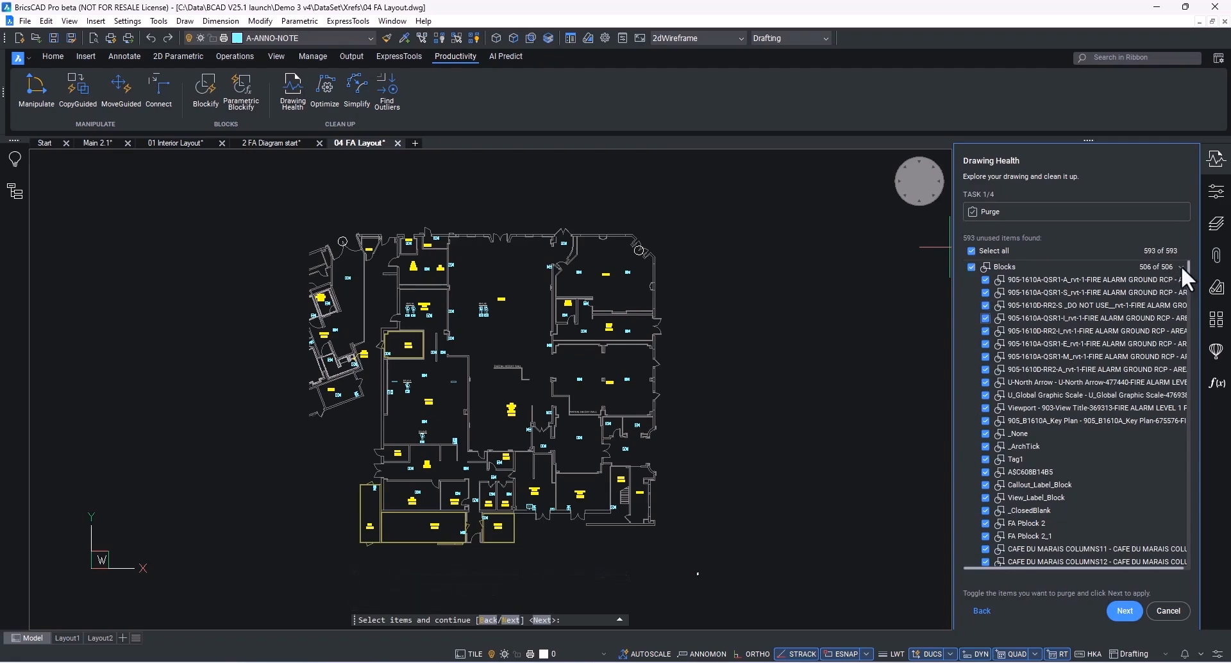
left_click(1182, 266)
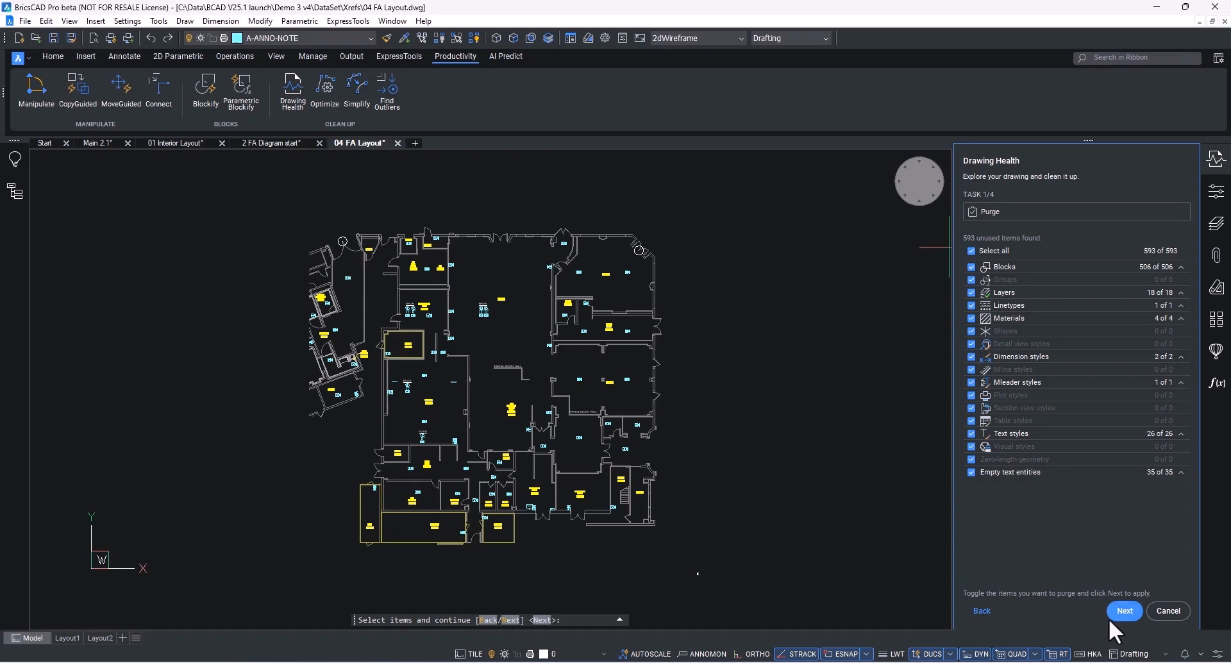
left_click(1122, 611)
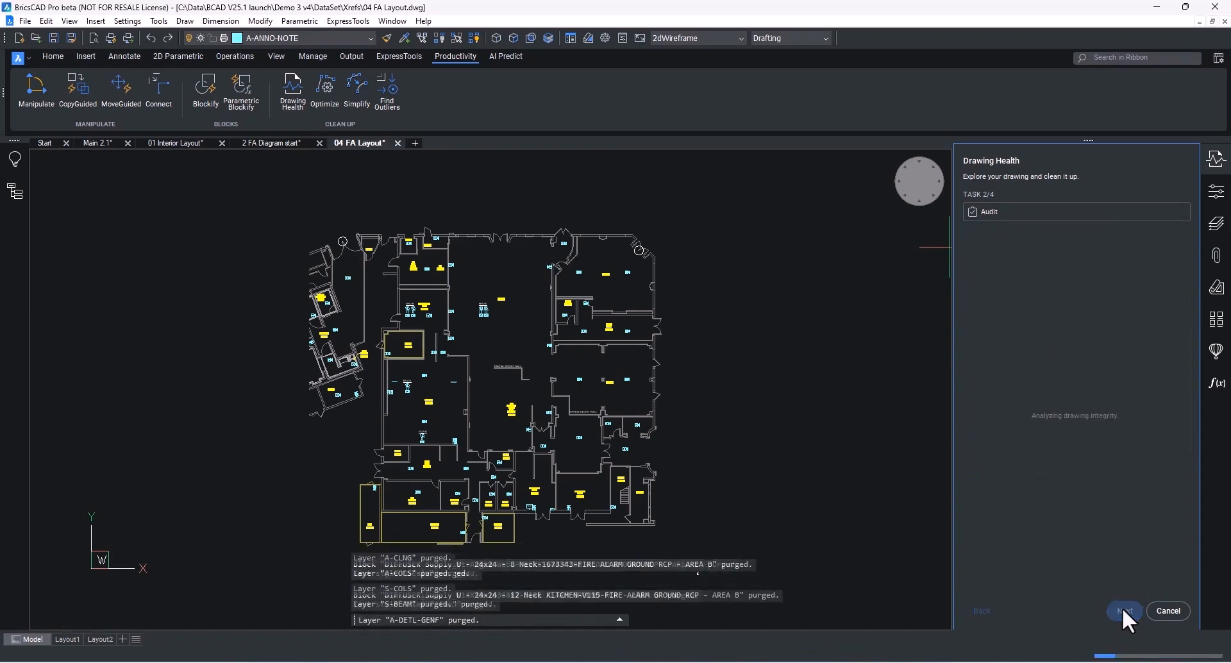
Step: Fix all 13 audit issues and merge the 11 duplicate block groups after inspecting Monitor Module
left_click(1122, 611)
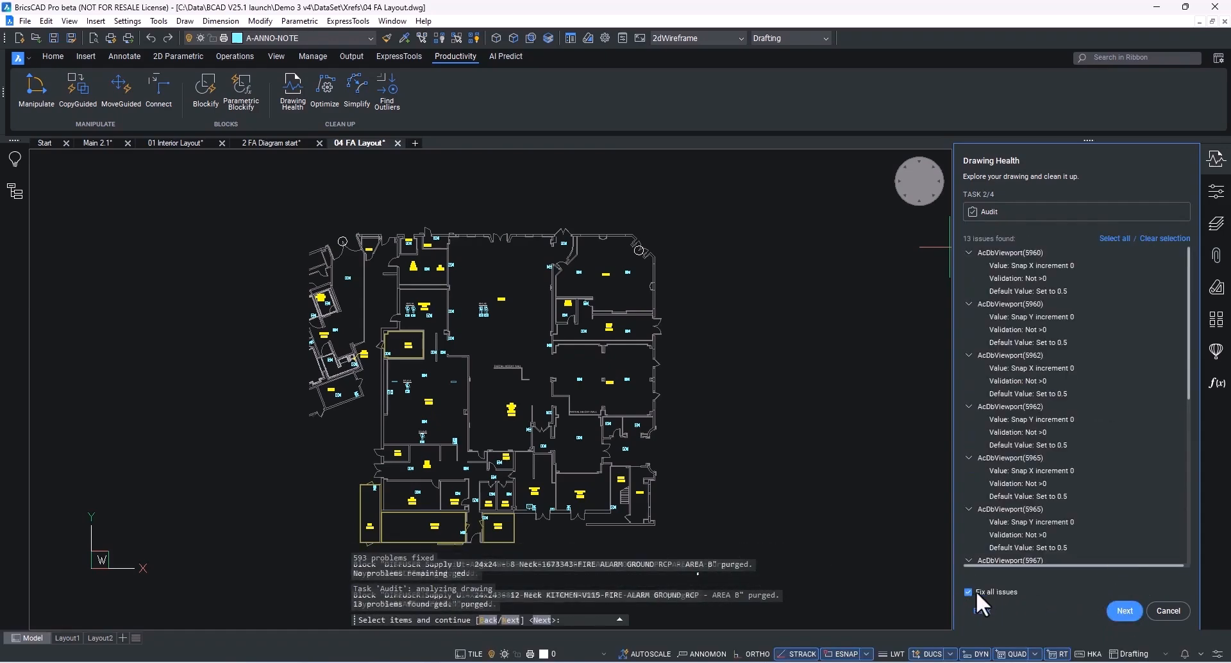
left_click(1124, 610)
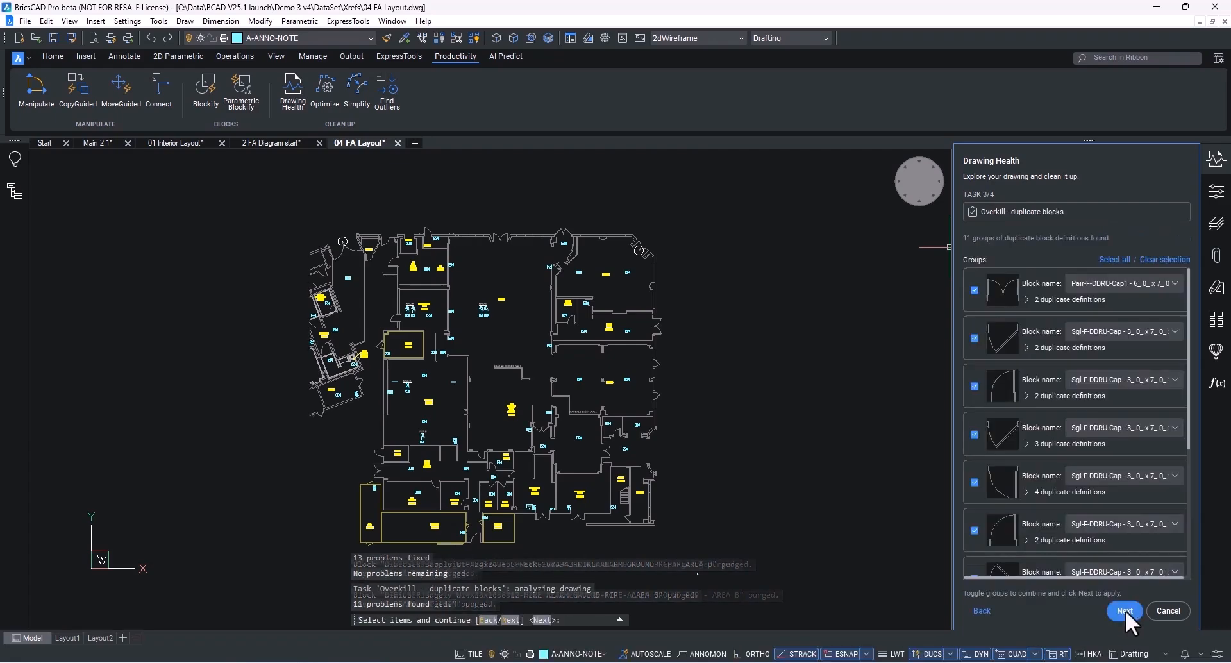
scroll("down", 3)
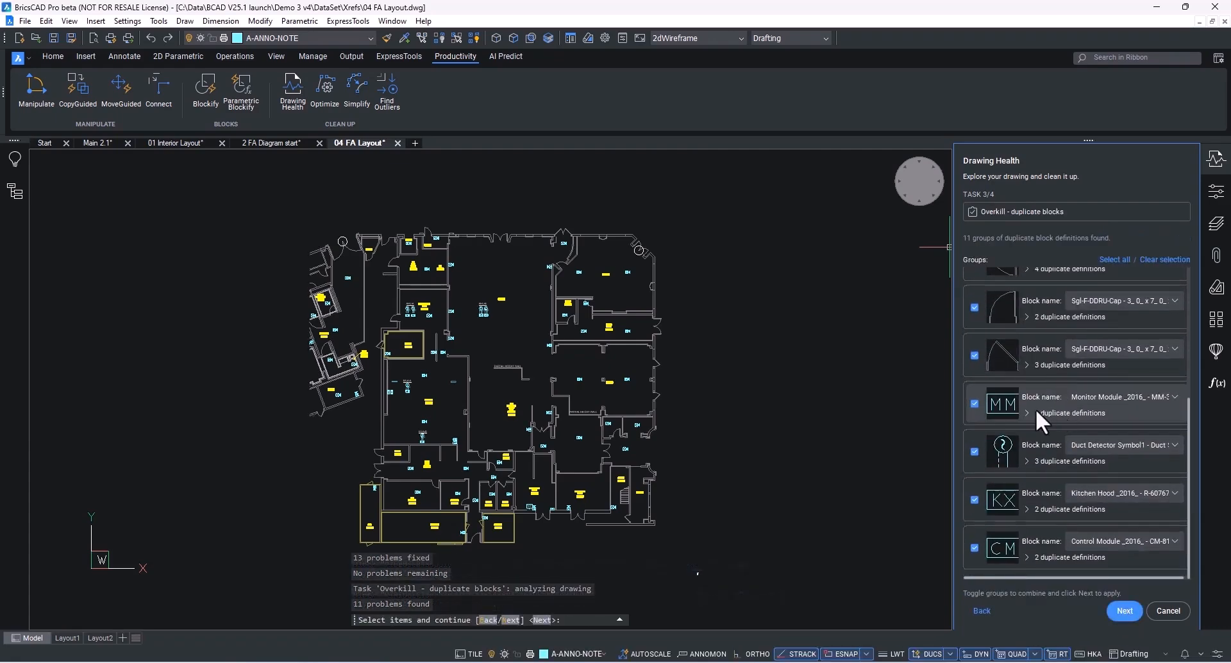
left_click(1025, 412)
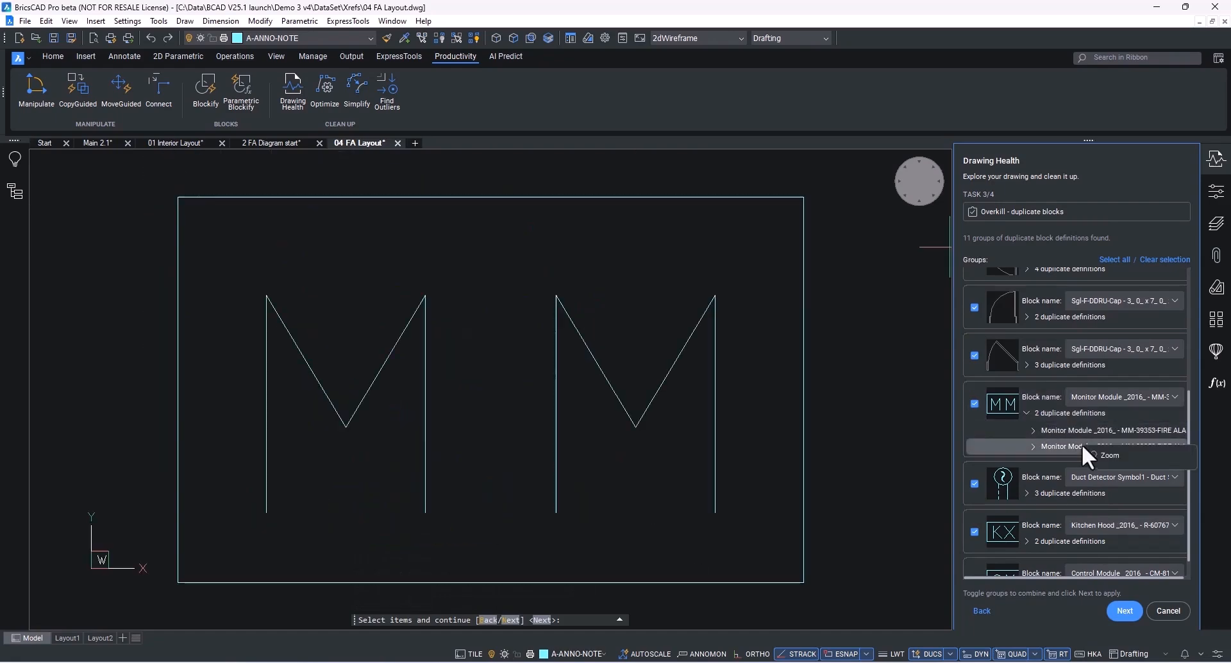
left_click(1109, 456)
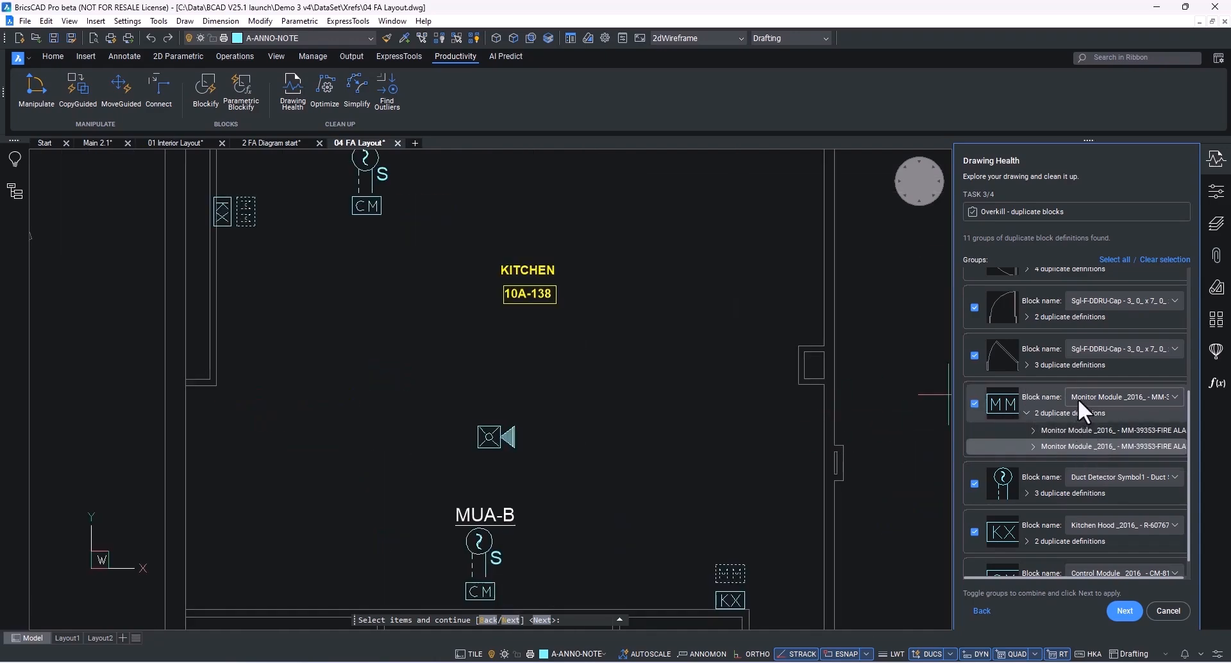
left_click(1124, 397)
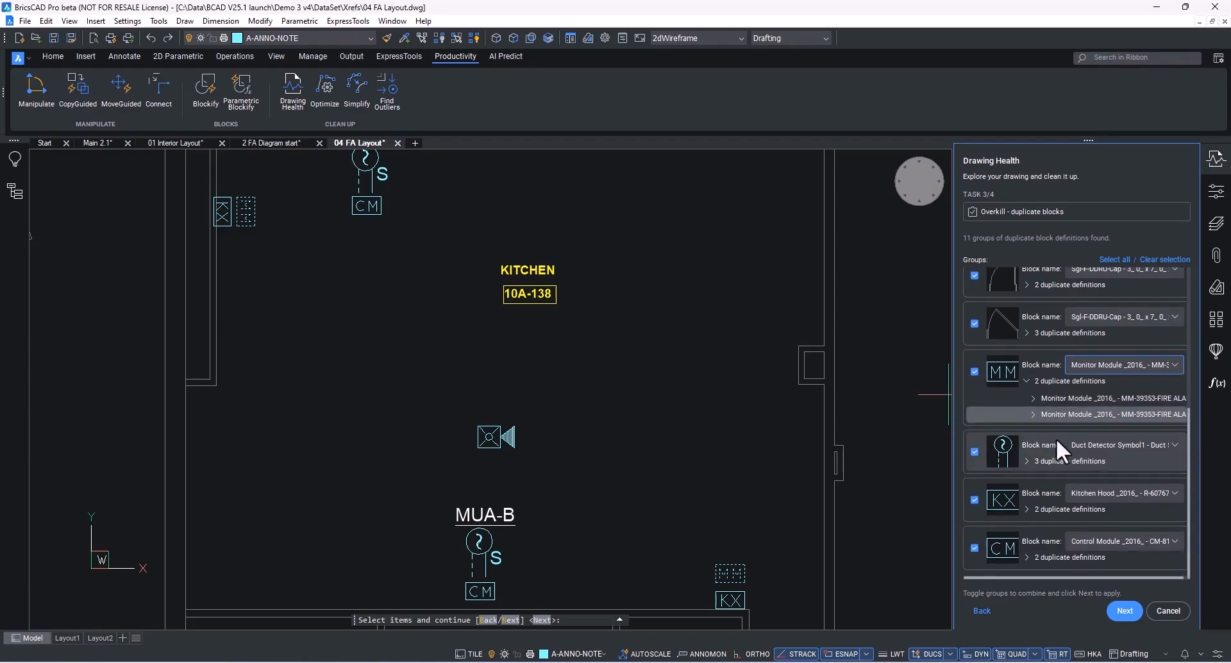
left_click(1124, 610)
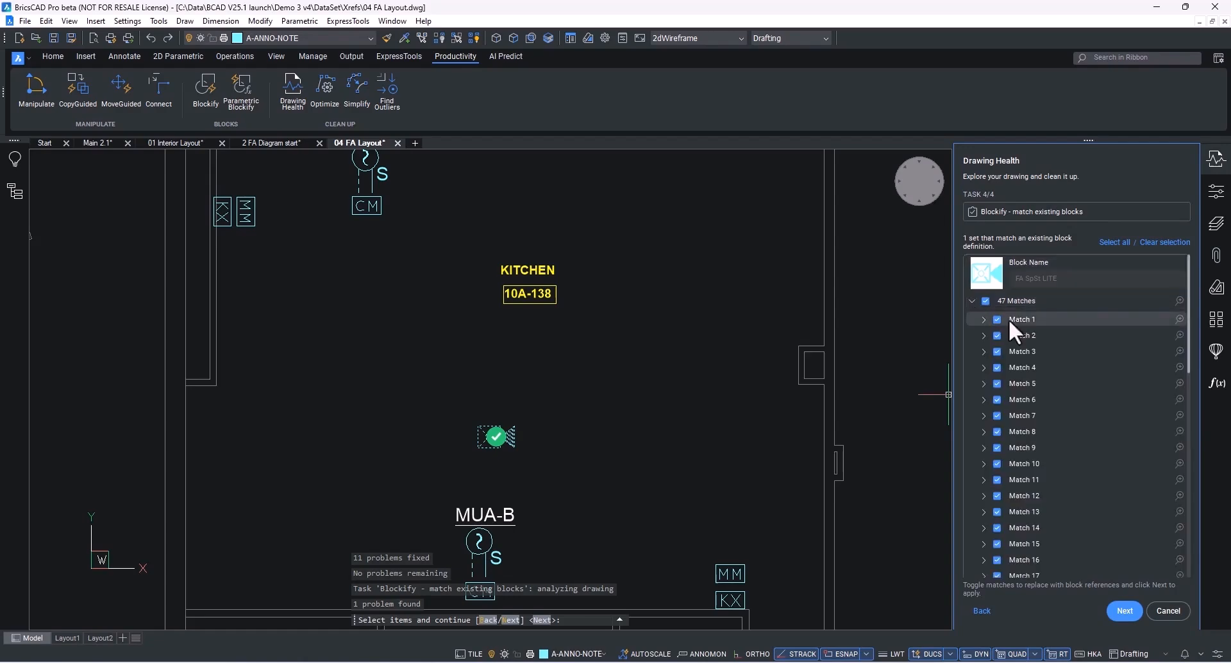
Step: Blockify the 47 matches, save as FIXED 04 FA Layout.dwg and compare its file size
left_click(1022, 336)
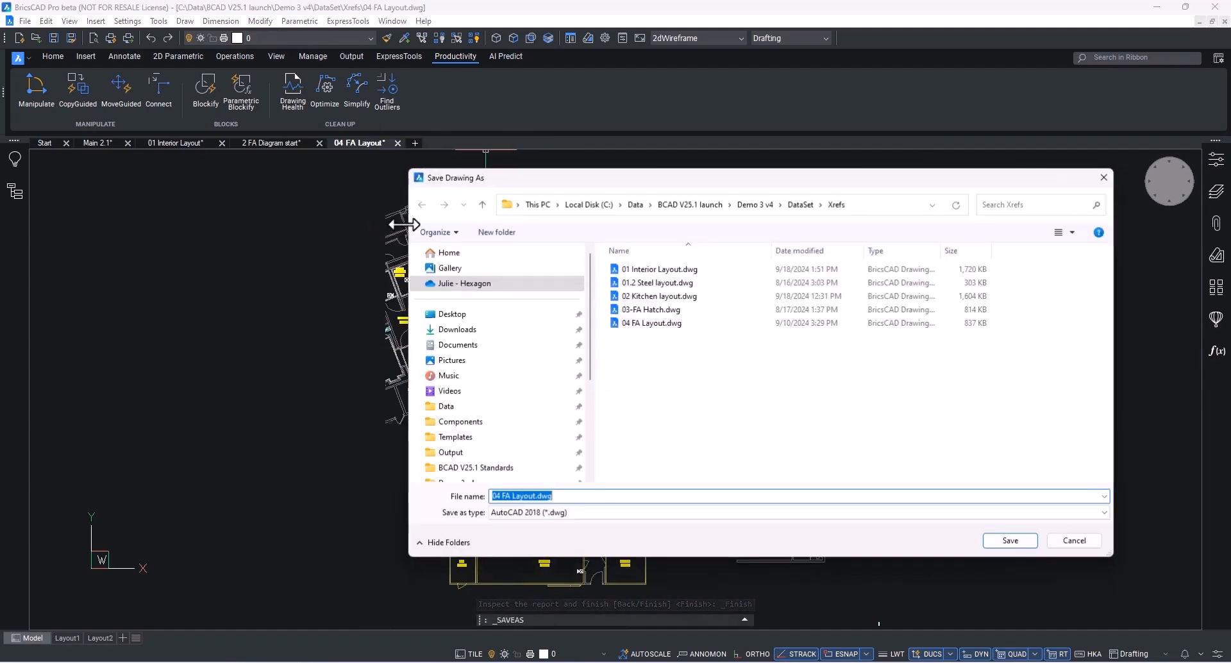
left_click(1010, 540)
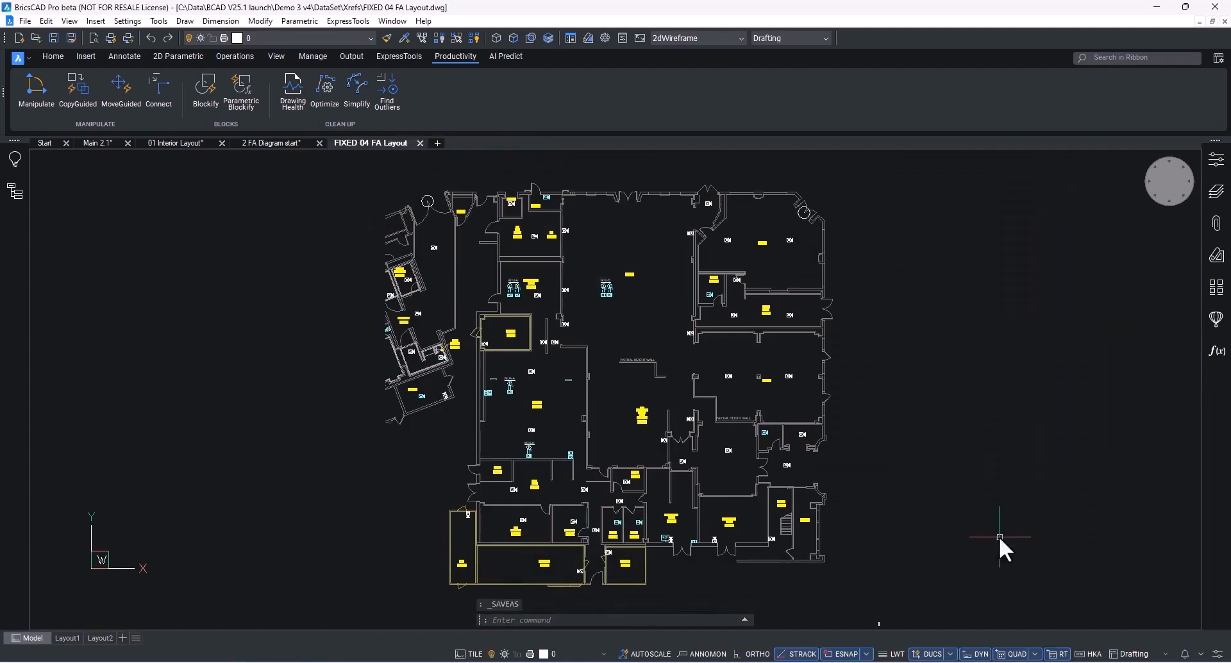
right_click(369, 143)
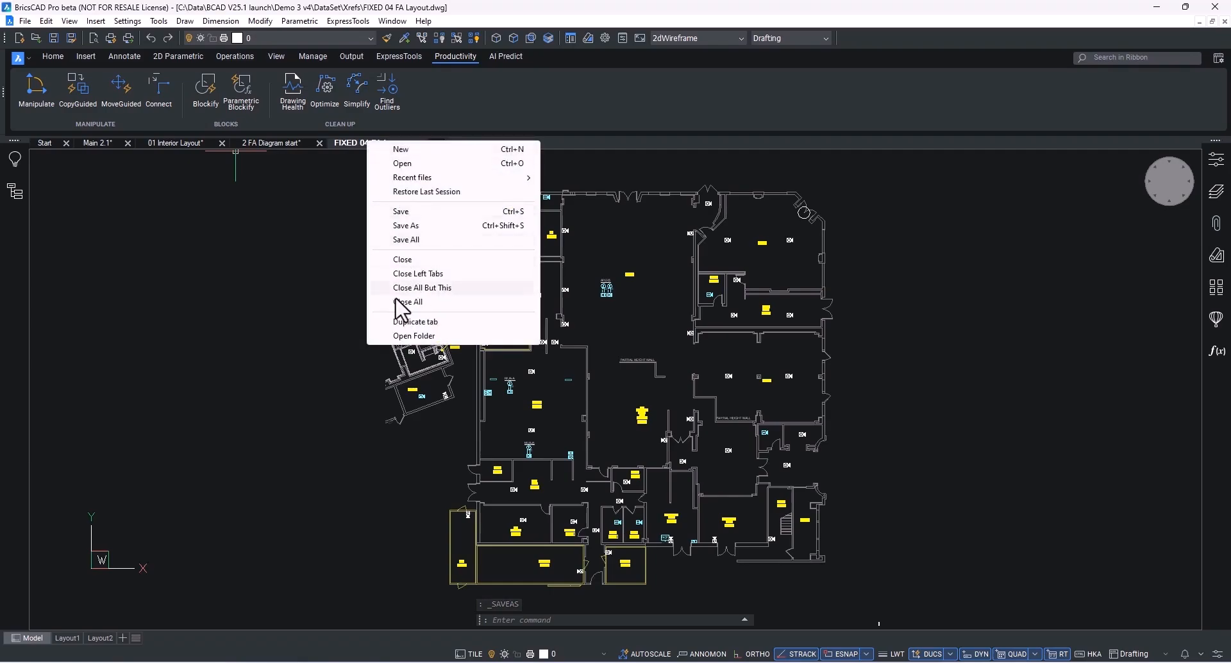
left_click(414, 335)
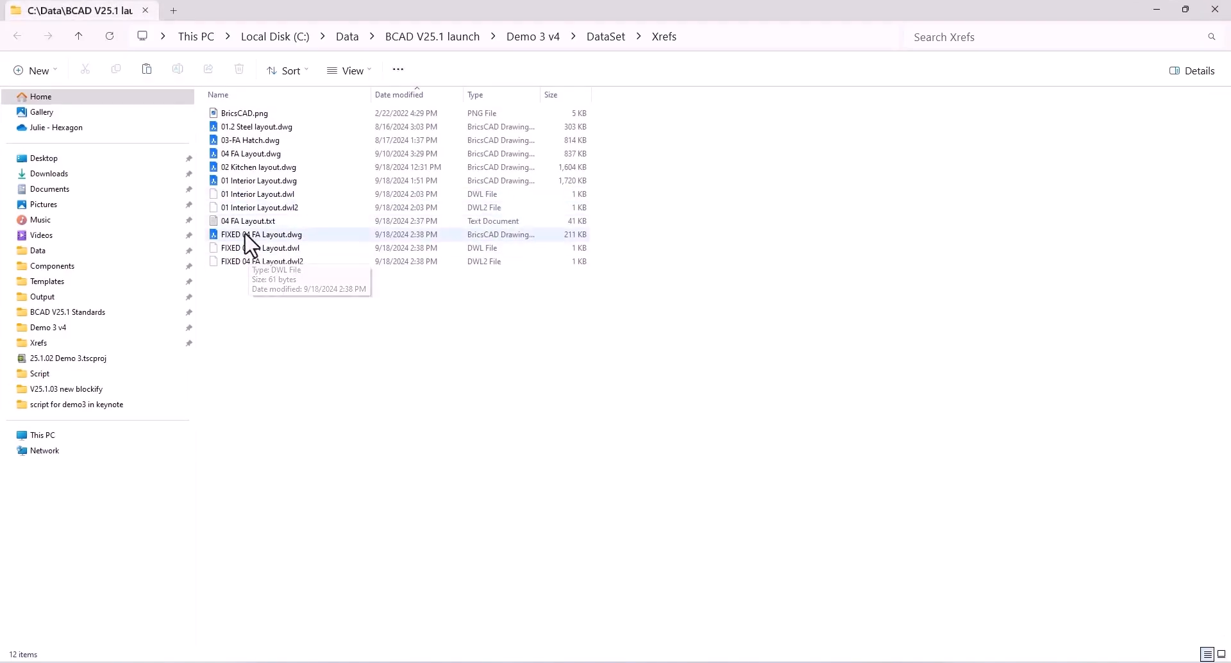
left_click(251, 153)
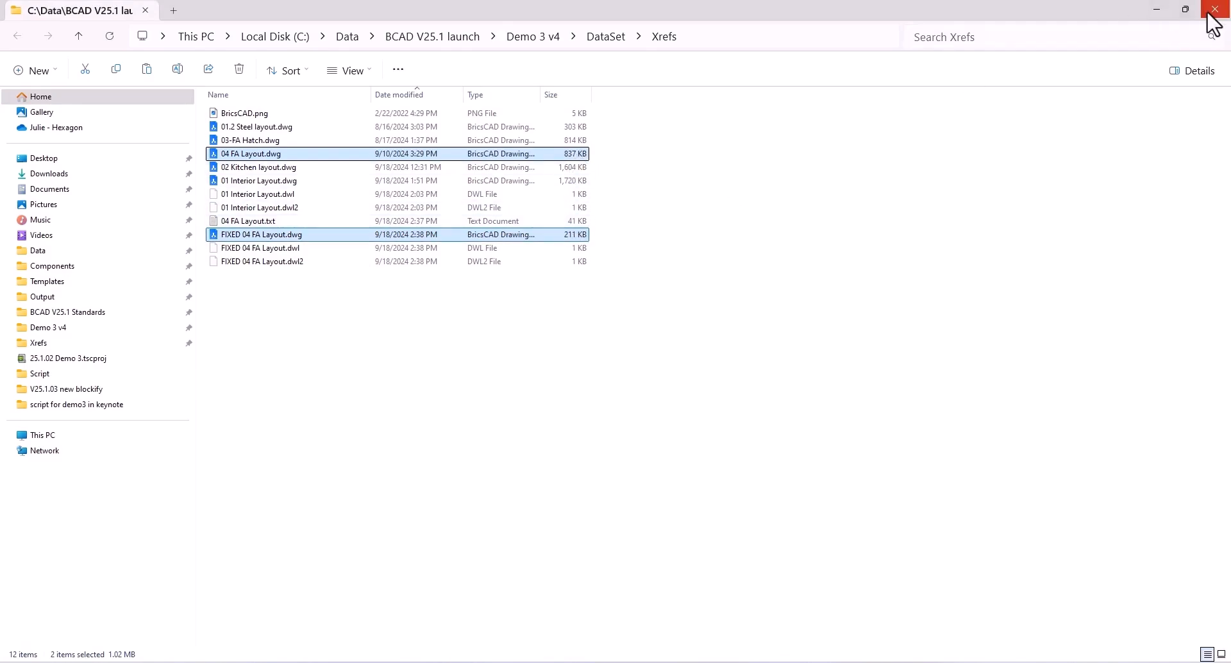
double_click(263, 234)
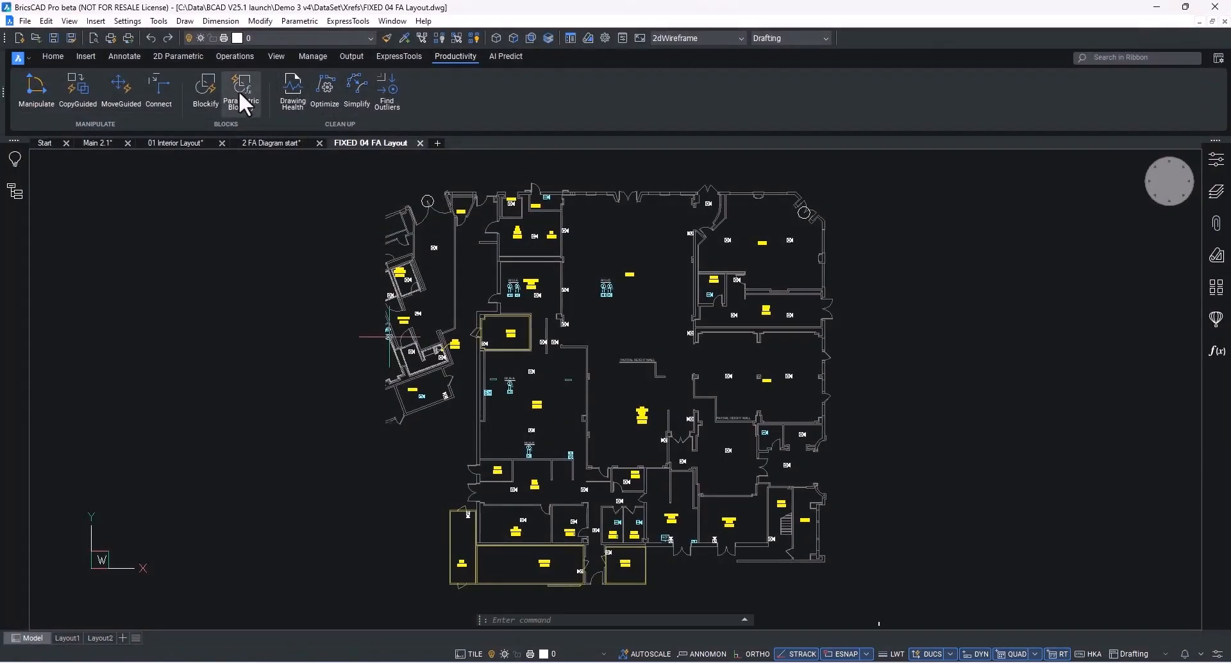
Step: Browse blocks in Drawing Explorer, select all matching speaker strobes and set their layer to A-ANNO-NOTE
left_click(275, 56)
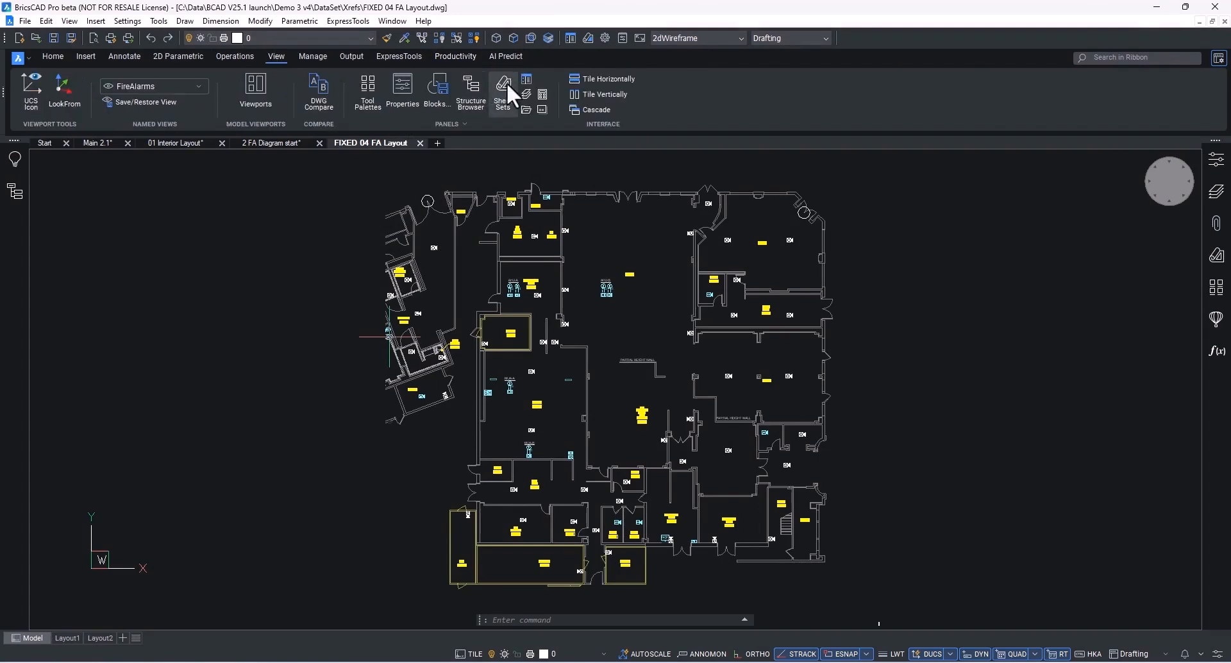
left_click(470, 93)
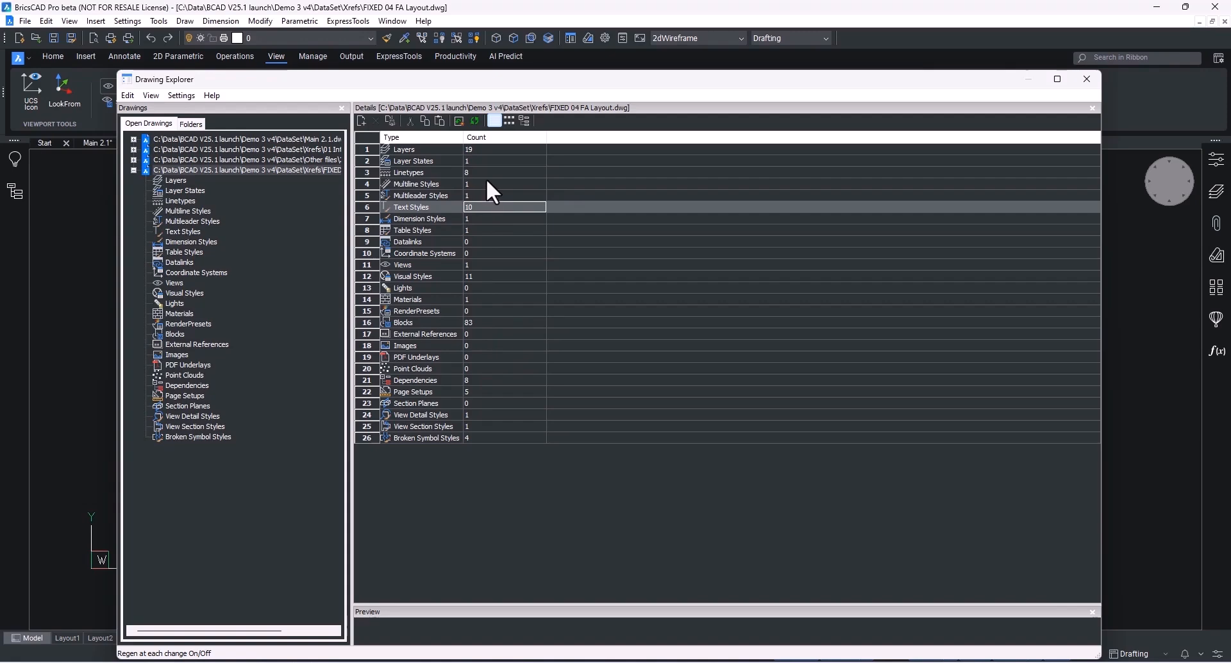
left_click(491, 172)
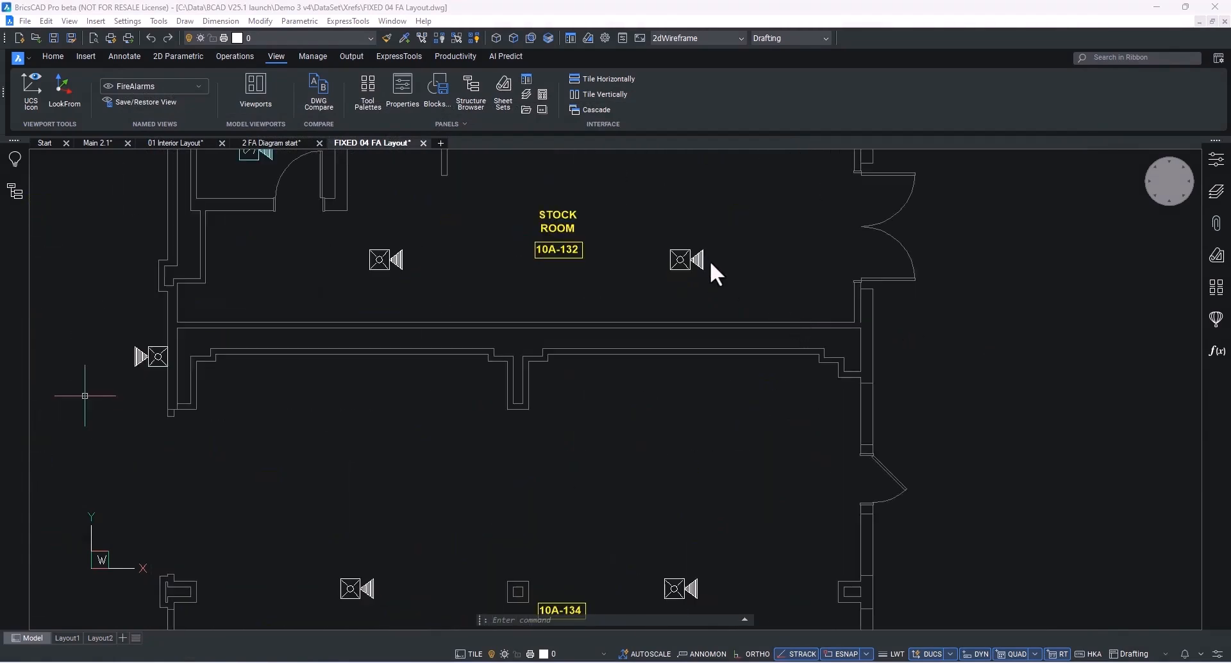
left_click(679, 259)
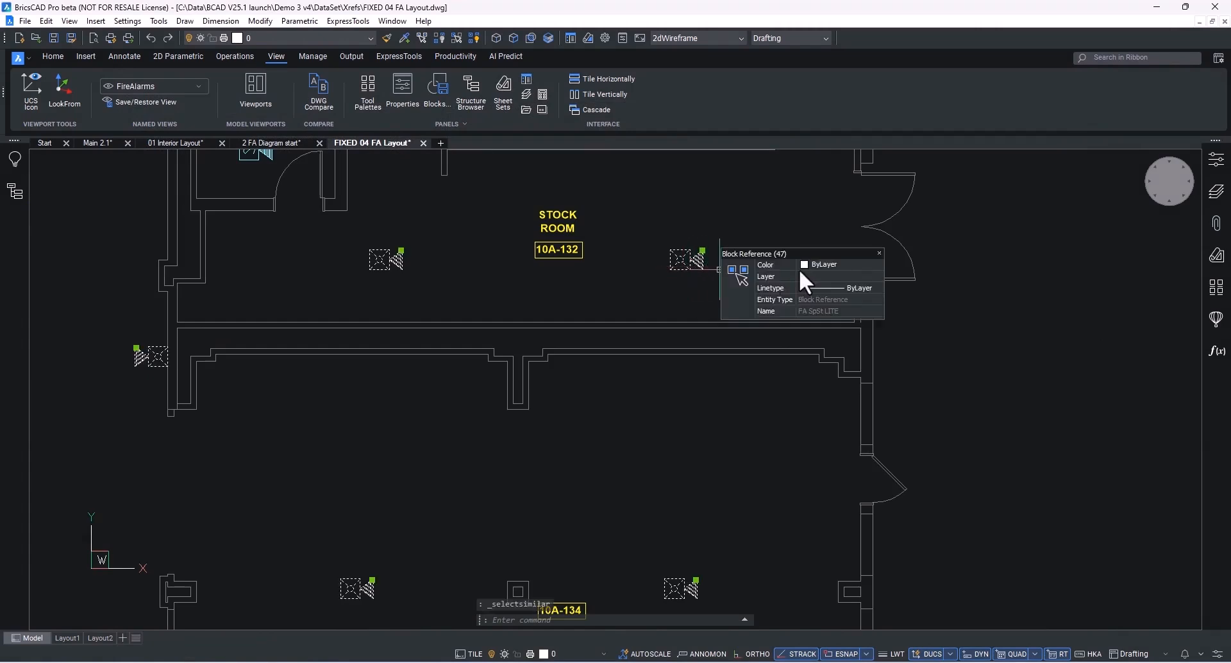
left_click(839, 276)
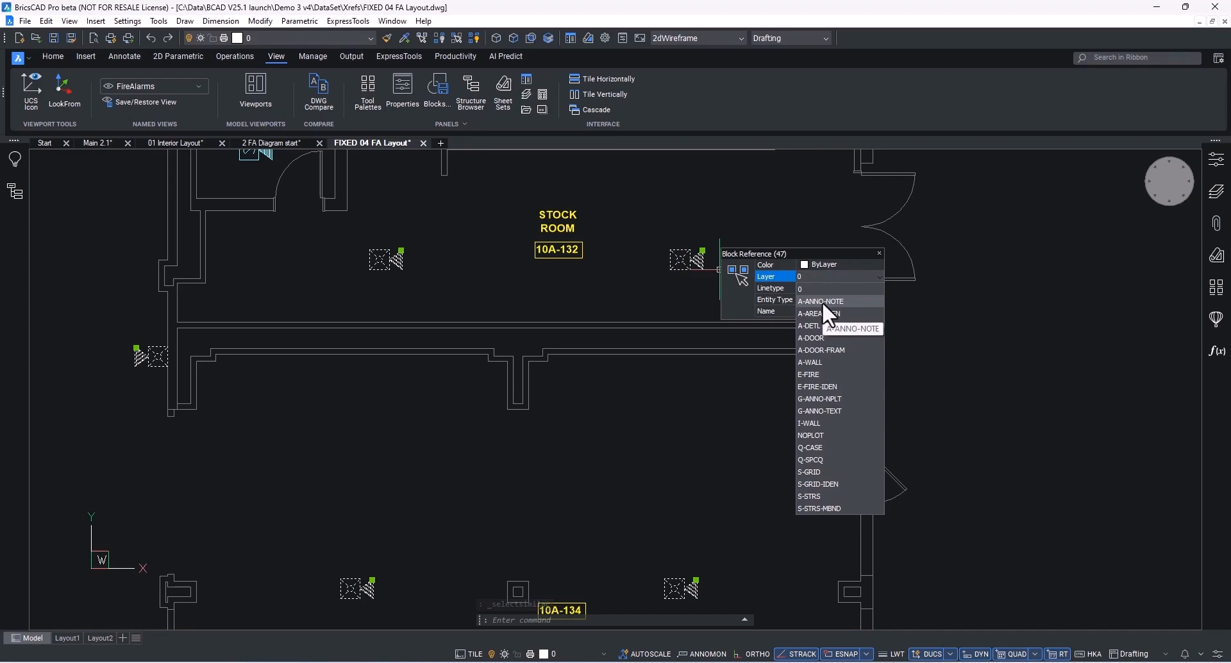
left_click(819, 301)
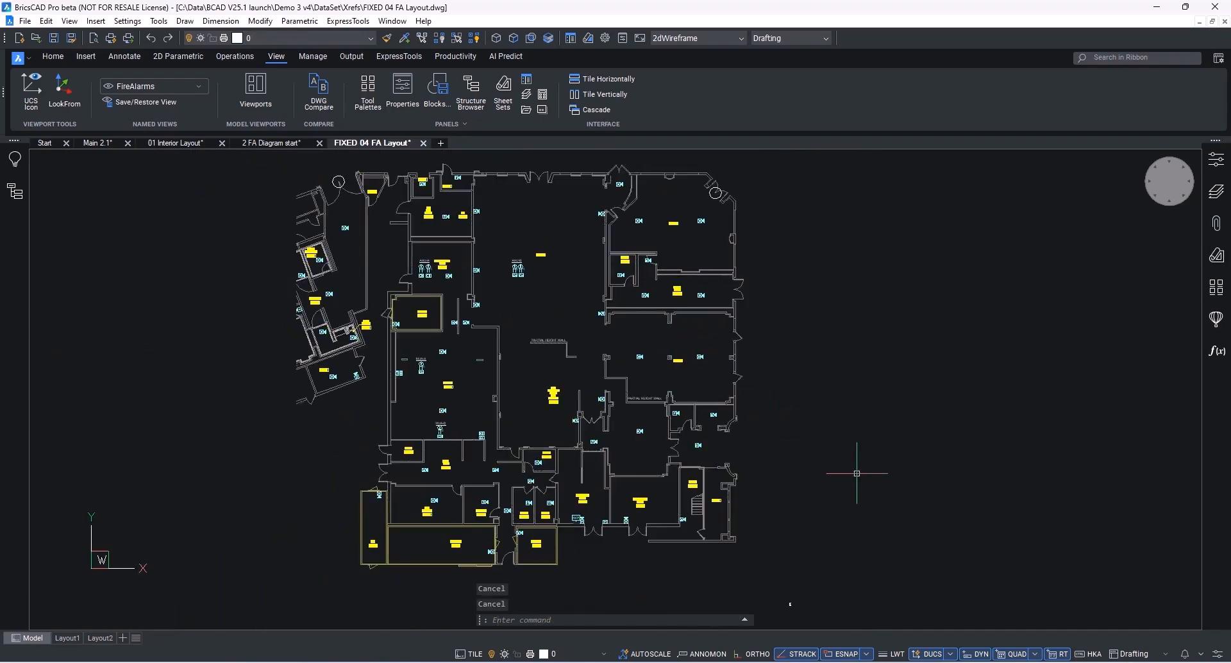
mouse_move(852, 614)
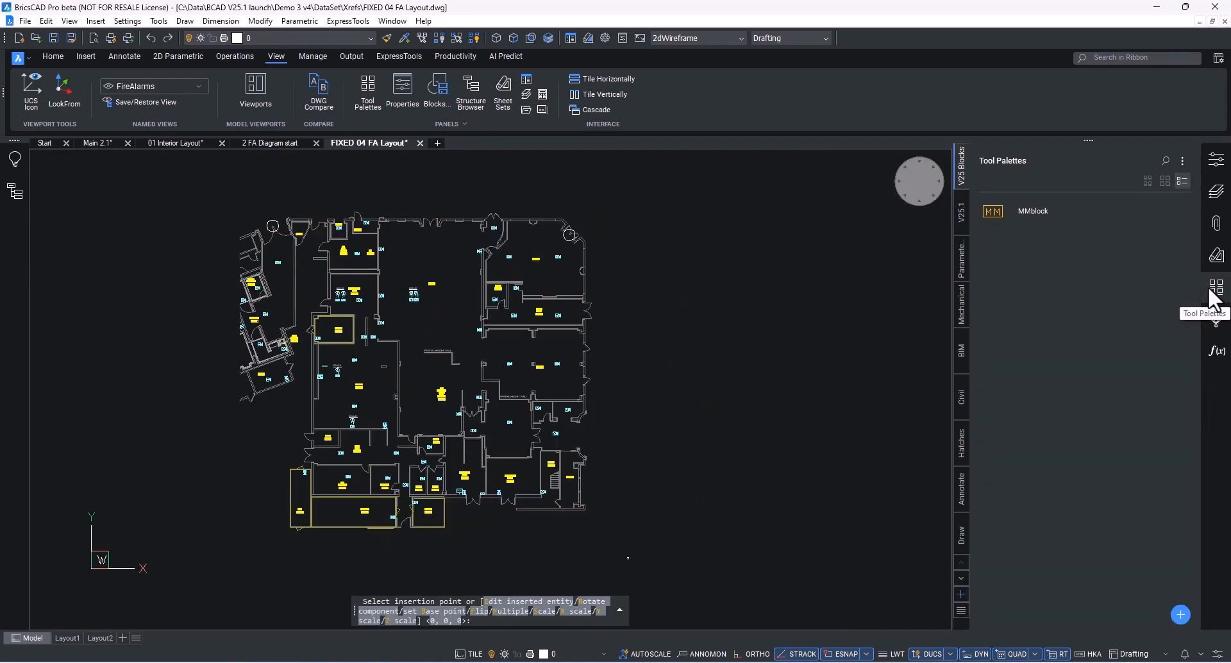
mouse_move(527, 81)
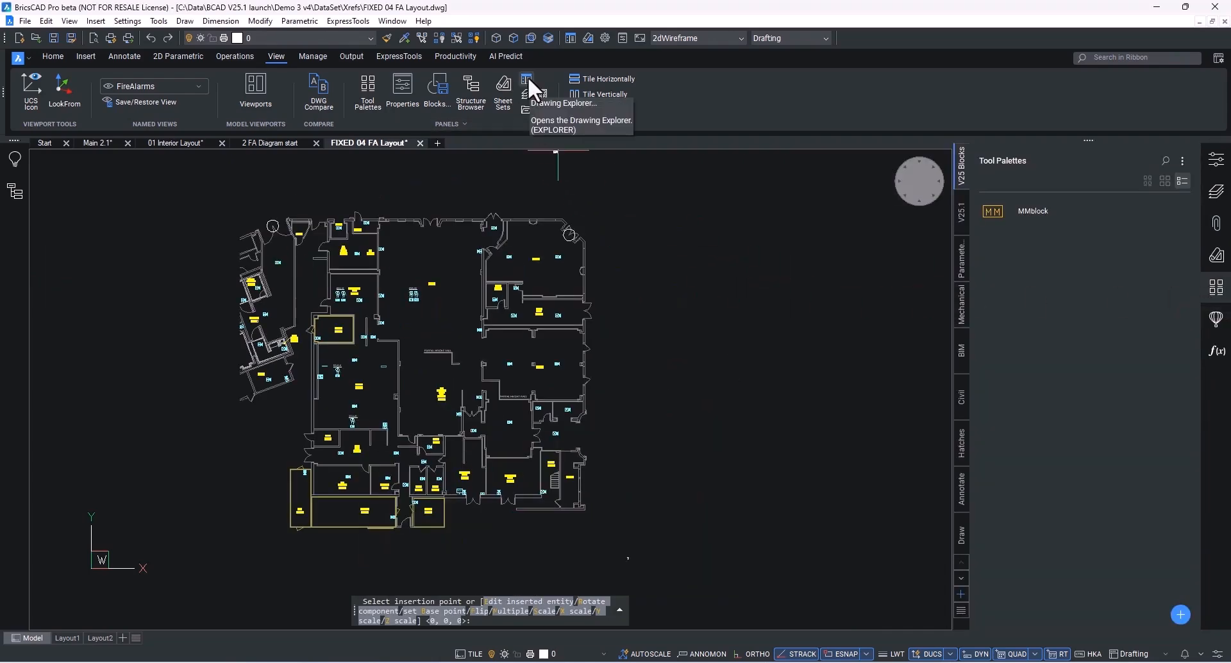
Step: Add FA SpSt LITE to the V25 Blocks tool palette, confirm its properties, then show Main 2.1
left_click(527, 79)
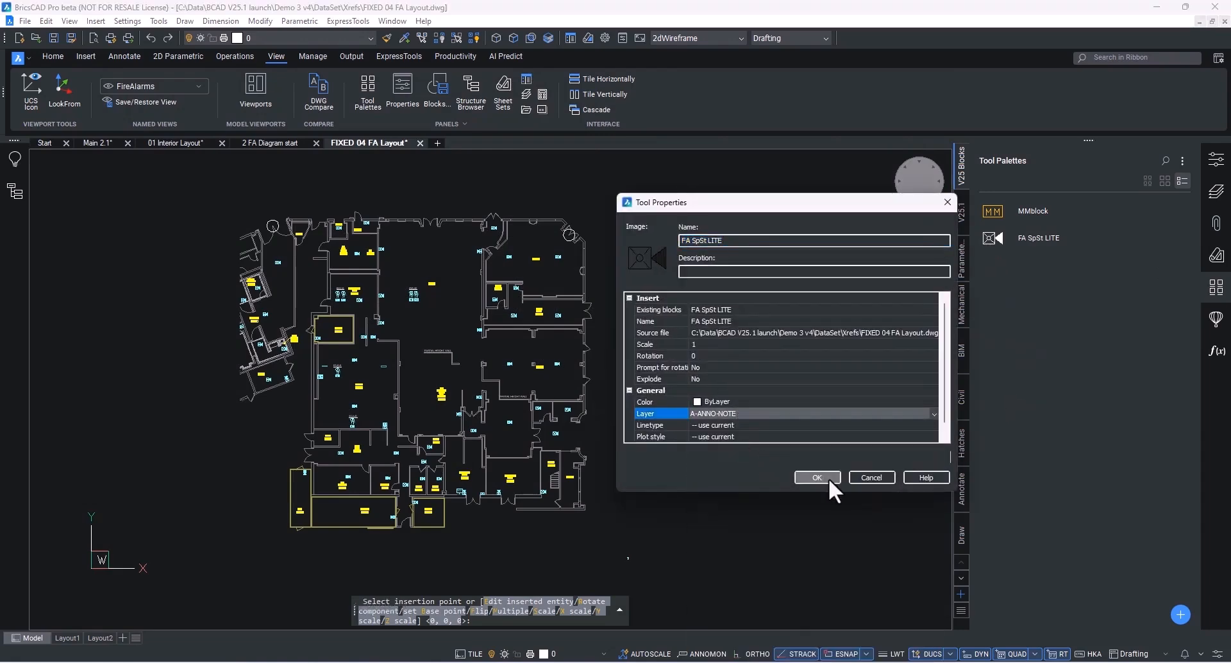
left_click(816, 477)
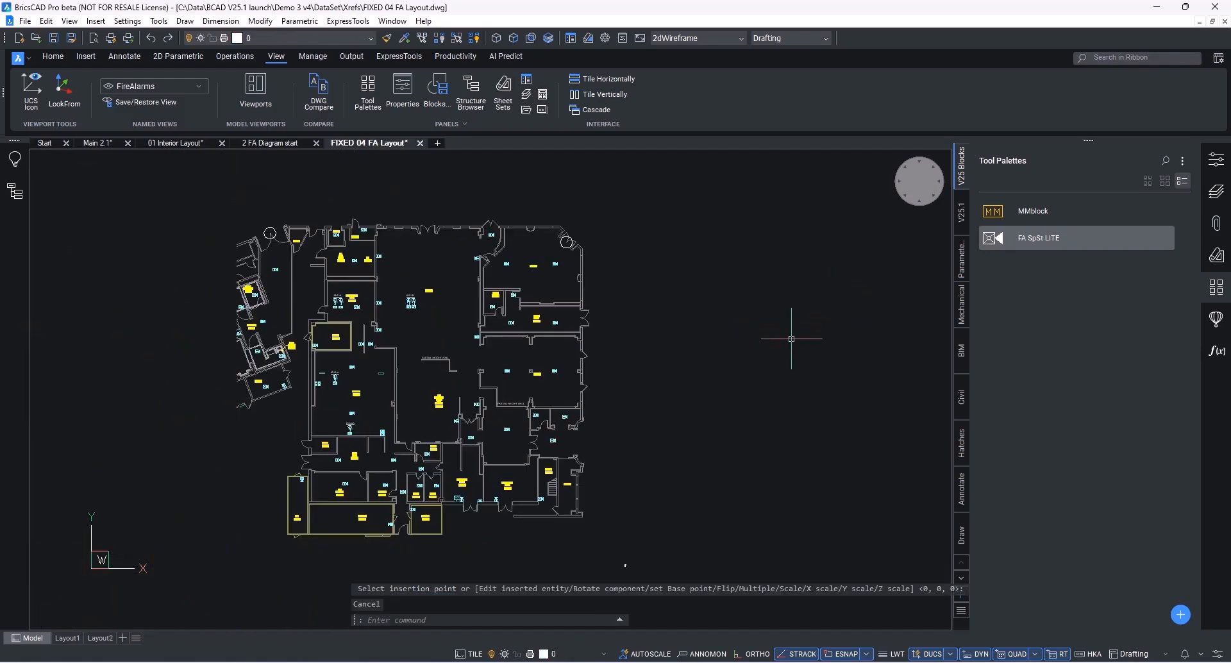
left_click(97, 143)
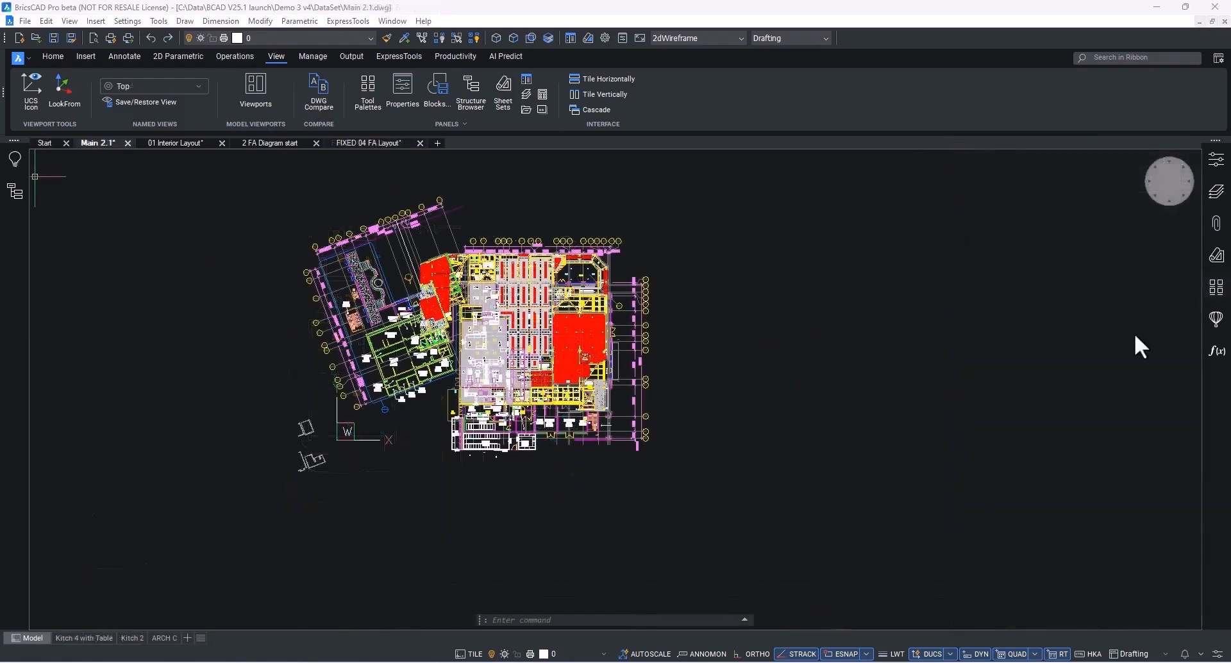
Step: Open the 02 Kitchen layout attachment, restore its kitch4 view and load CountV1-5.lsp
left_click(1216, 222)
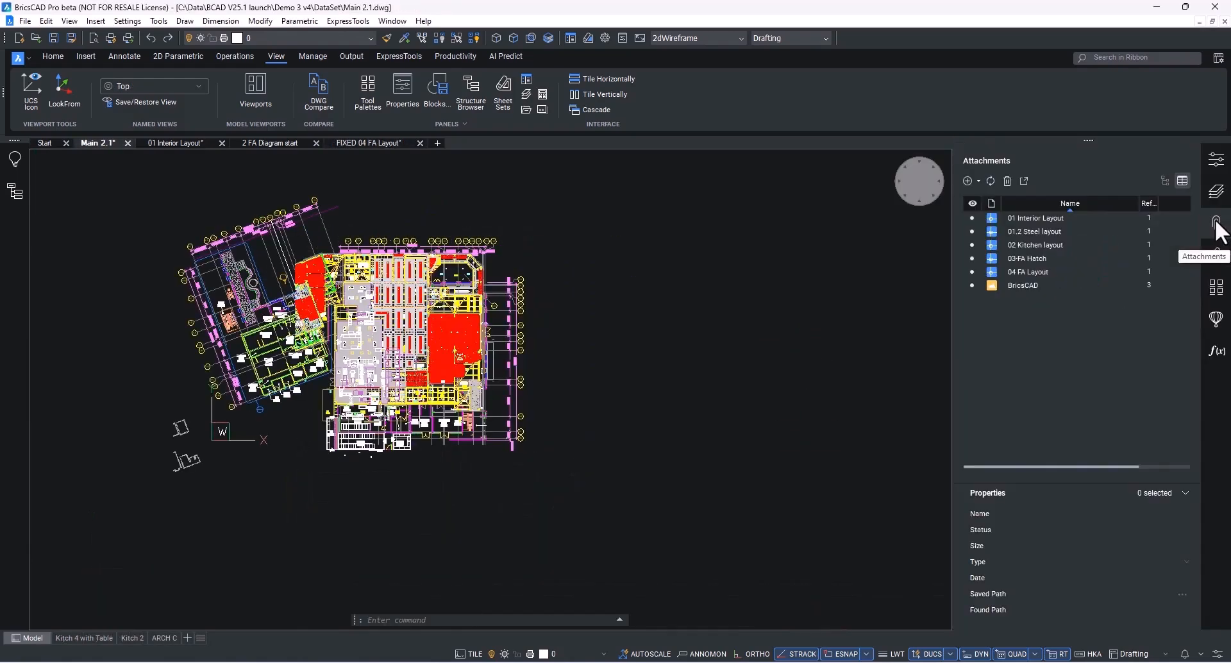
left_click(1035, 244)
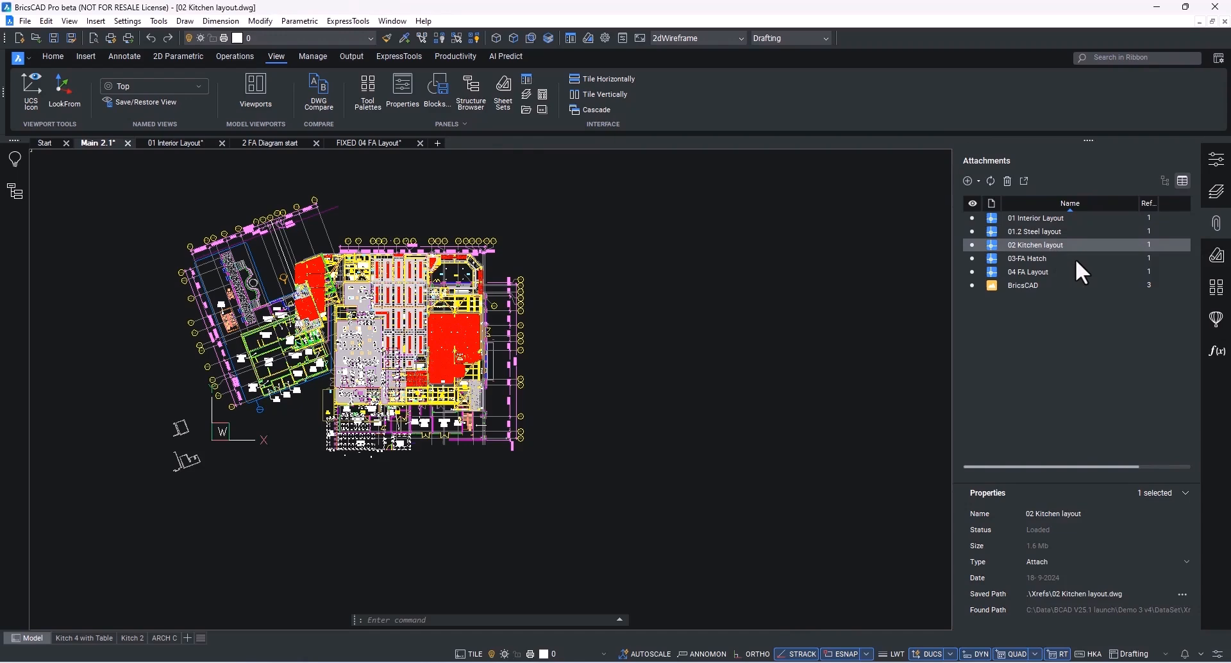
double_click(1035, 244)
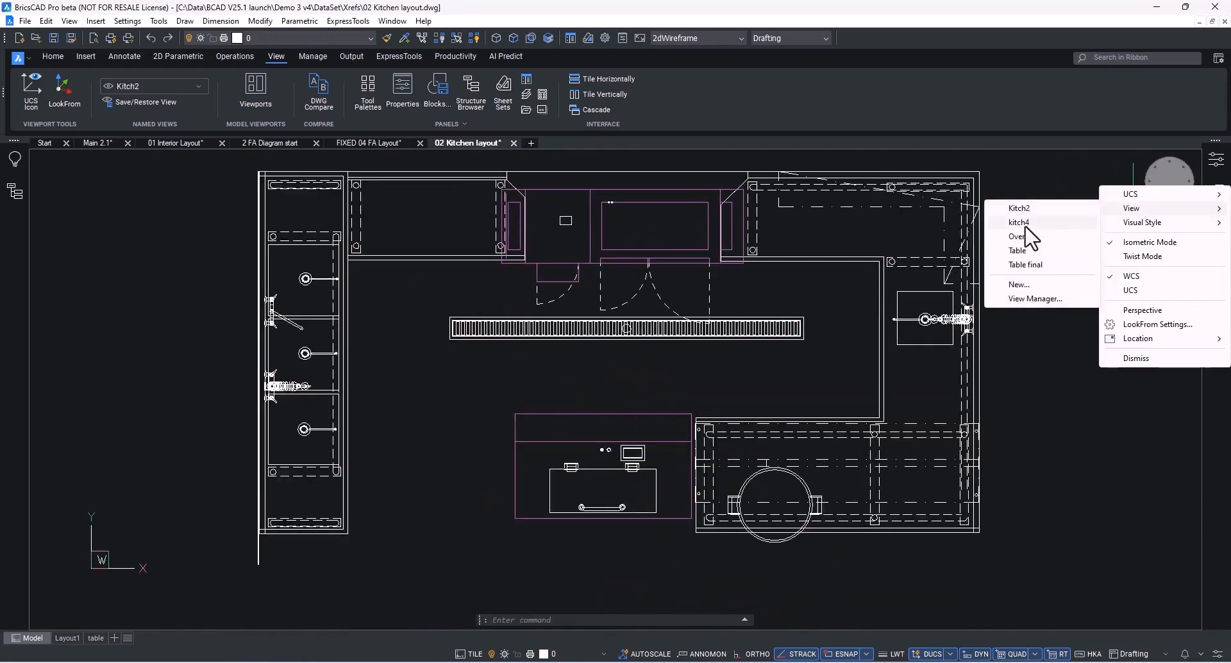
left_click(1019, 222)
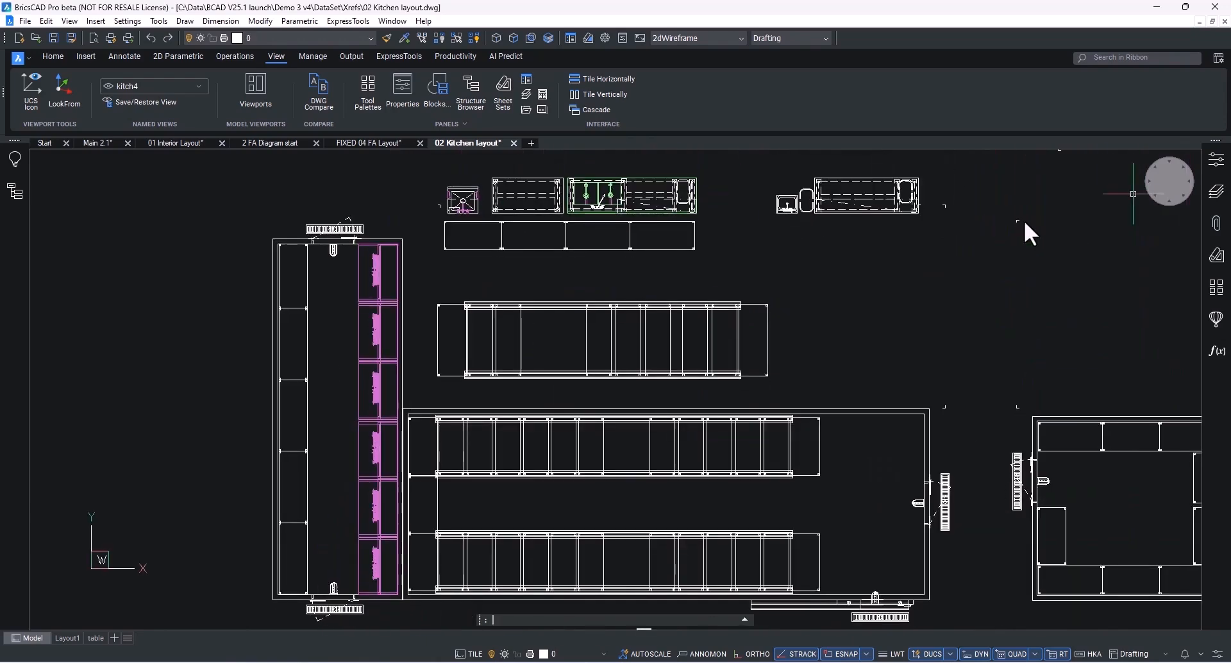
left_click(367, 91)
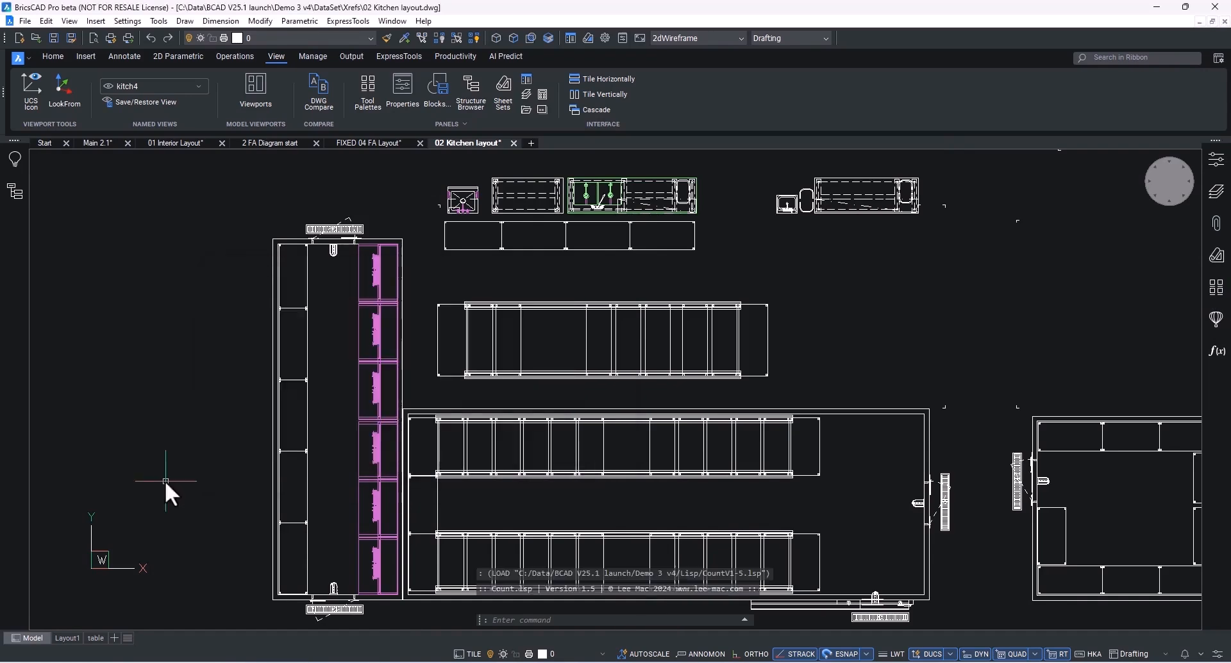
Step: Insert the Count block table, enter price 3395, and fill the =C3*D3 subtotal down the column
type("COOLER CONCEPTS KEG SHELF 2 DEEP")
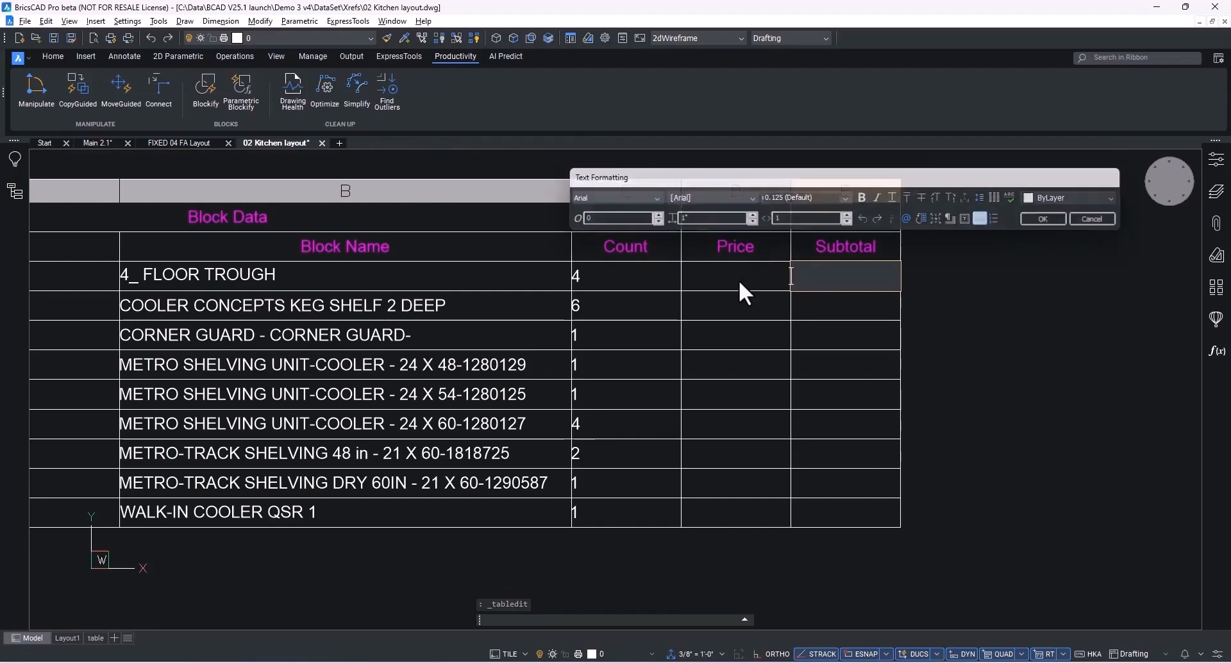
type("3395")
left_click(735, 305)
type("1033")
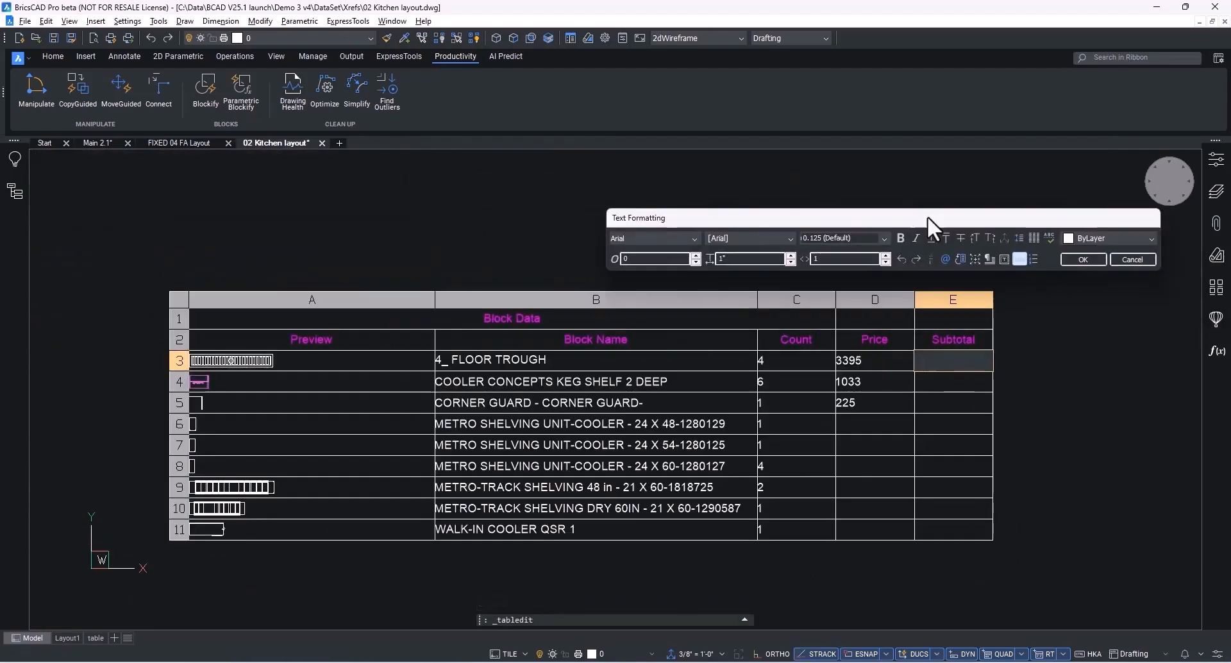
left_click(952, 361)
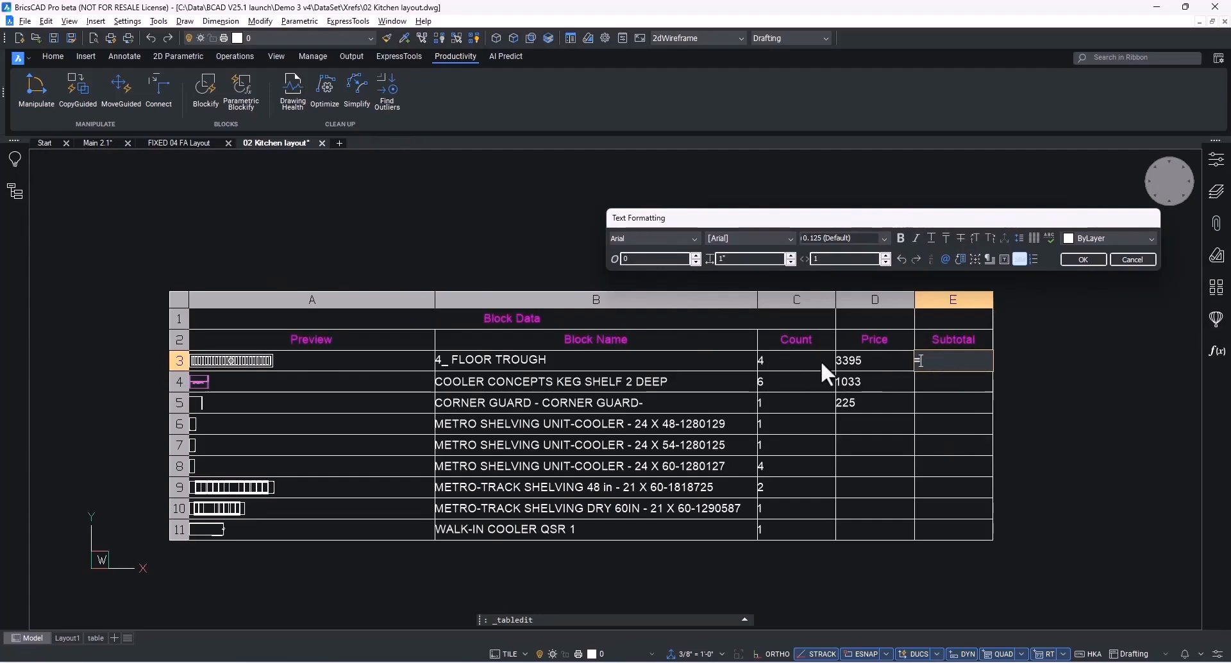
type("c3*d")
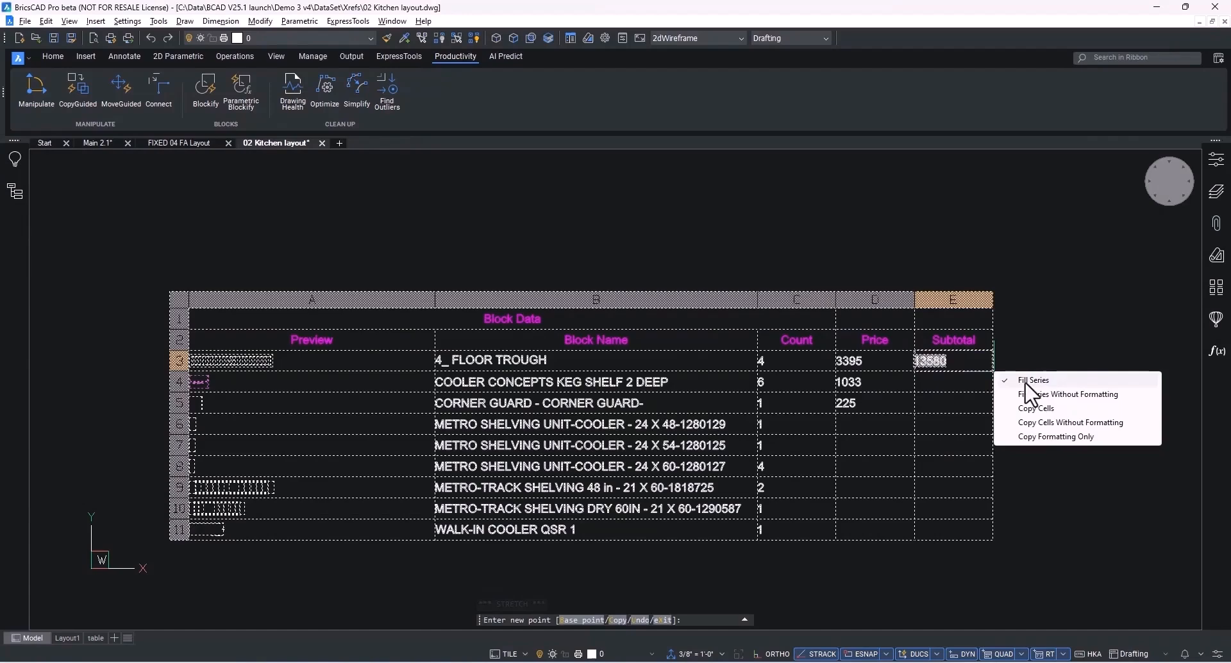
left_click(1032, 380)
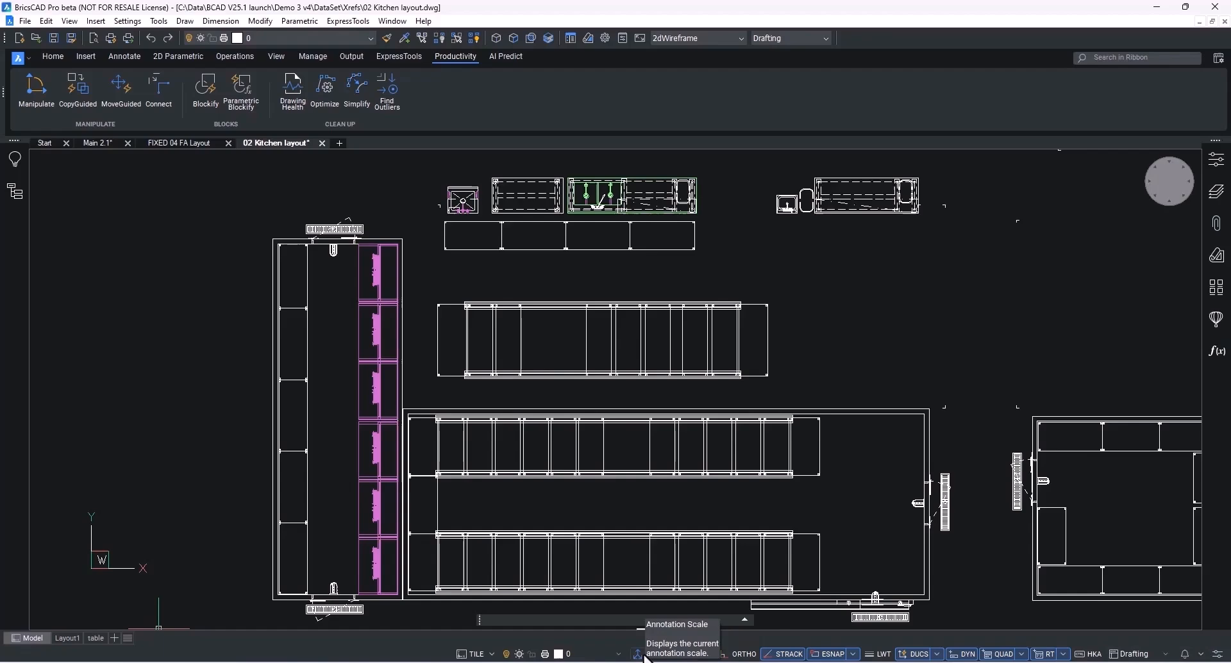
Step: Set the drawing scale of the kitchen plan viewport on the Main 2.1 sheet
left_click(656, 653)
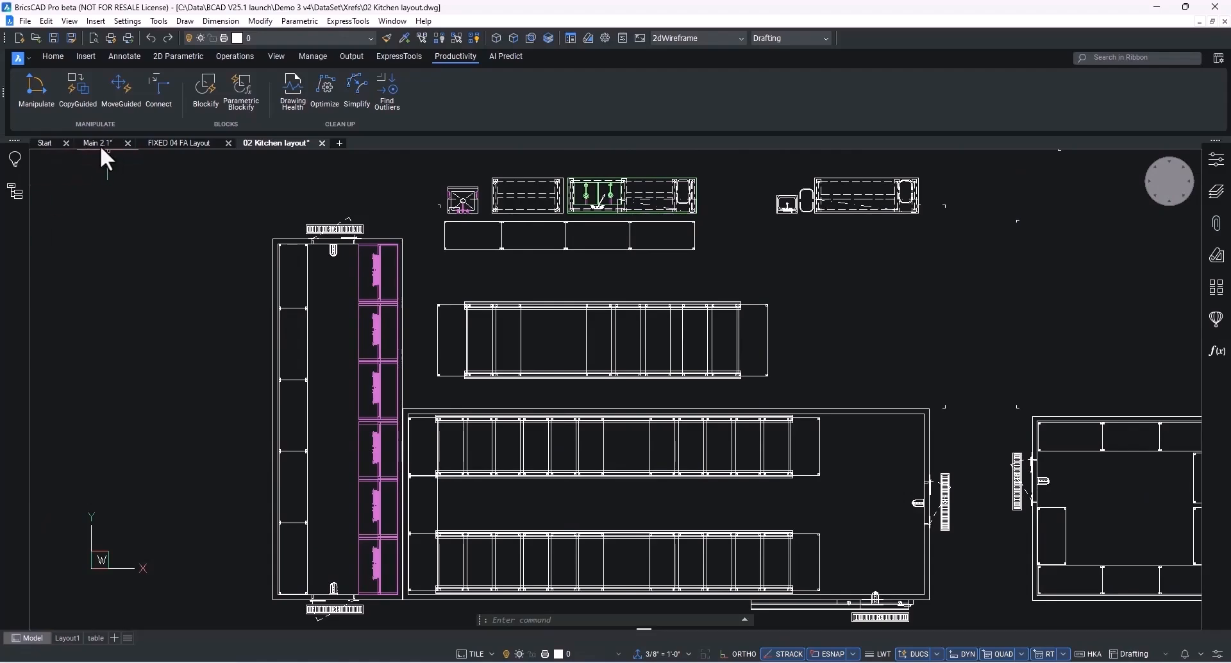
left_click(97, 143)
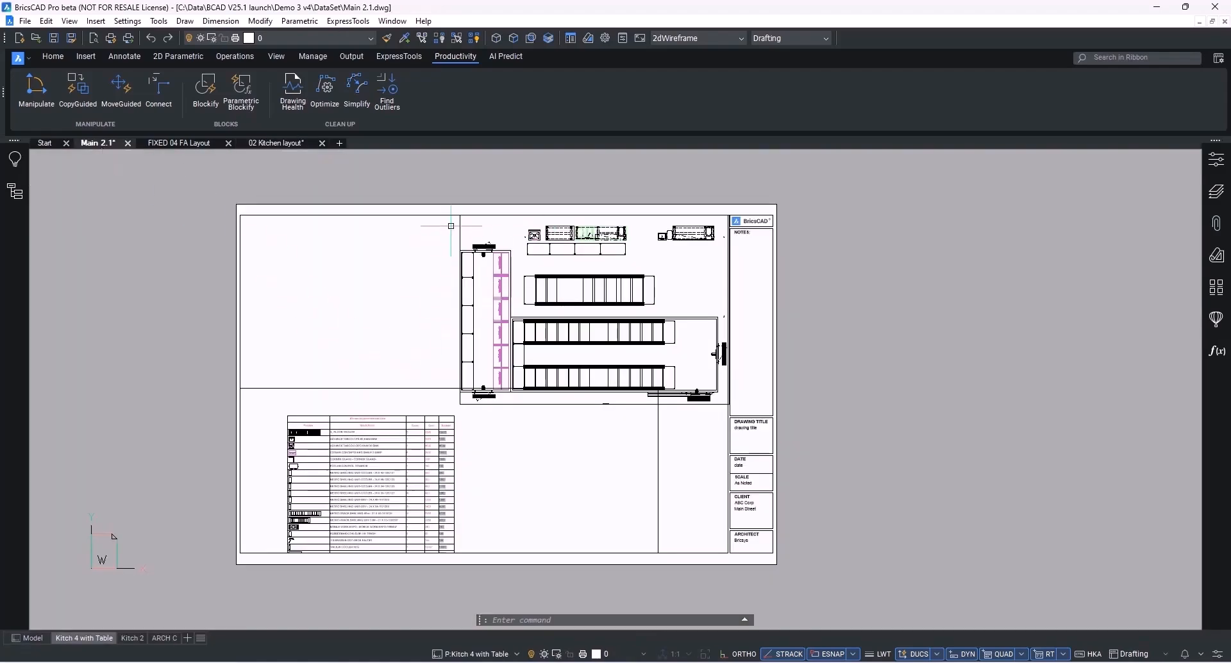
left_click(682, 654)
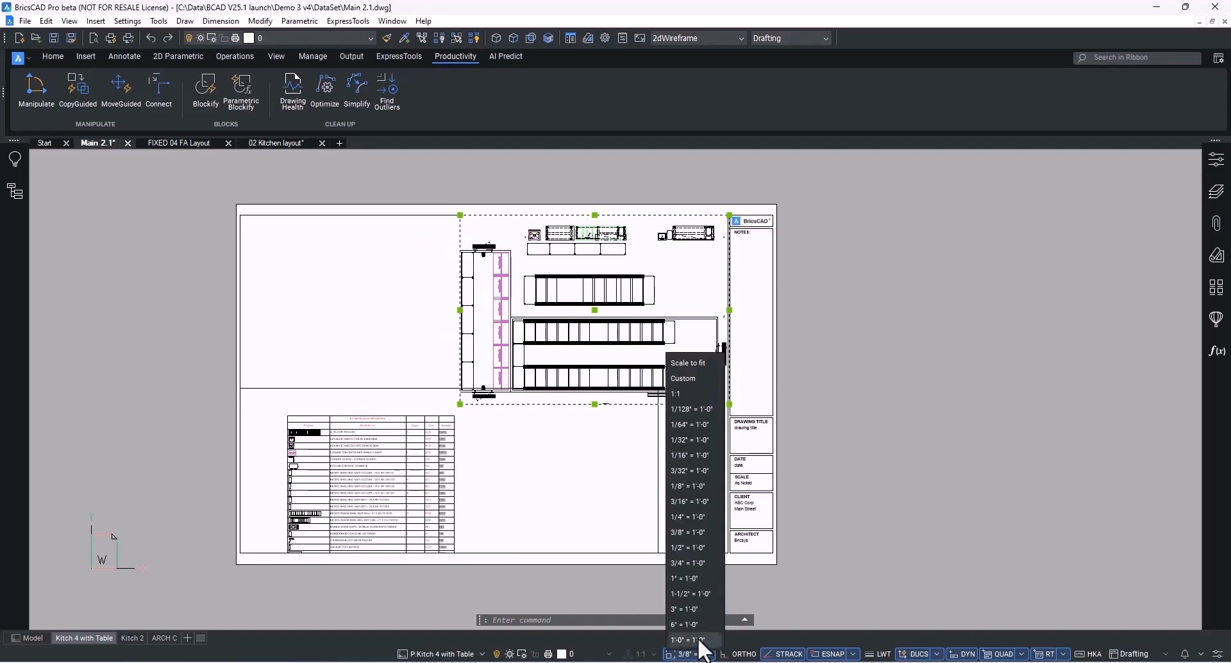
left_click(689, 516)
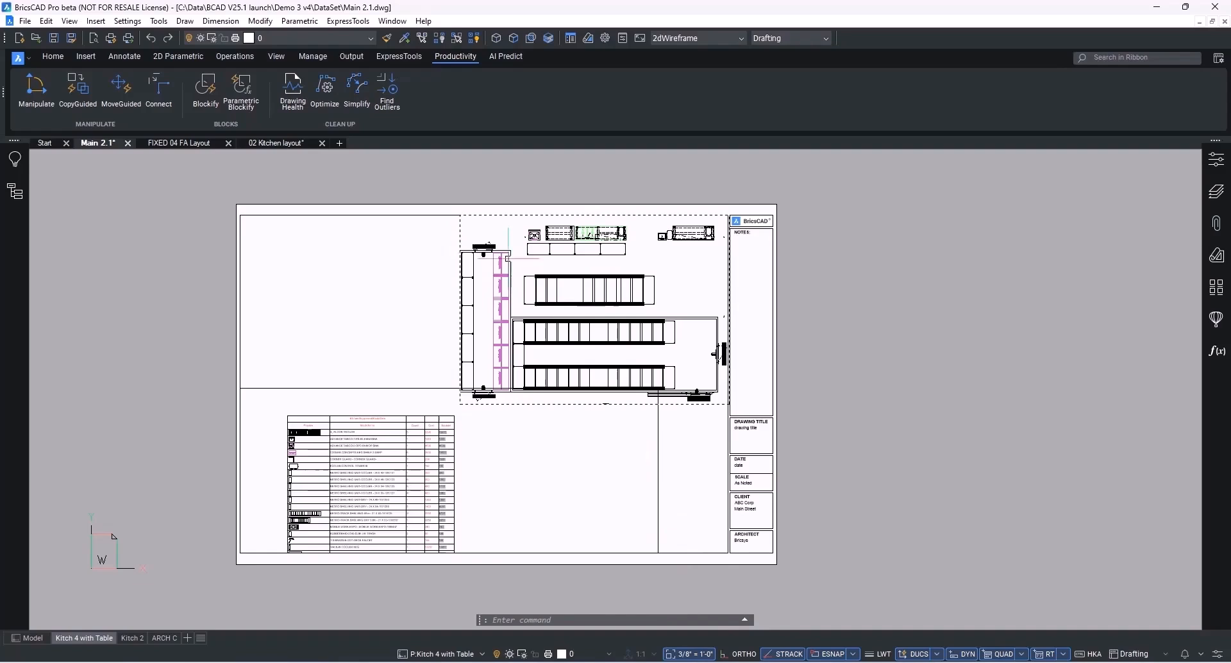
left_click(637, 288)
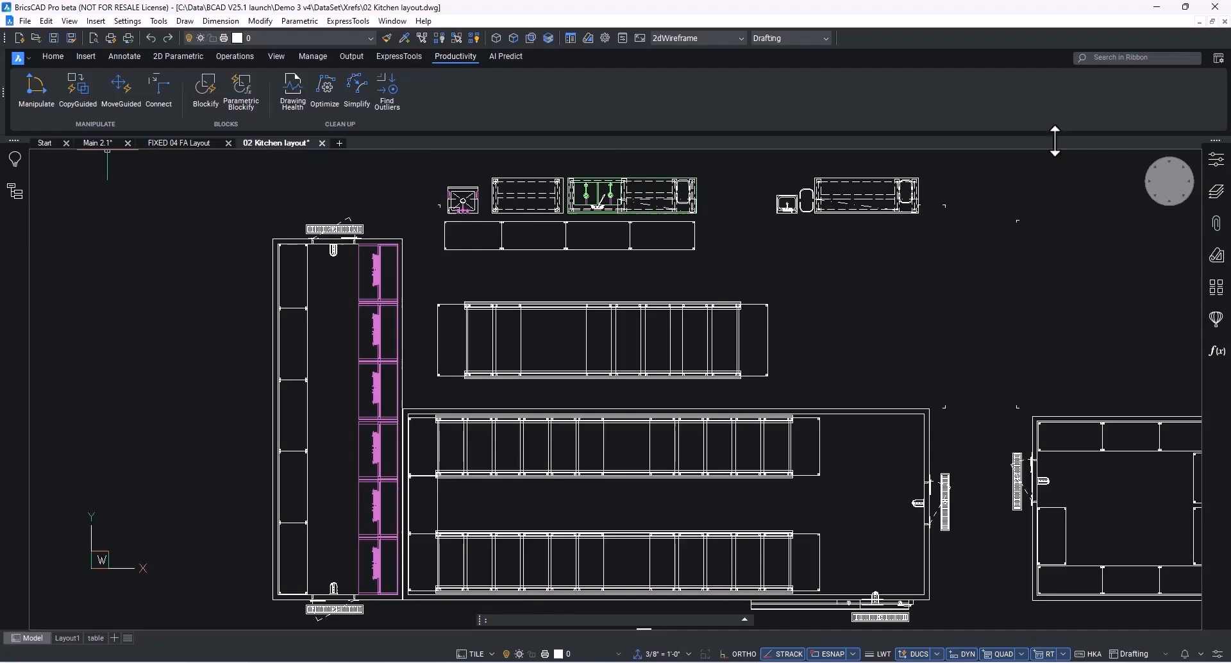
Step: Return to the 02 Kitchen layout drawing, select the long equipment table, and switch drawing tabs
left_click(1169, 179)
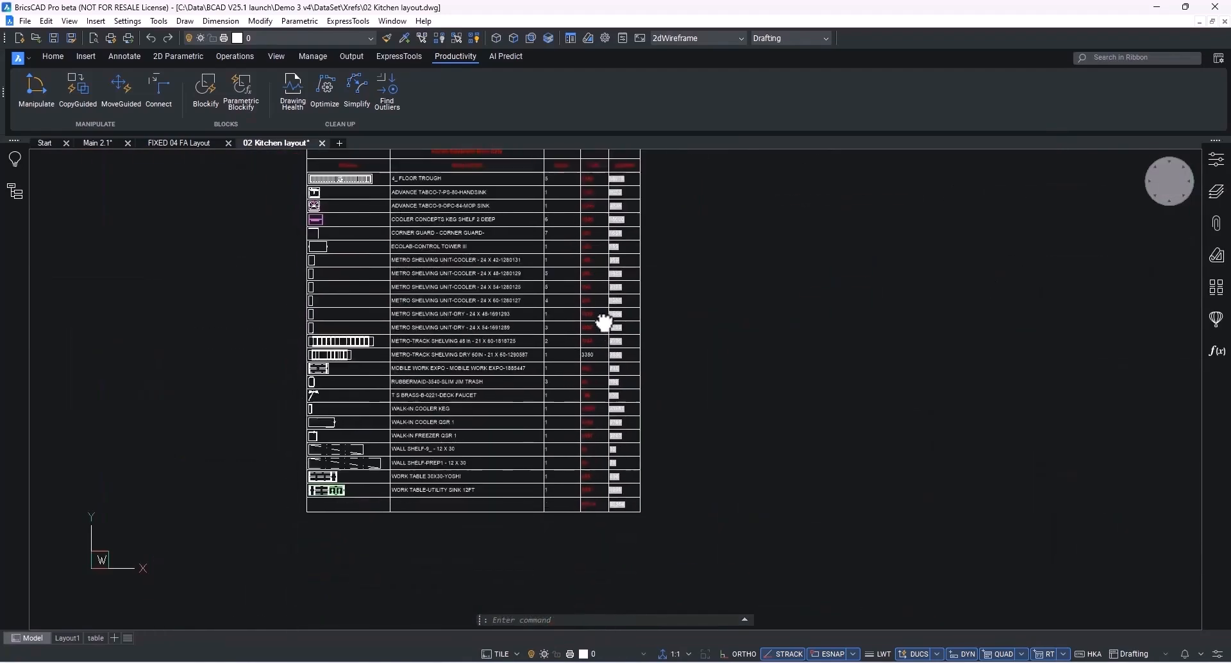
left_click(52, 56)
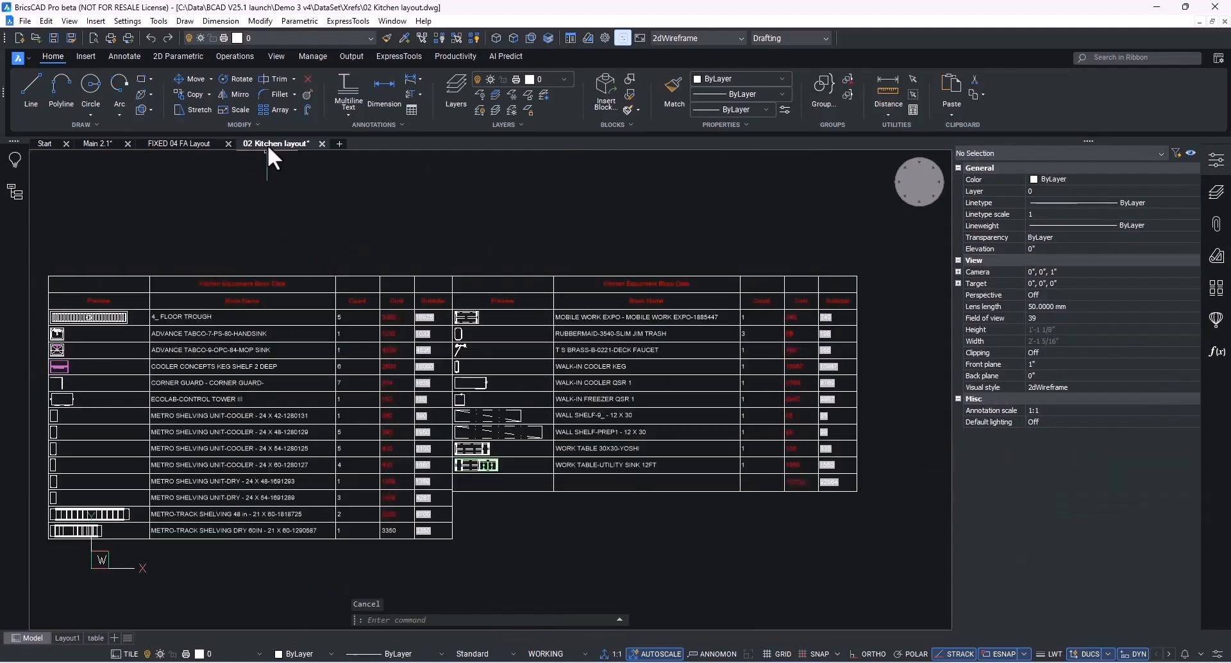
left_click(98, 144)
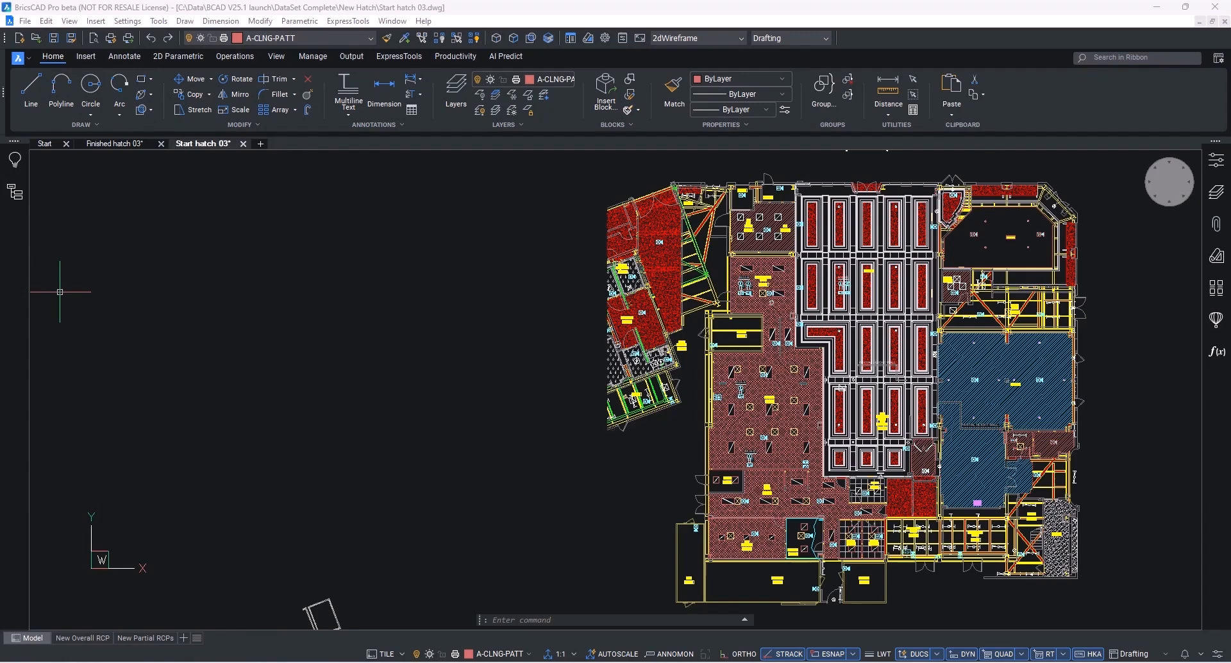
mouse_move(267, 299)
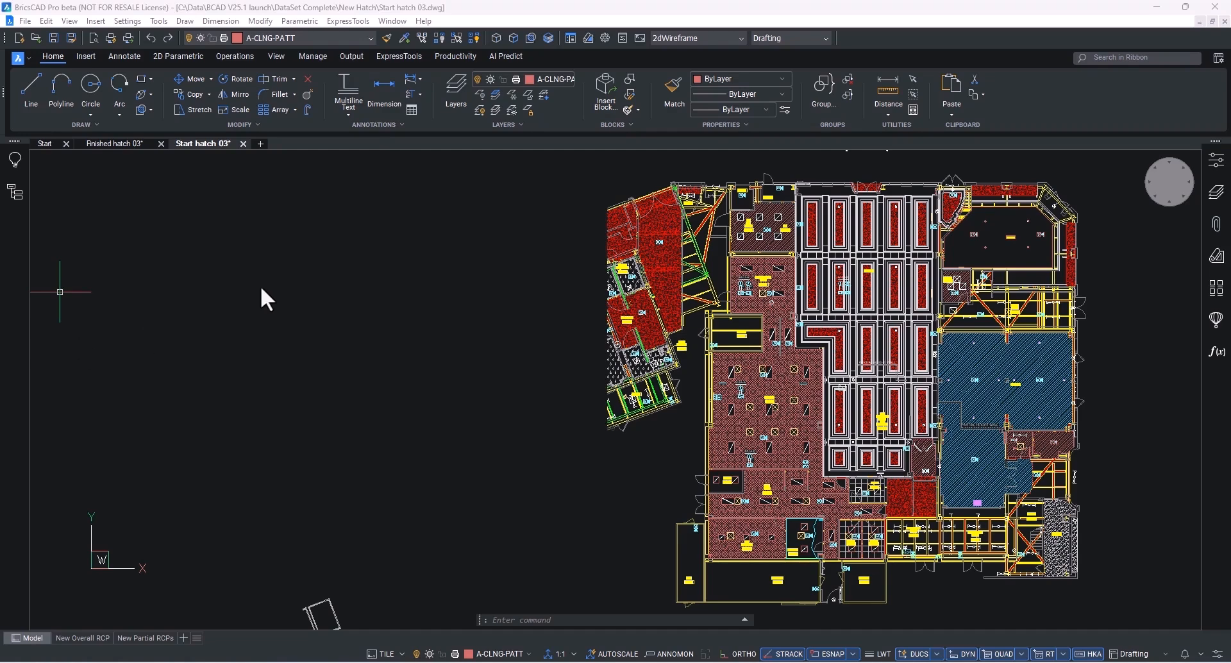
mouse_move(804, 526)
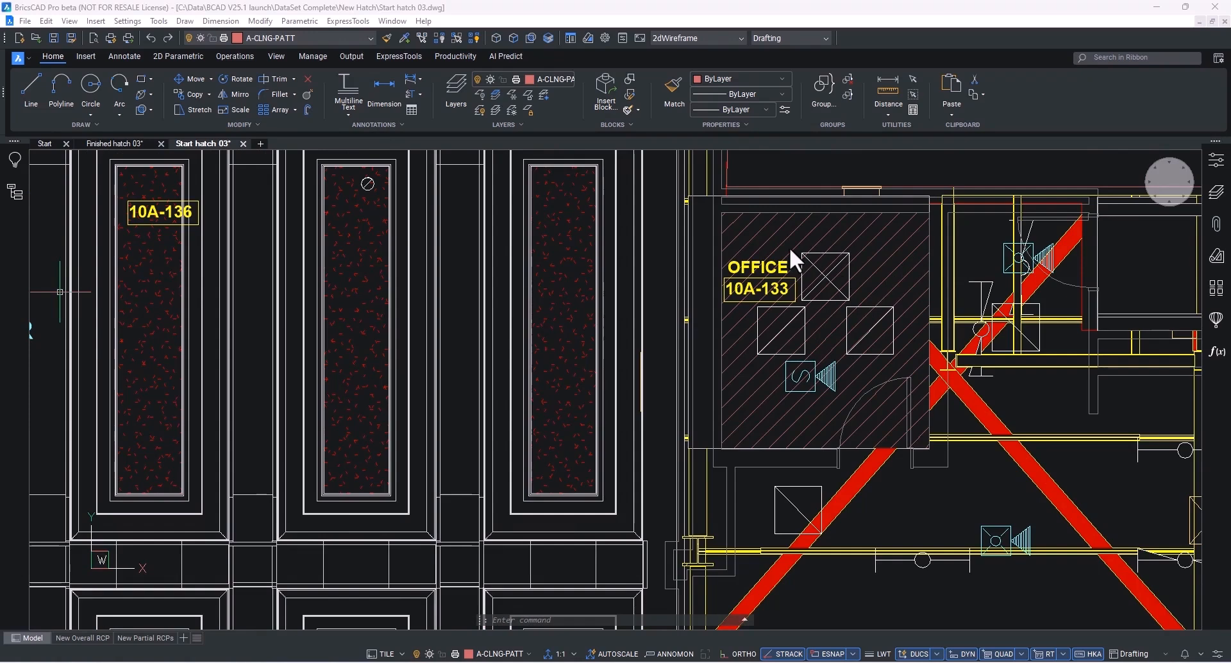
mouse_move(786, 223)
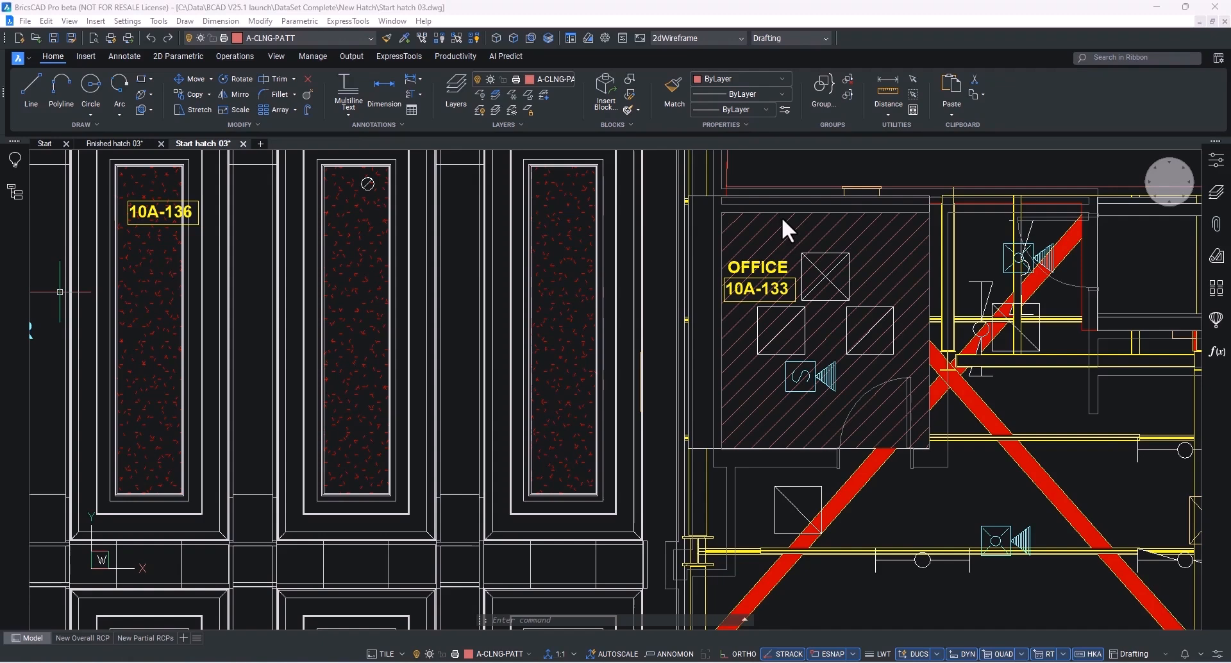
left_click(785, 236)
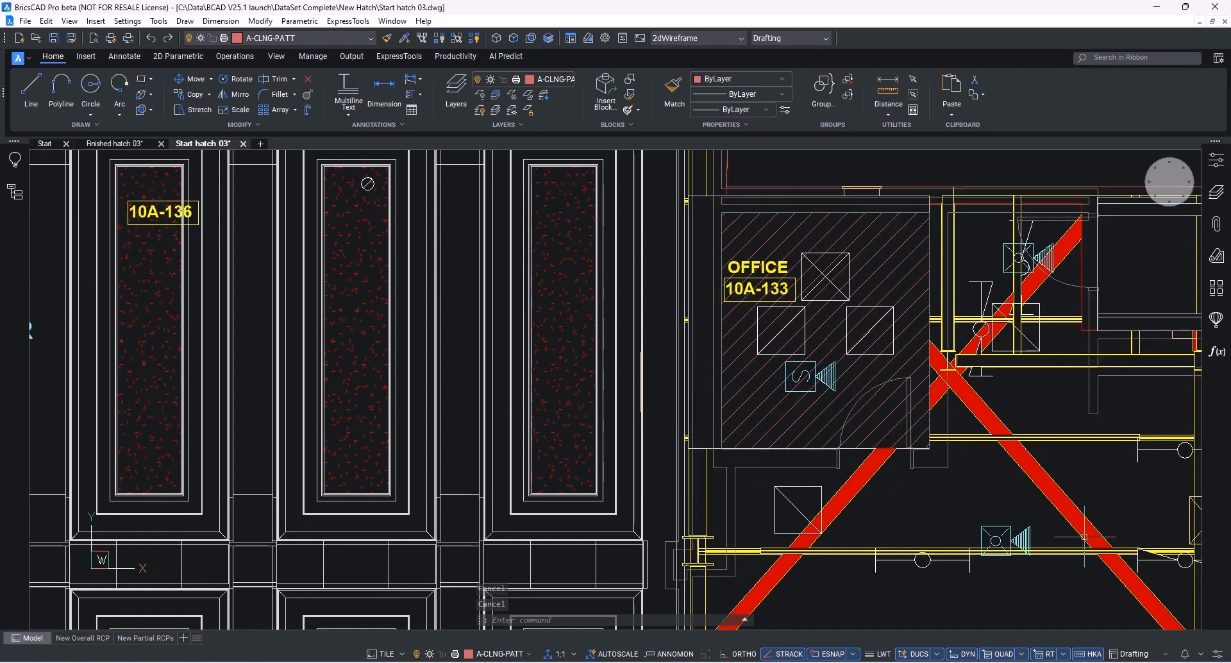
left_click(1221, 653)
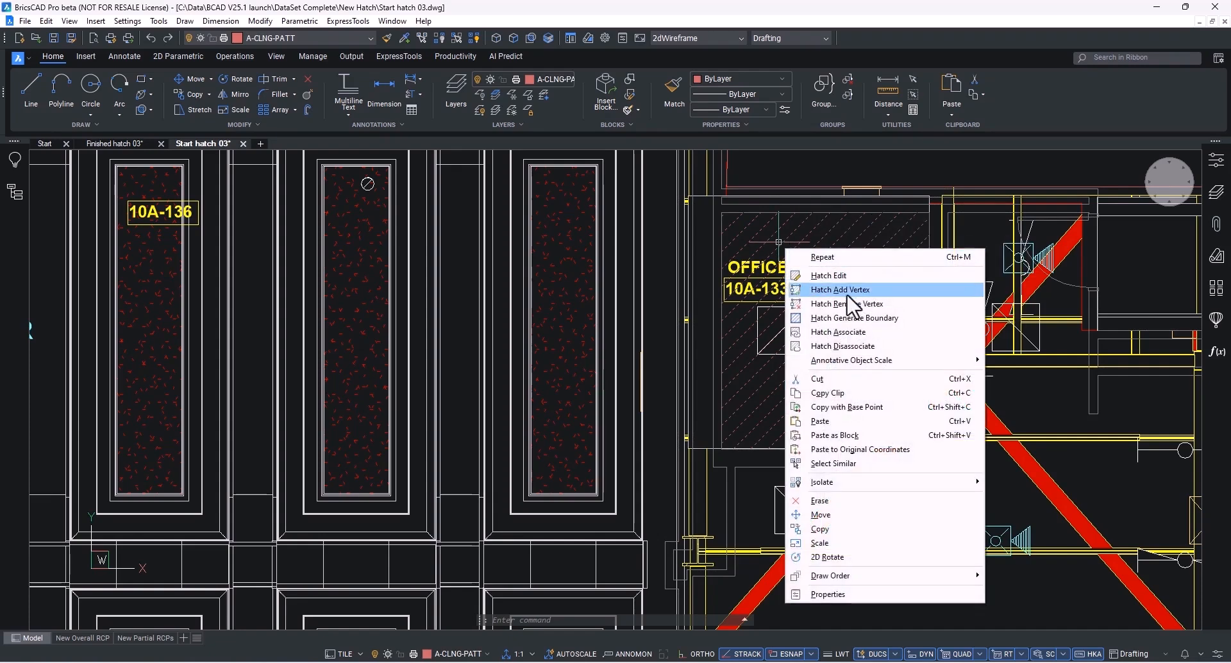
mouse_move(862, 318)
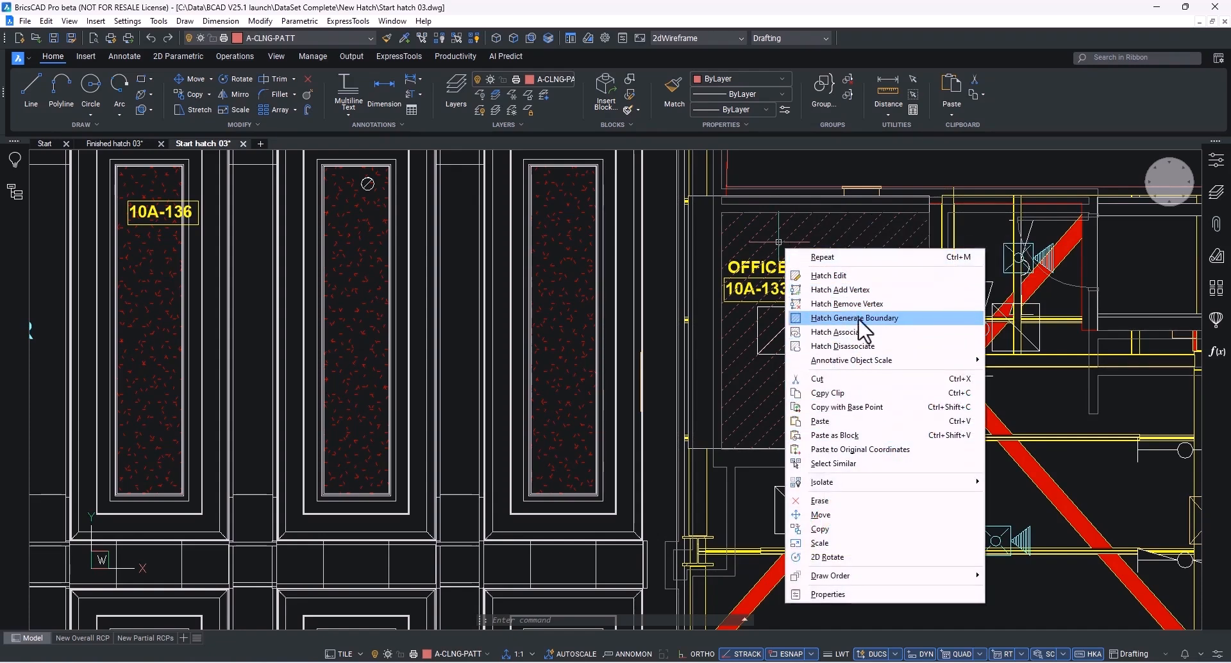
Step: Generate a boundary for the OFFICE 10A-133 hatch, then reopen Hatch Edit and confirm with OK
left_click(854, 318)
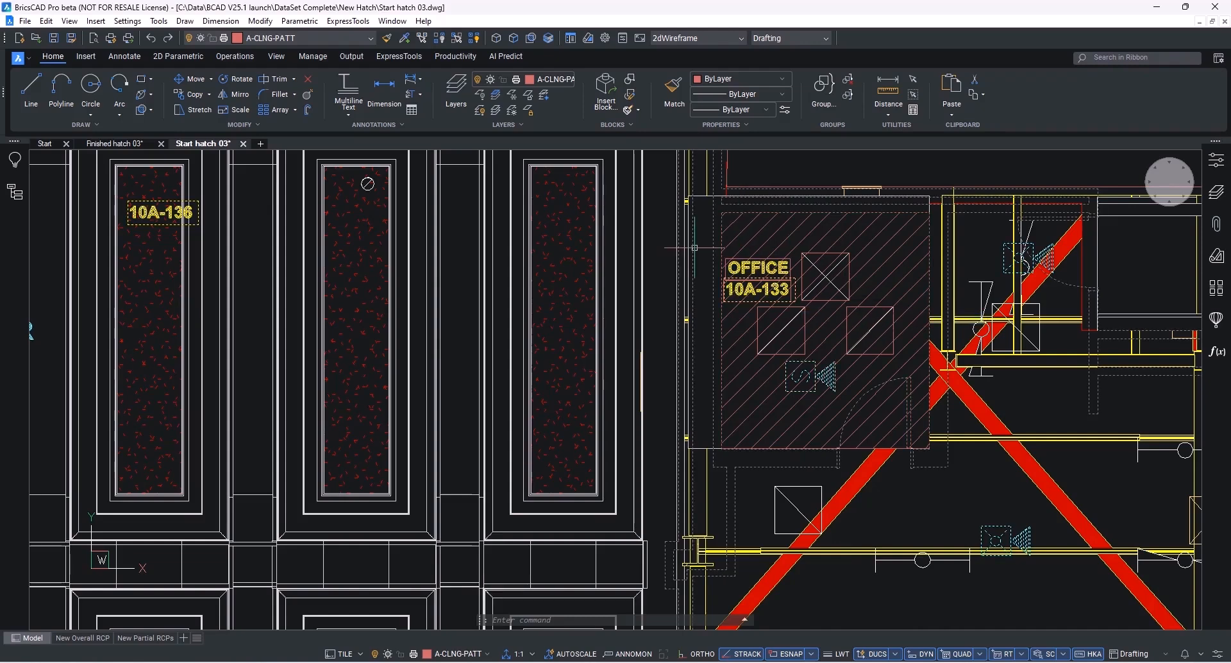
left_click(793, 283)
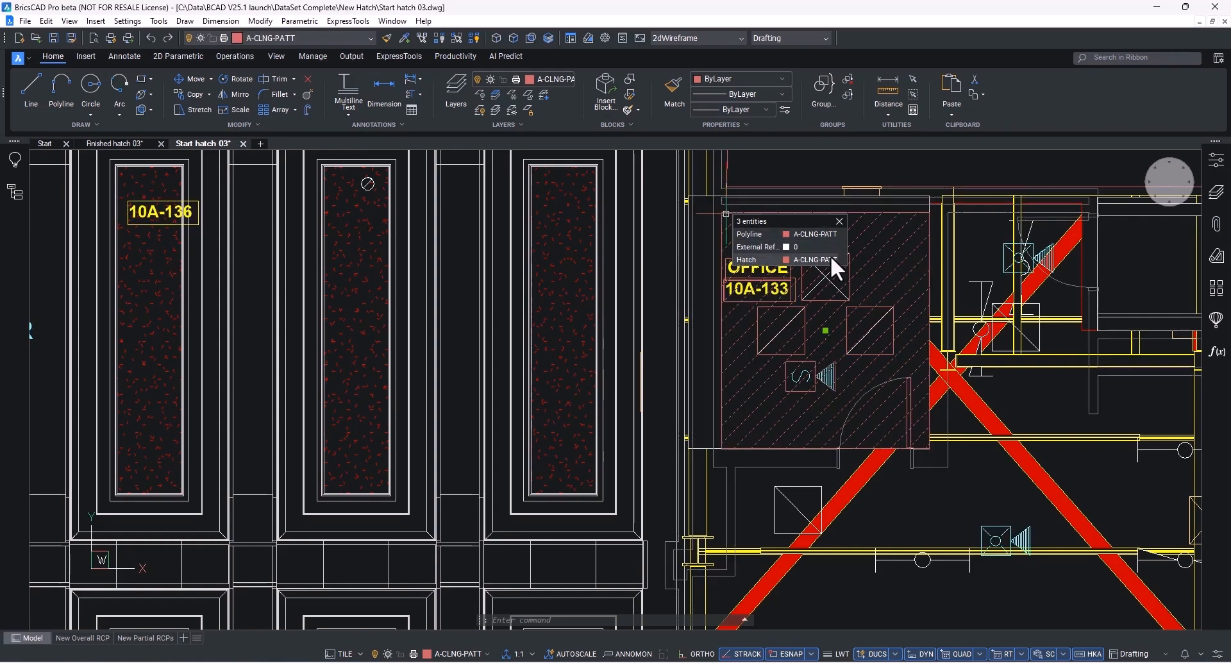
right_click(832, 267)
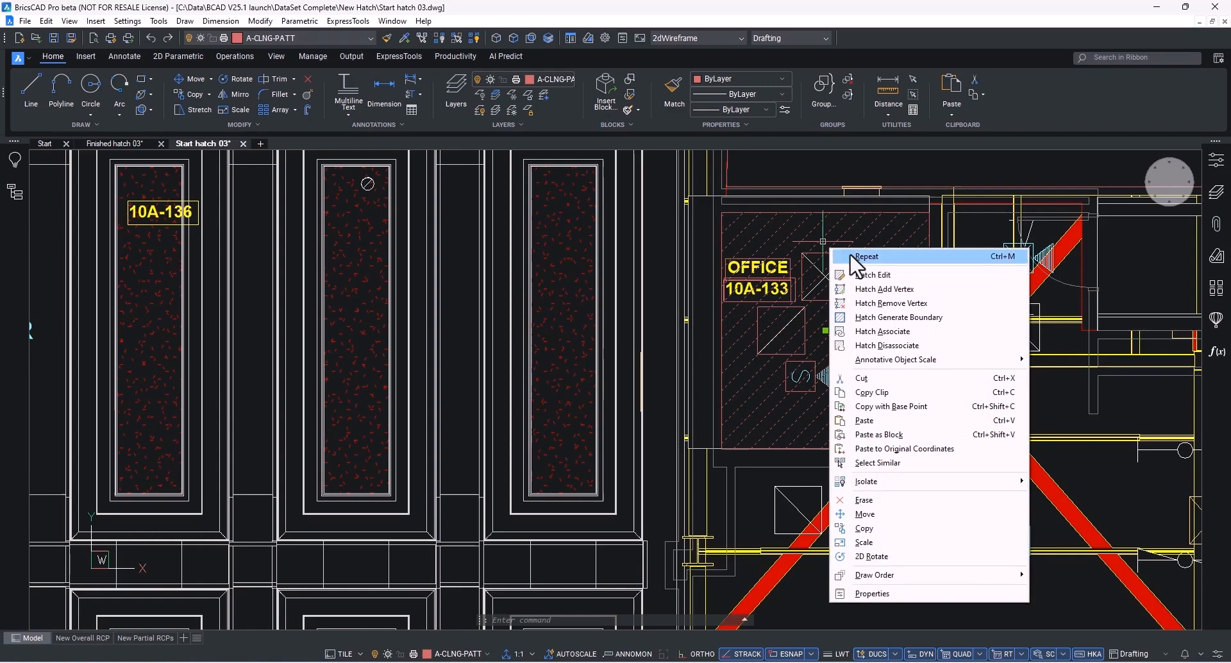
left_click(874, 275)
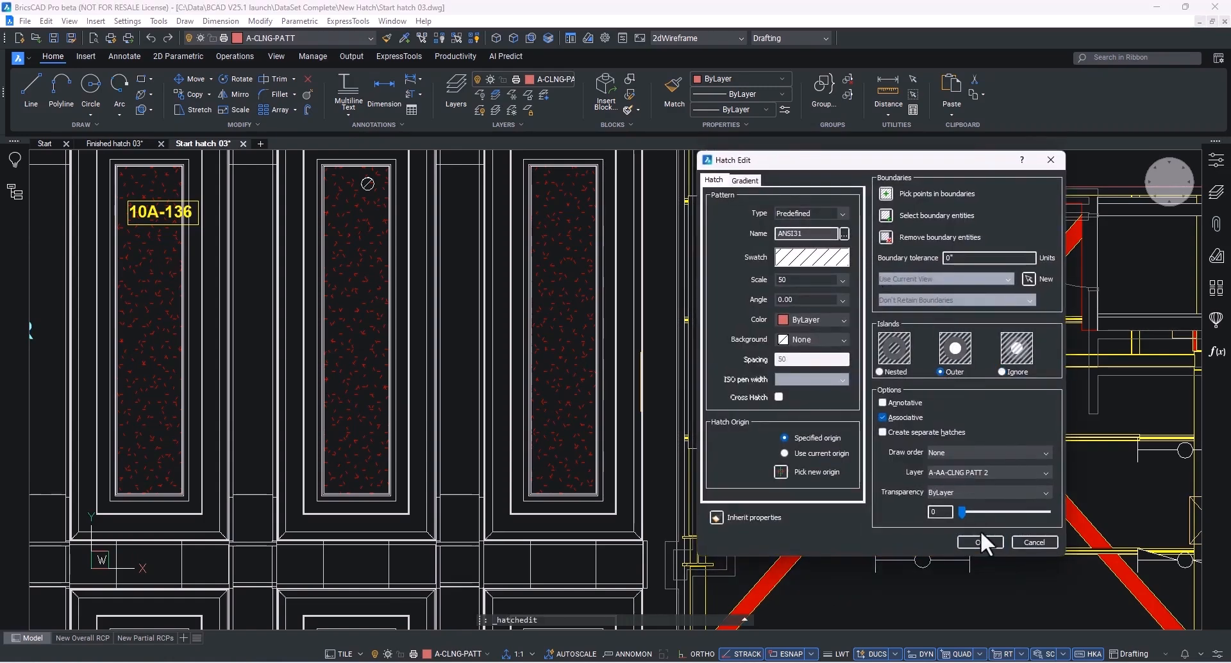
left_click(979, 541)
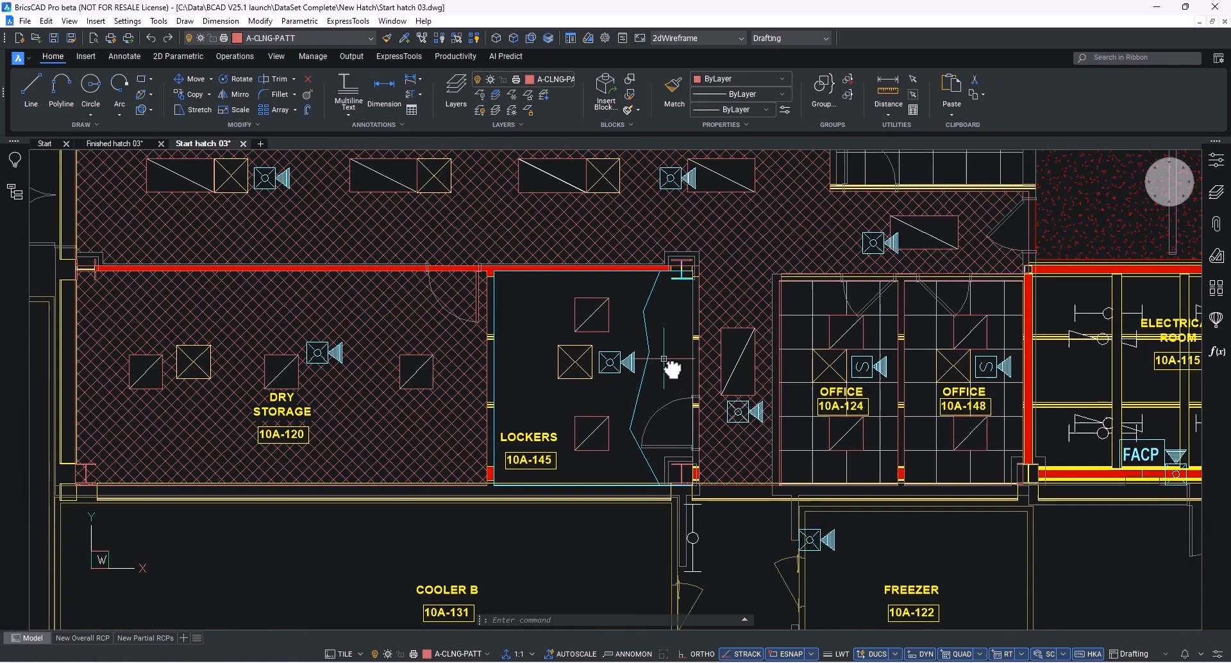
Step: Remove the jagged extra vertices from the LOCKERS 10A-145 boundary polyline's right edge
left_click(663, 362)
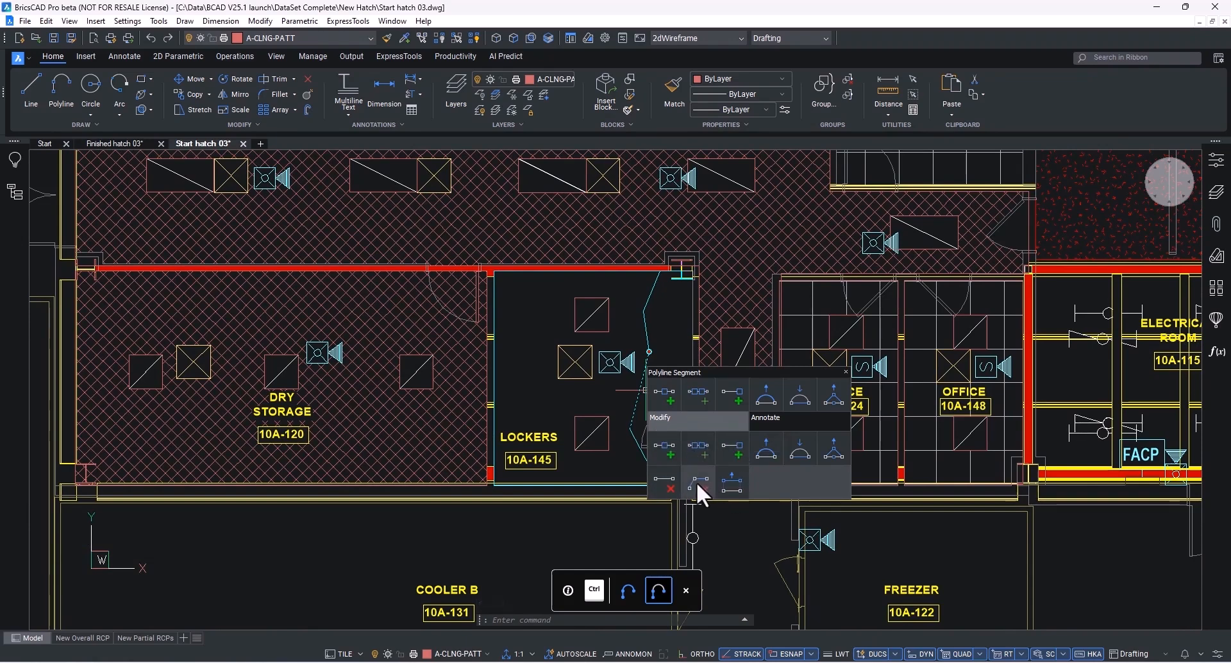
mouse_move(697, 454)
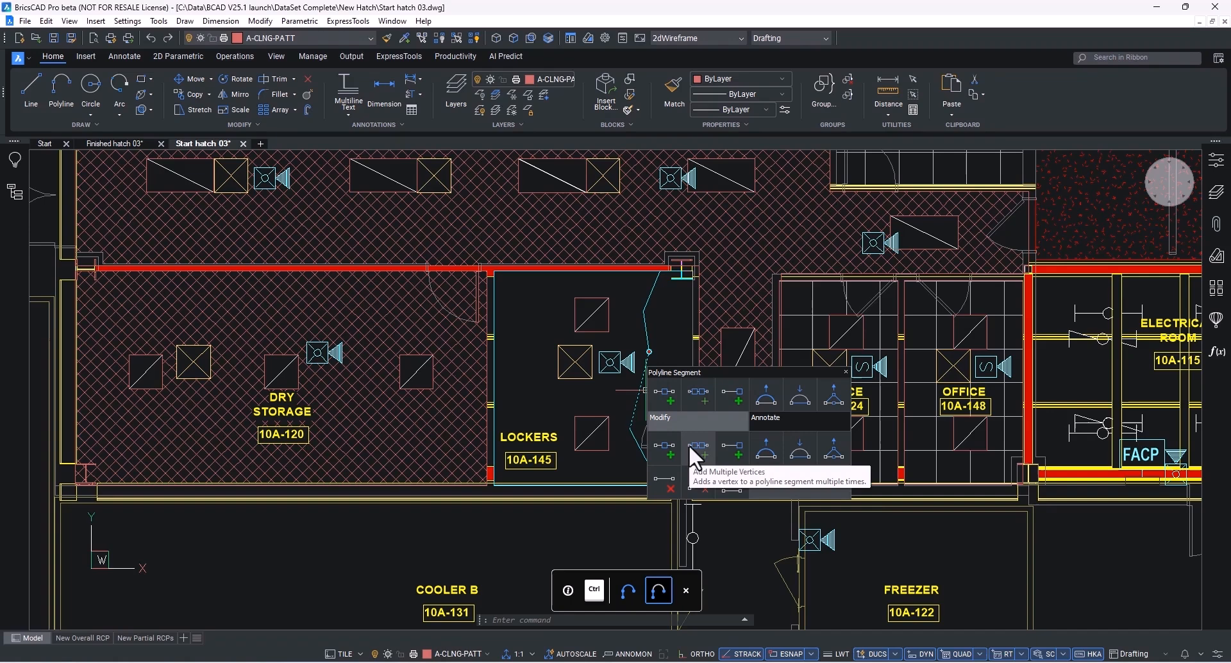
mouse_move(698, 483)
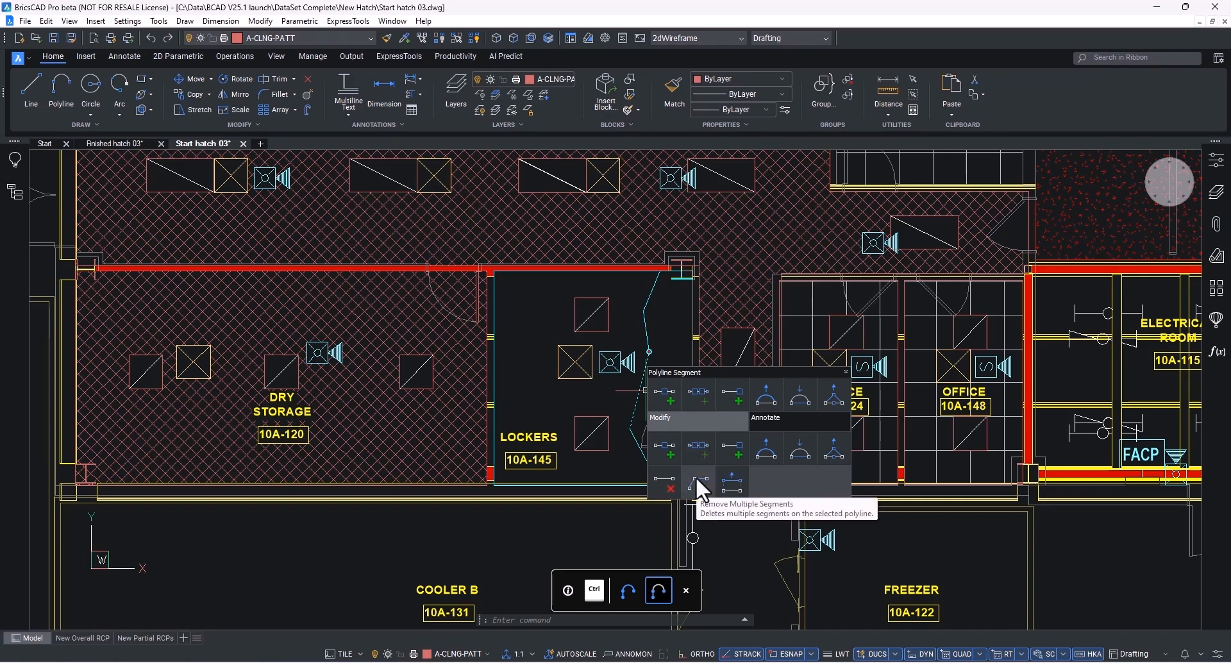
left_click(698, 480)
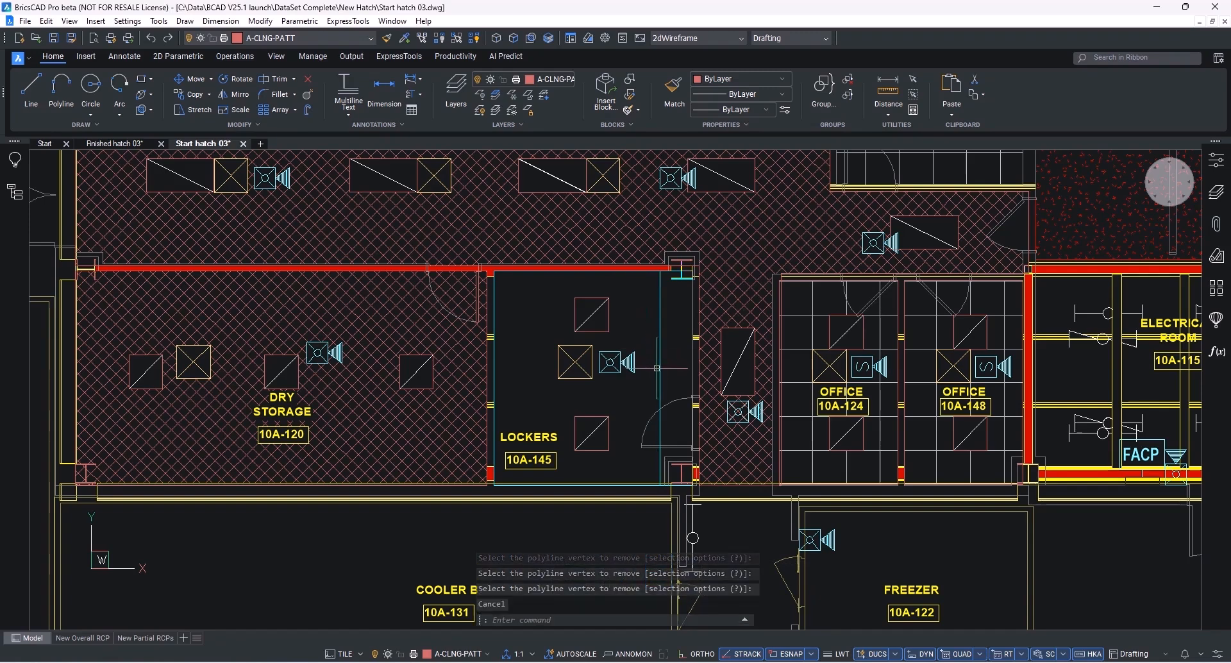
left_click(577, 369)
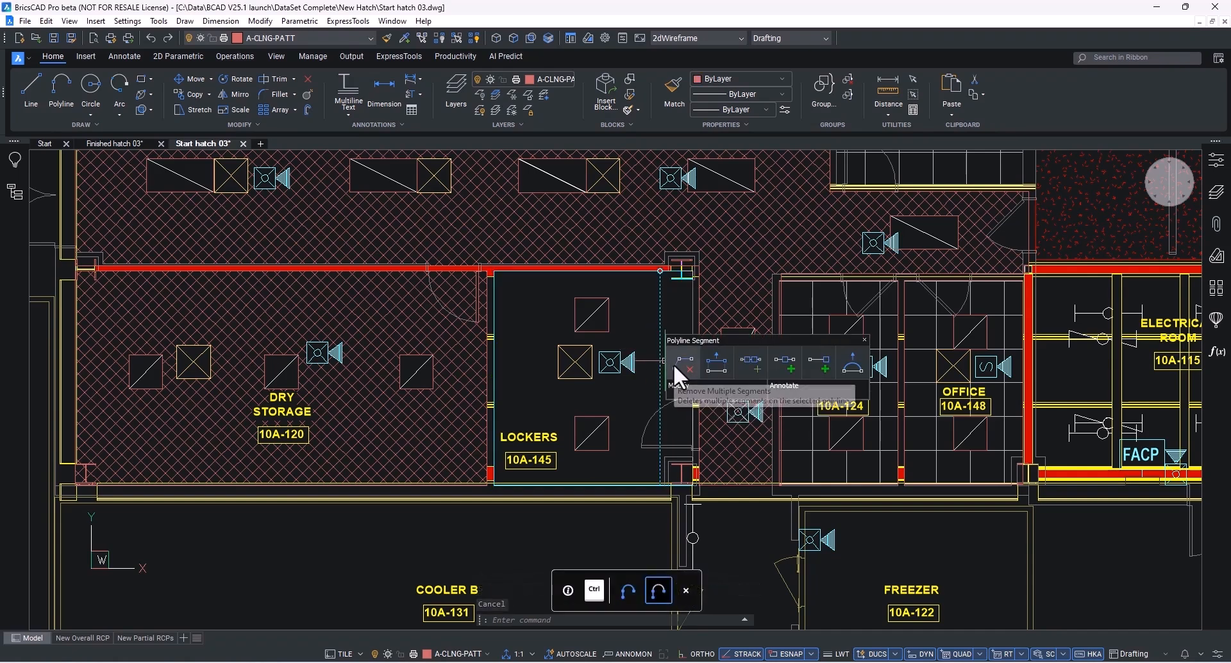
left_click(684, 366)
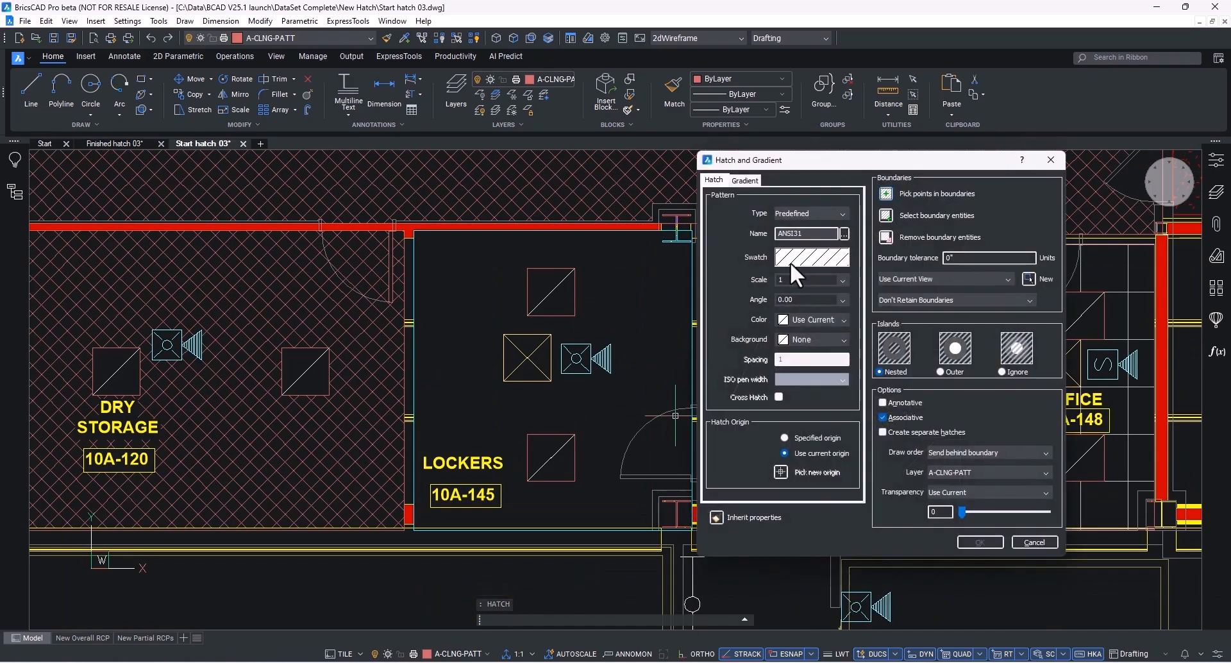
Step: Enter hatch scale 50 and pick the LOCKERS boundary for the ANSI31 hatch
type("50")
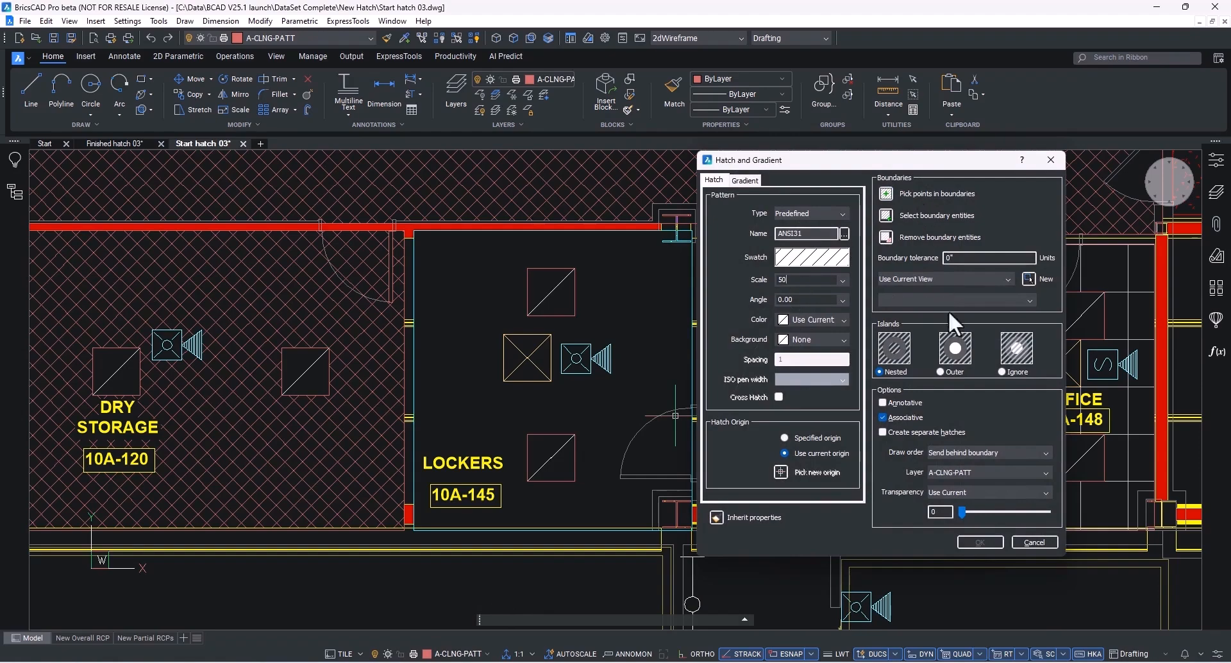
left_click(886, 195)
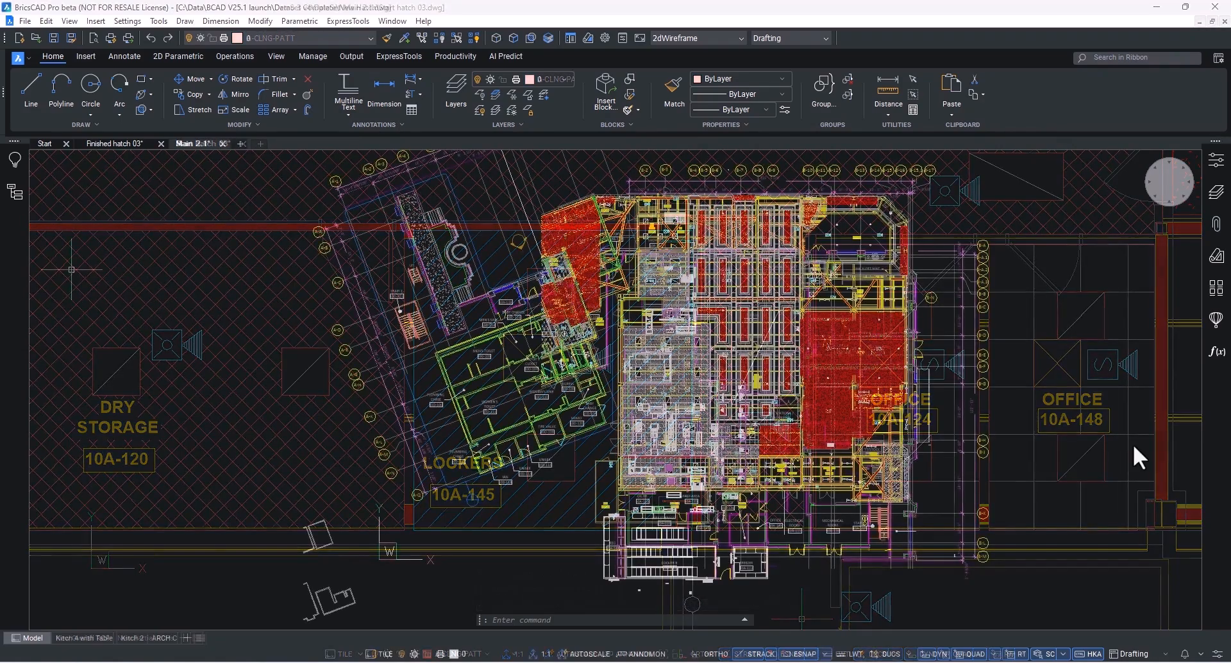
Step: Open the Sheet Set Manager and select the V25.1 COMPLETE sheet set's options
left_click(1218, 259)
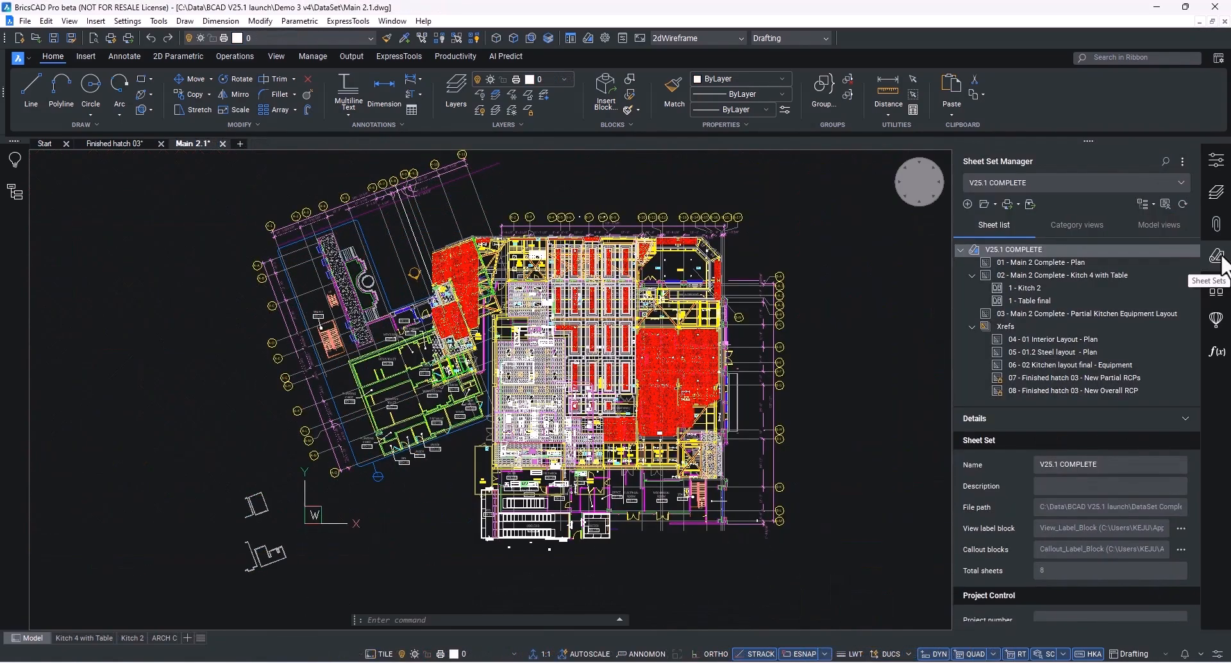
left_click(1042, 262)
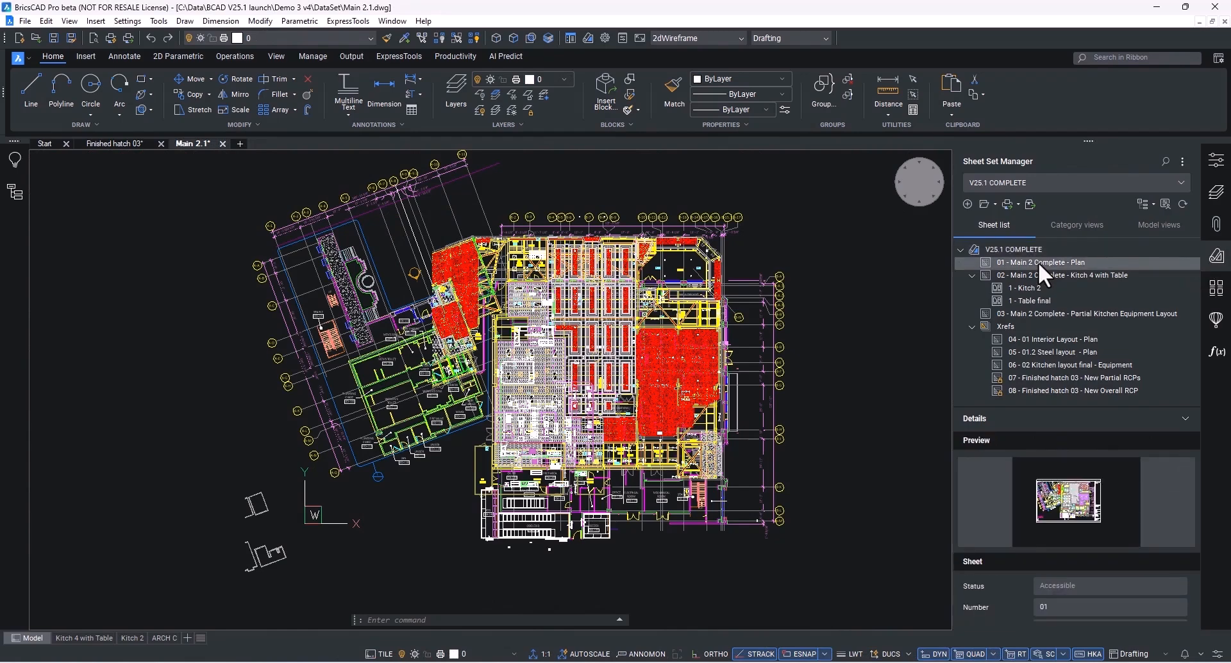
left_click(1021, 249)
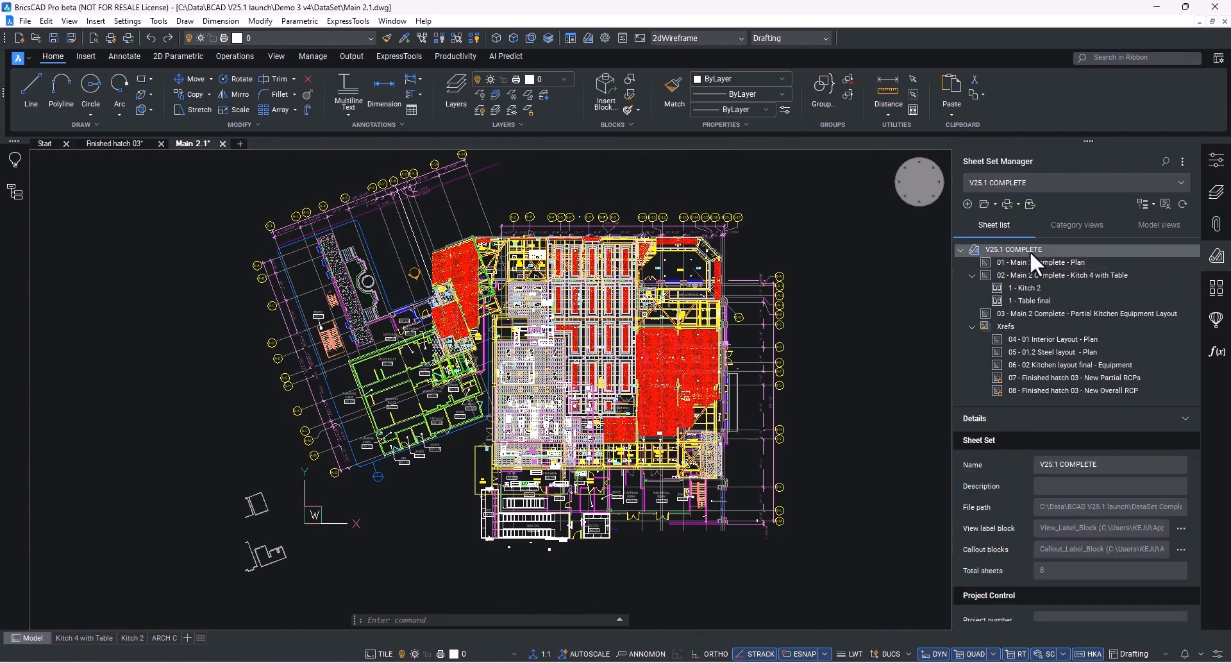
right_click(1020, 248)
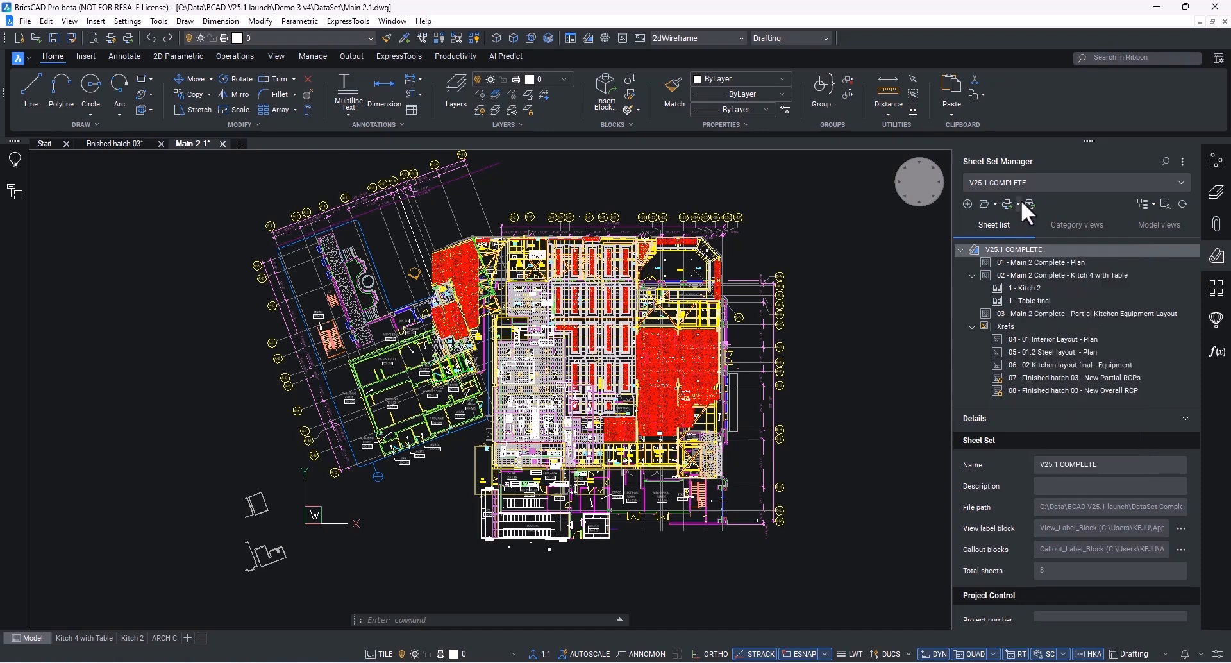
Step: eTransmit the V25.1 COMPLETE sheet set as a ZIP package and dismiss the report
left_click(1028, 205)
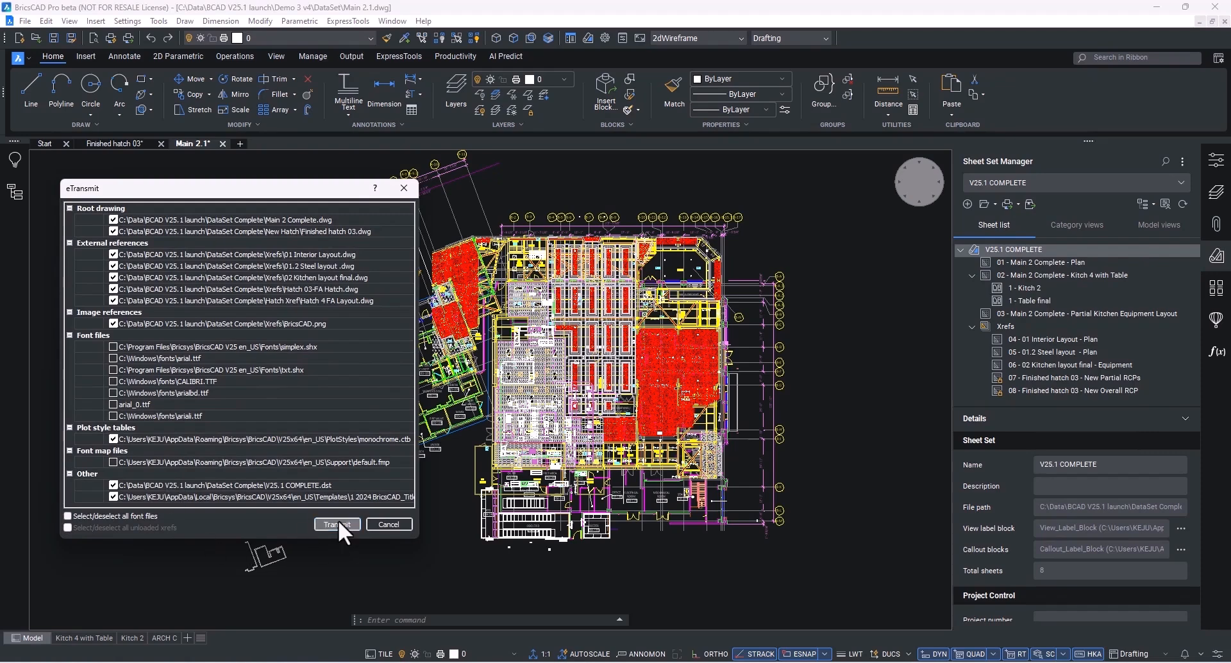
left_click(336, 524)
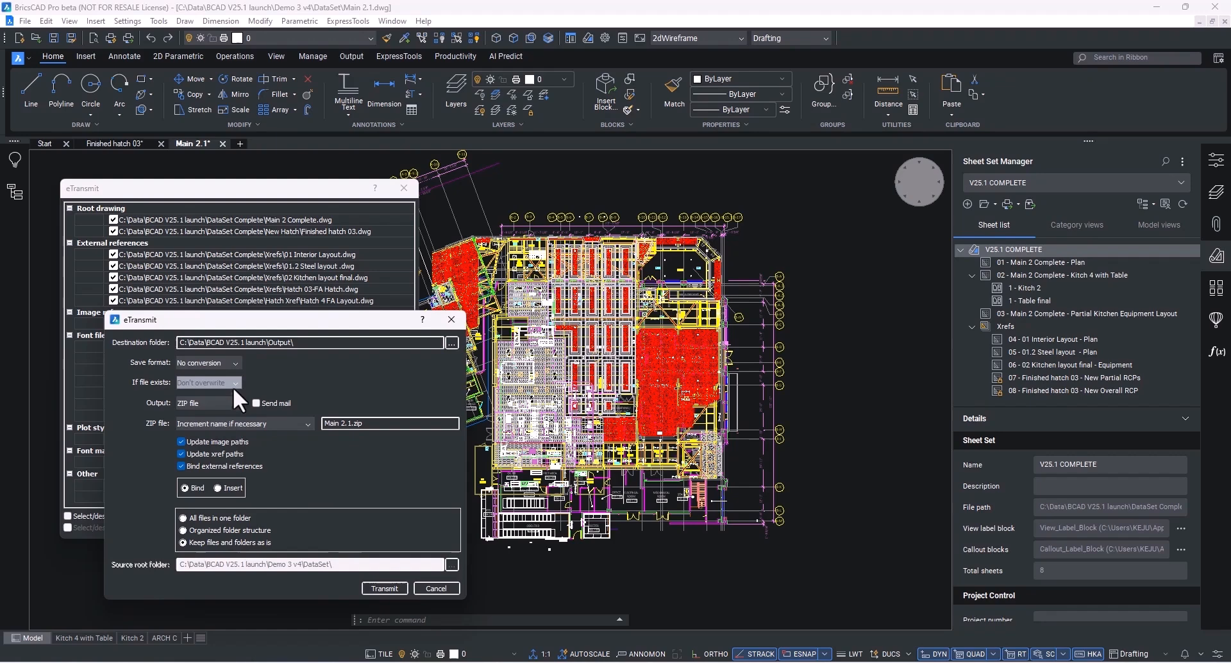
left_click(391, 423)
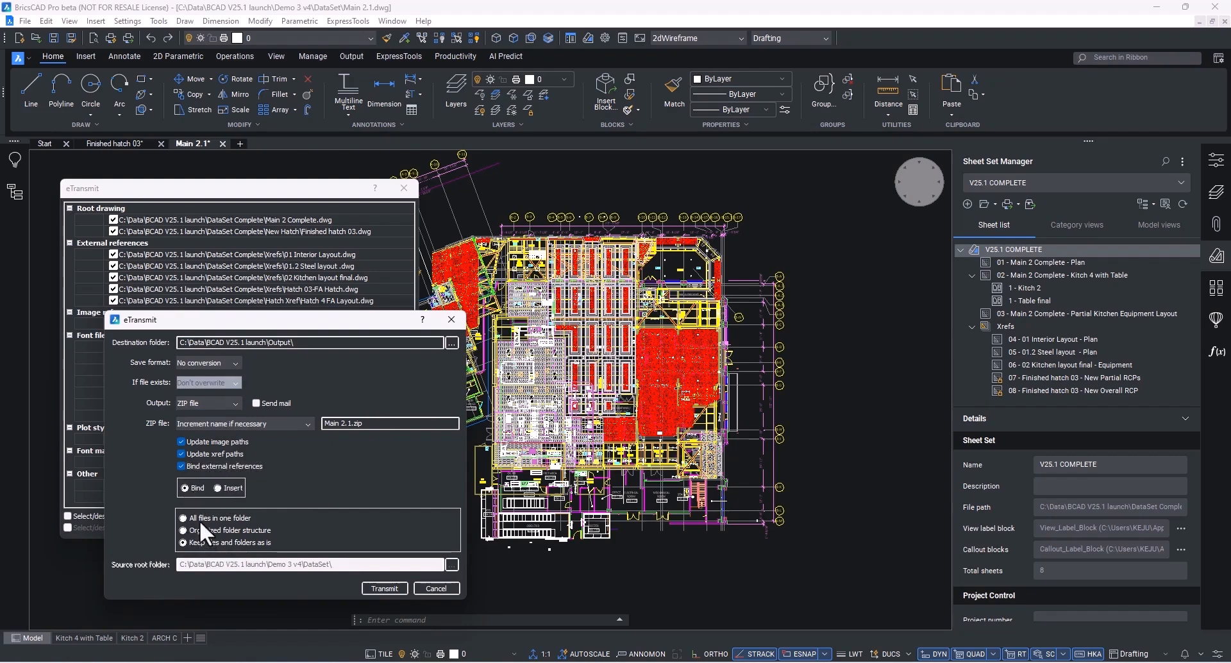
left_click(384, 589)
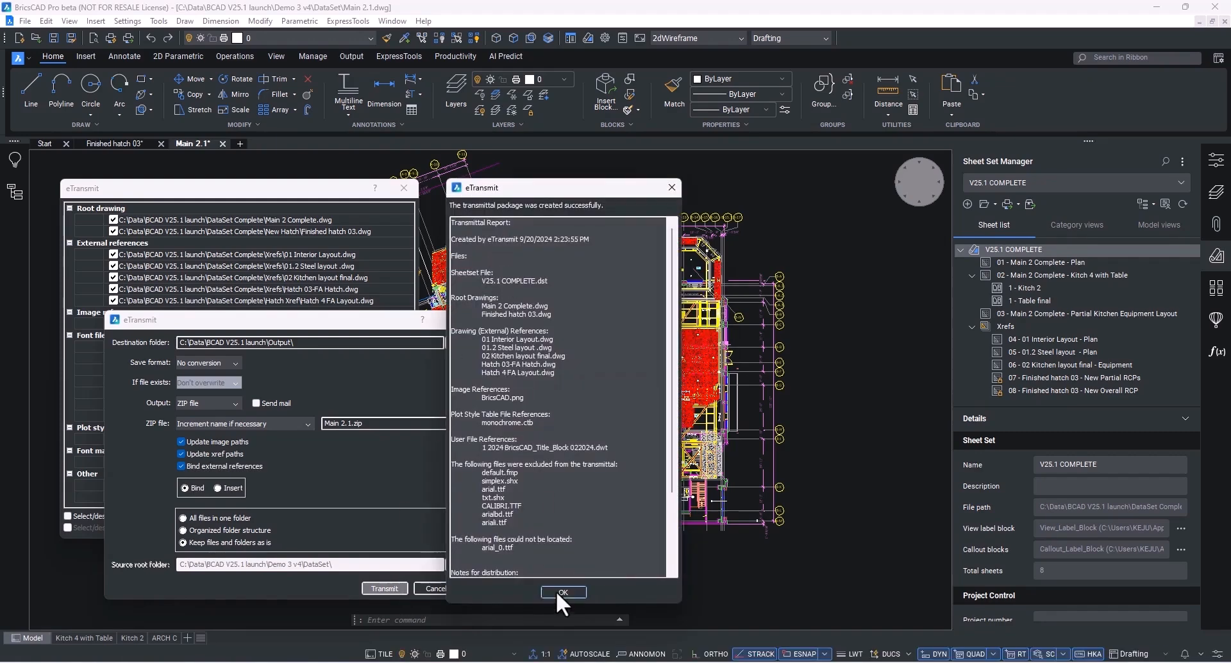
left_click(563, 592)
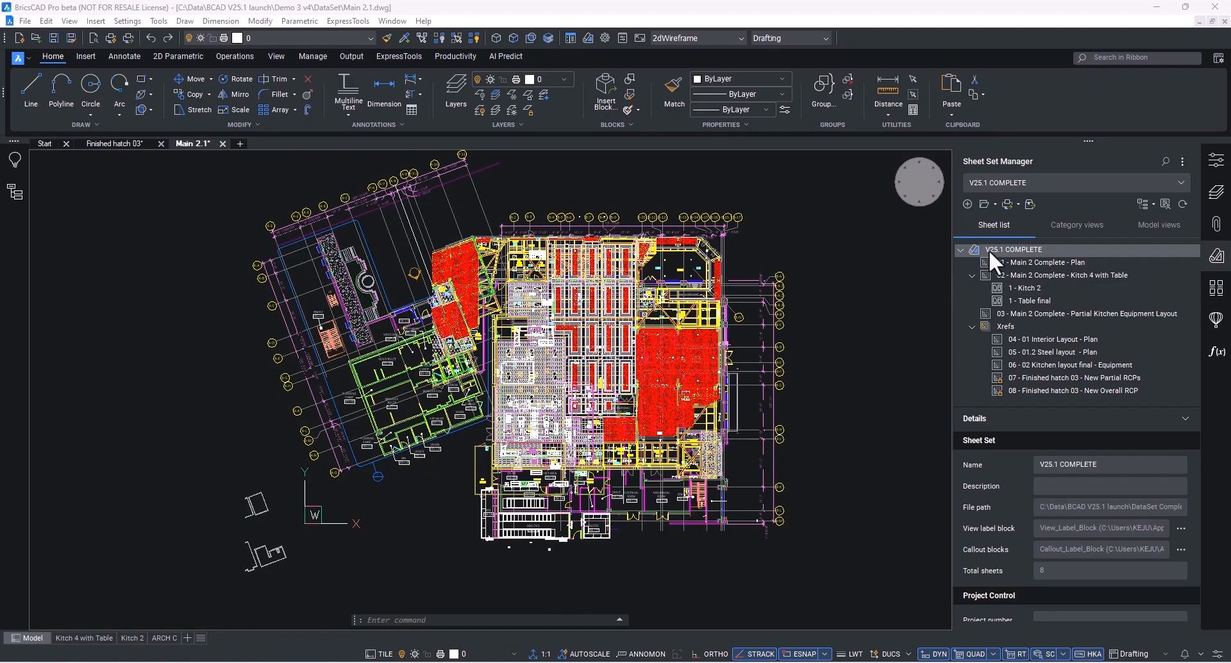
Step: Publish the sheets to Main 2 Complete.pdf and jump to the New Partial RCPs page
left_click(1008, 203)
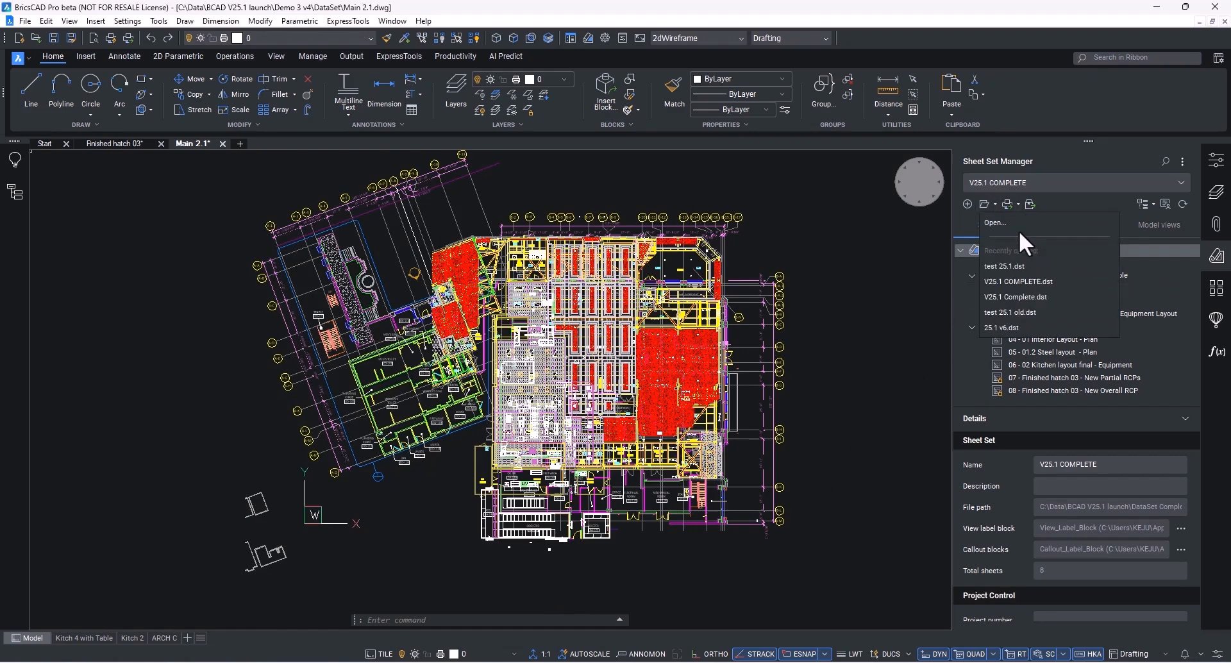
left_click(1013, 205)
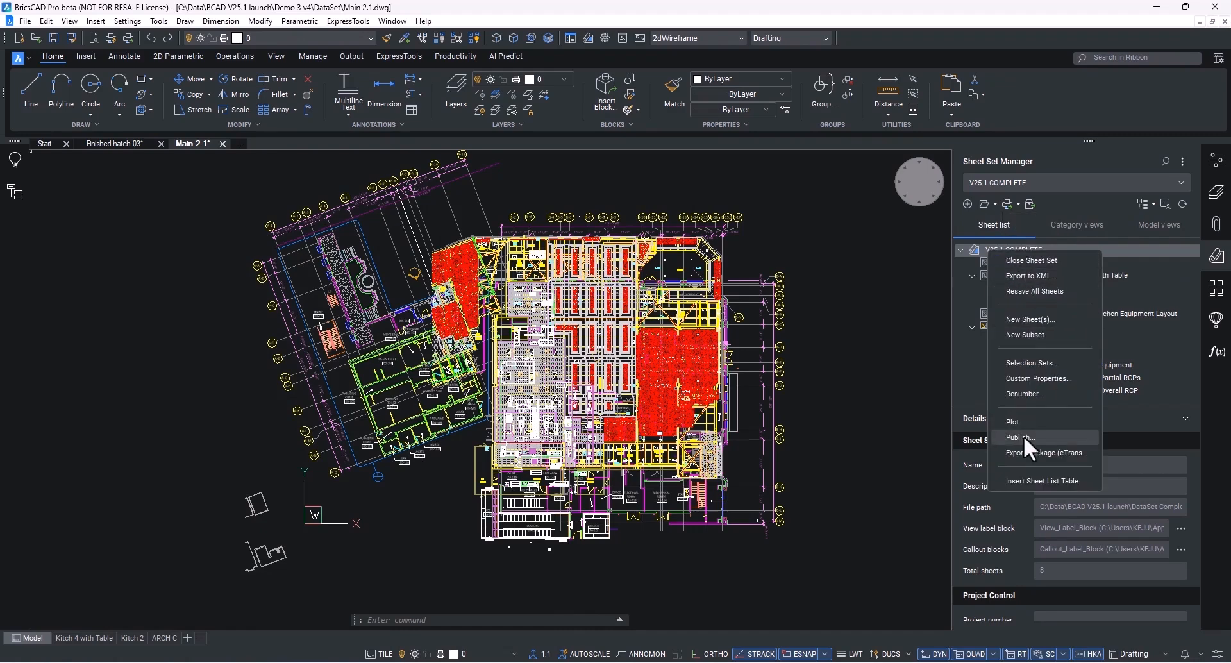
left_click(1020, 438)
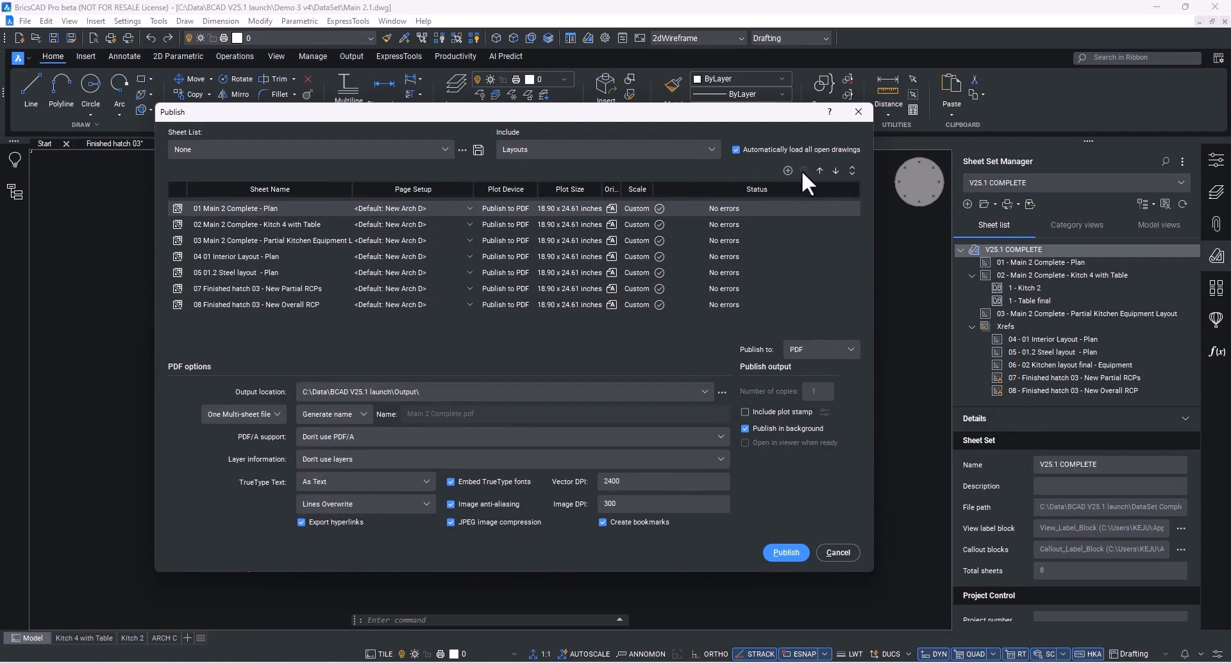
left_click(785, 552)
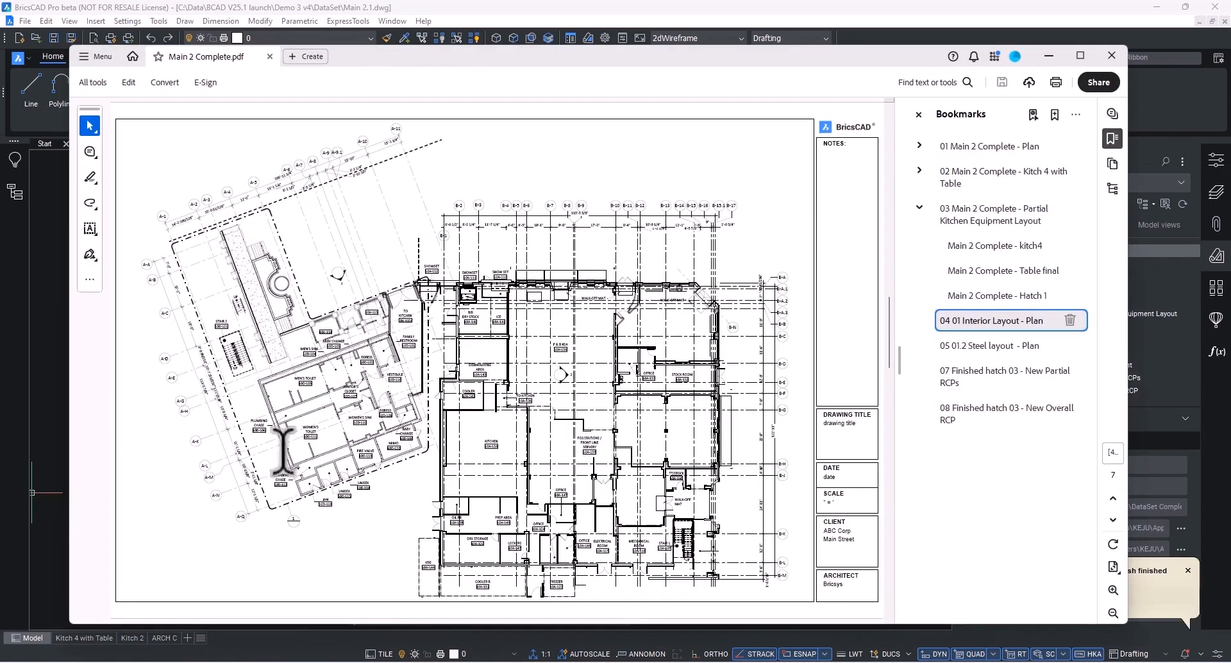
left_click(996, 376)
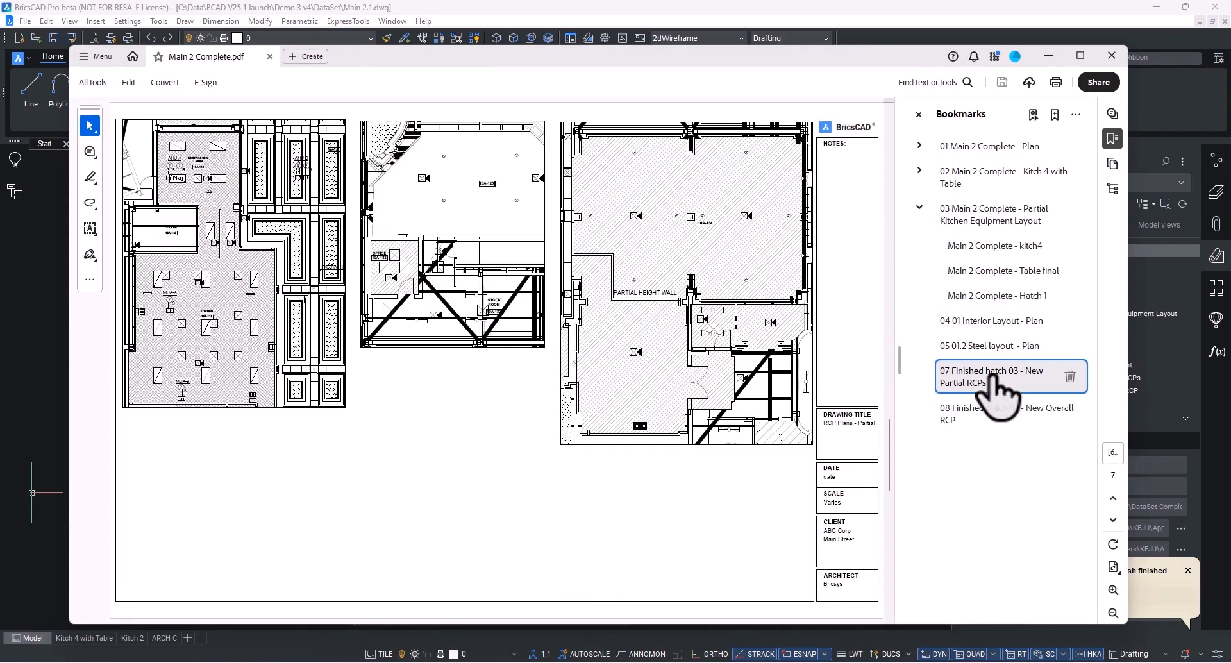